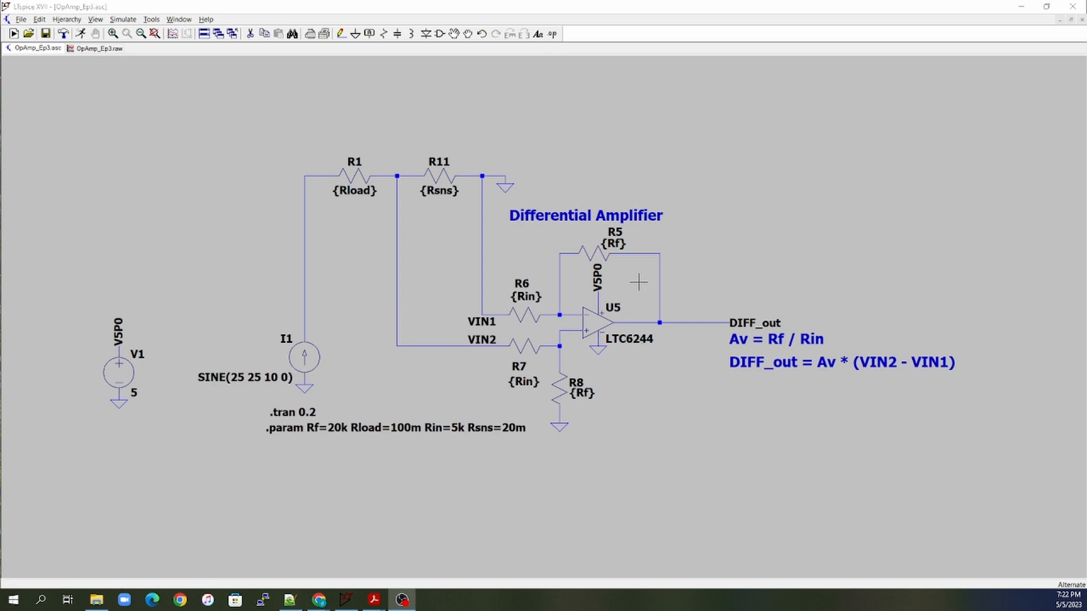
{"action": "mouse_move", "coordinate": [607, 251]}
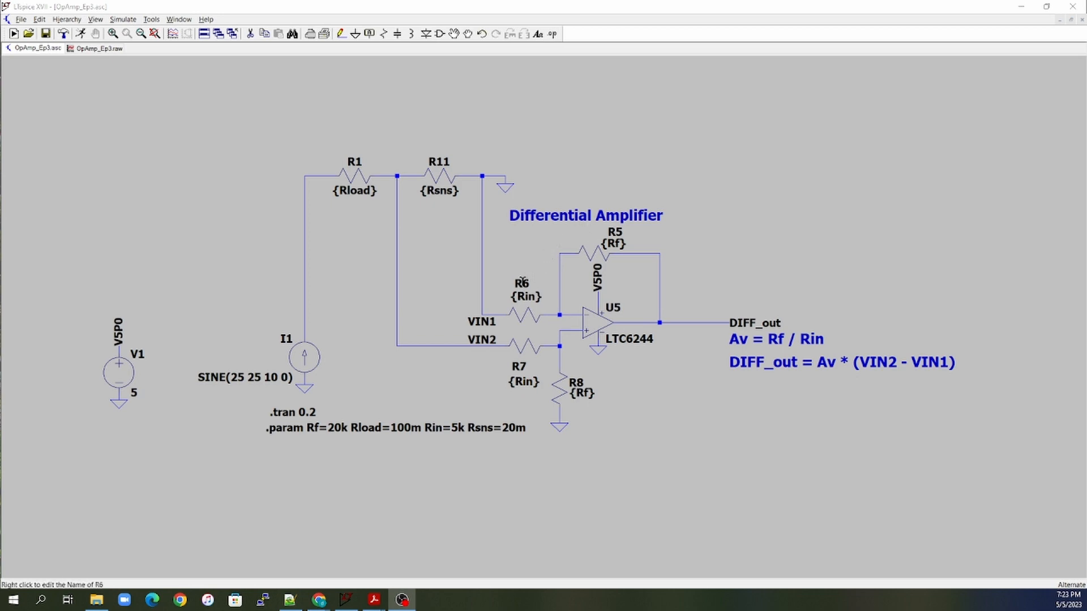
{"action": "mouse_move", "coordinate": [473, 367]}
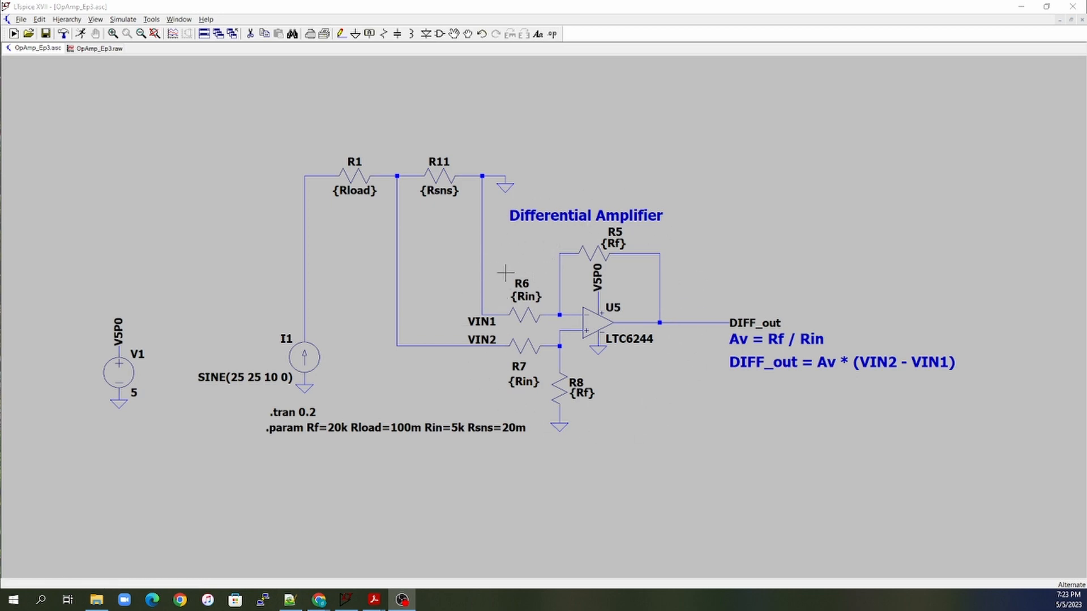
{"action": "mouse_move", "coordinate": [601, 245]}
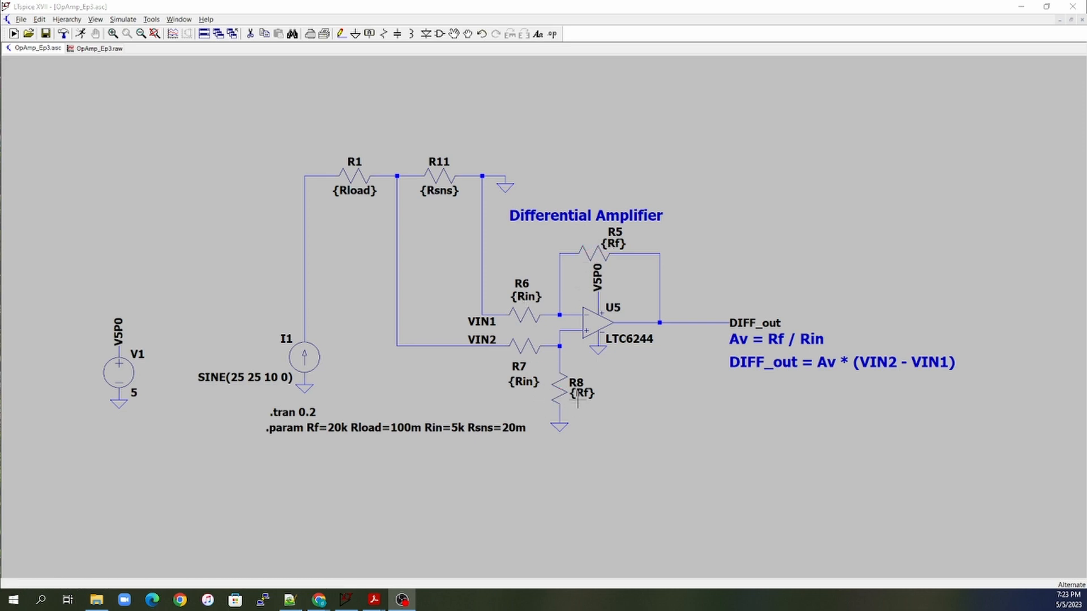
{"action": "mouse_move", "coordinate": [525, 304]}
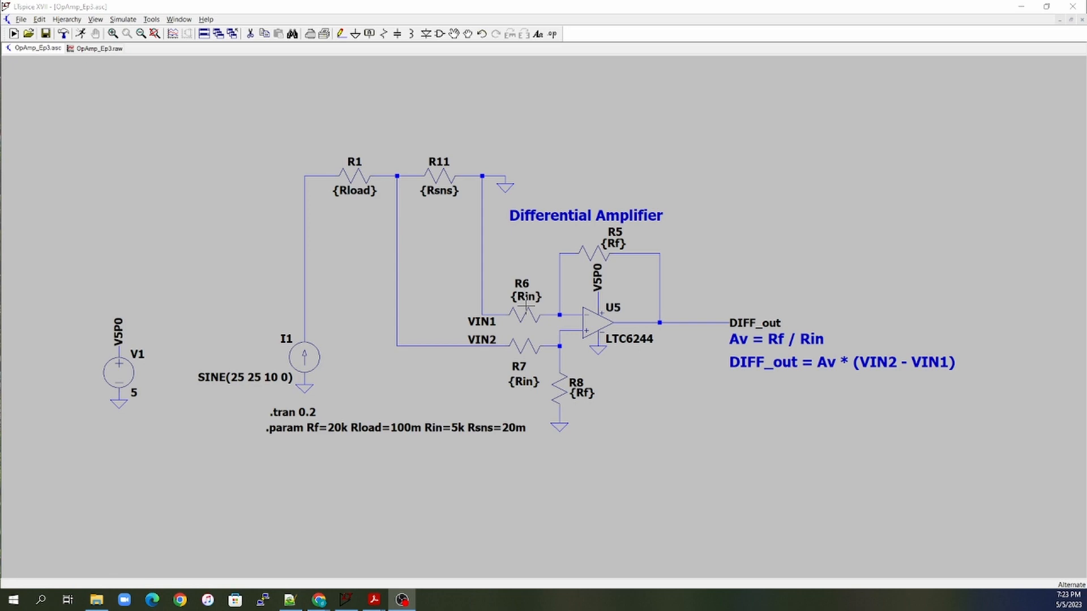
{"action": "mouse_move", "coordinate": [612, 243]}
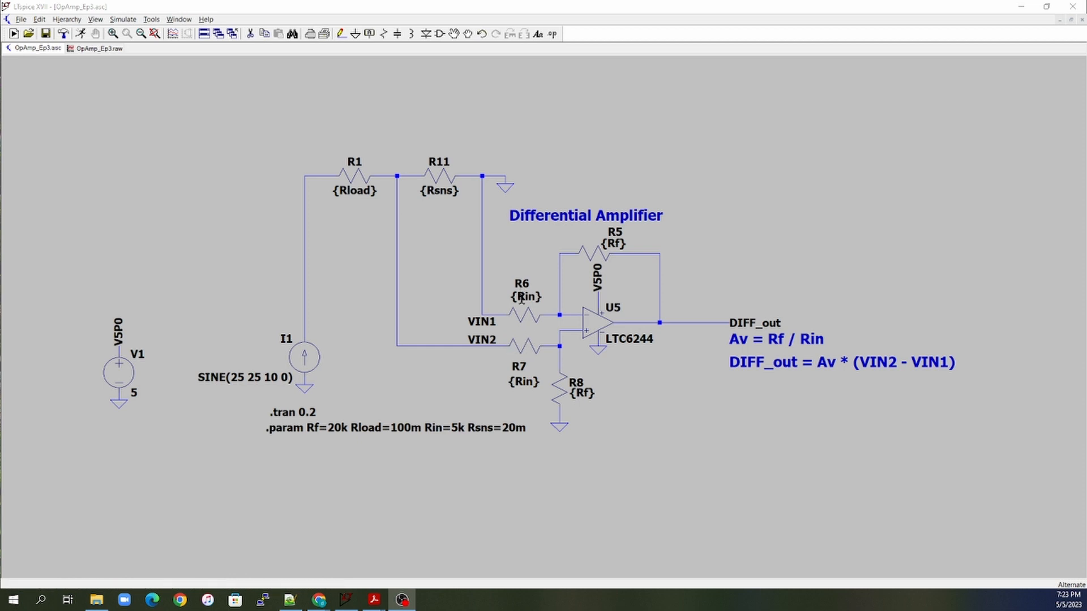
{"action": "mouse_move", "coordinate": [623, 244]}
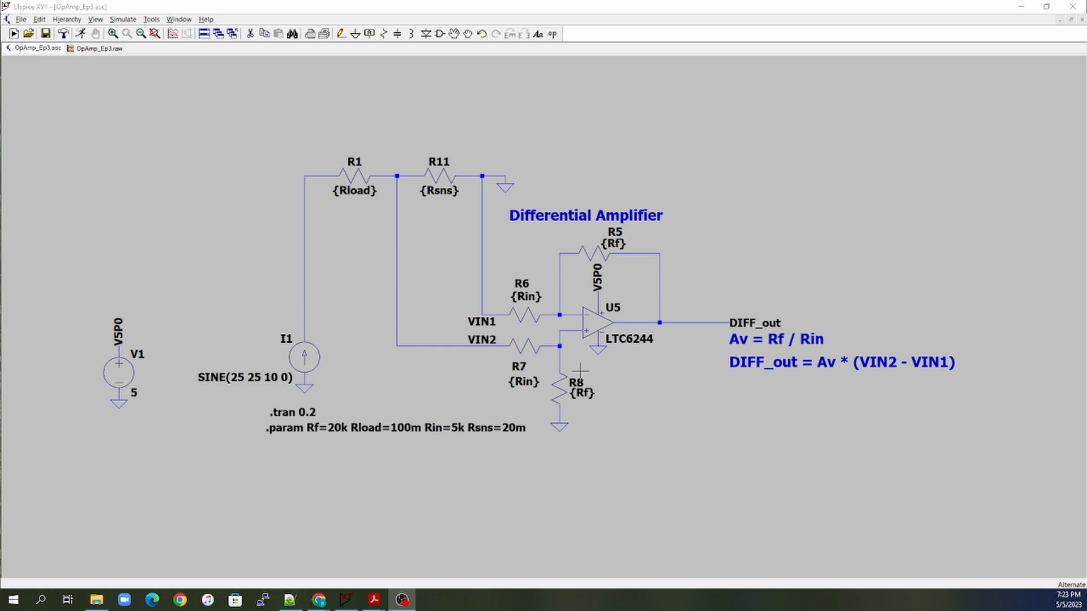
{"action": "mouse_move", "coordinate": [769, 297]}
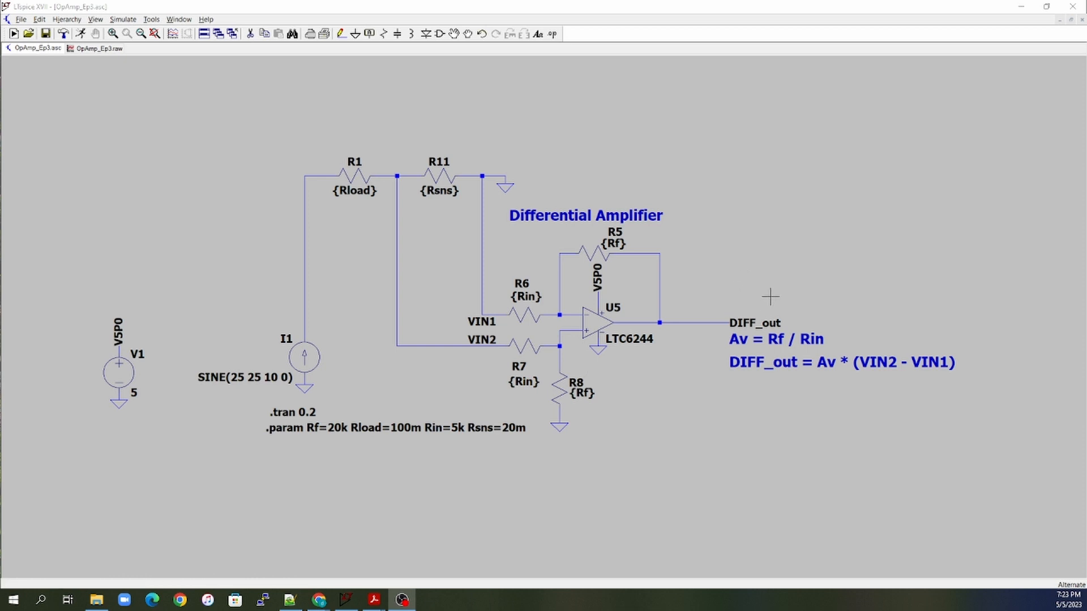
{"action": "mouse_move", "coordinate": [735, 338]}
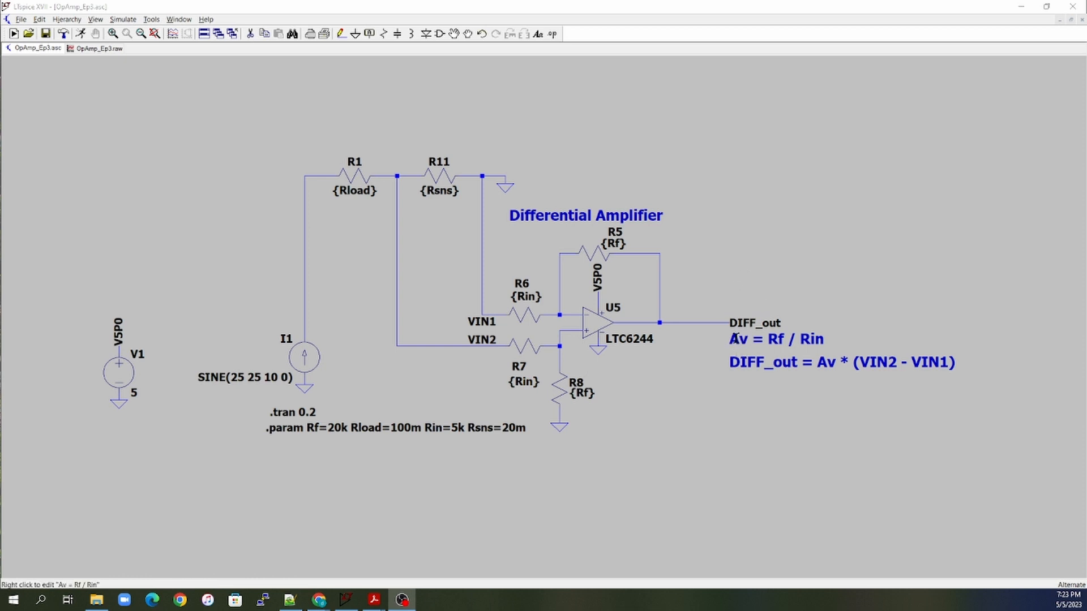
{"action": "mouse_move", "coordinate": [819, 333]}
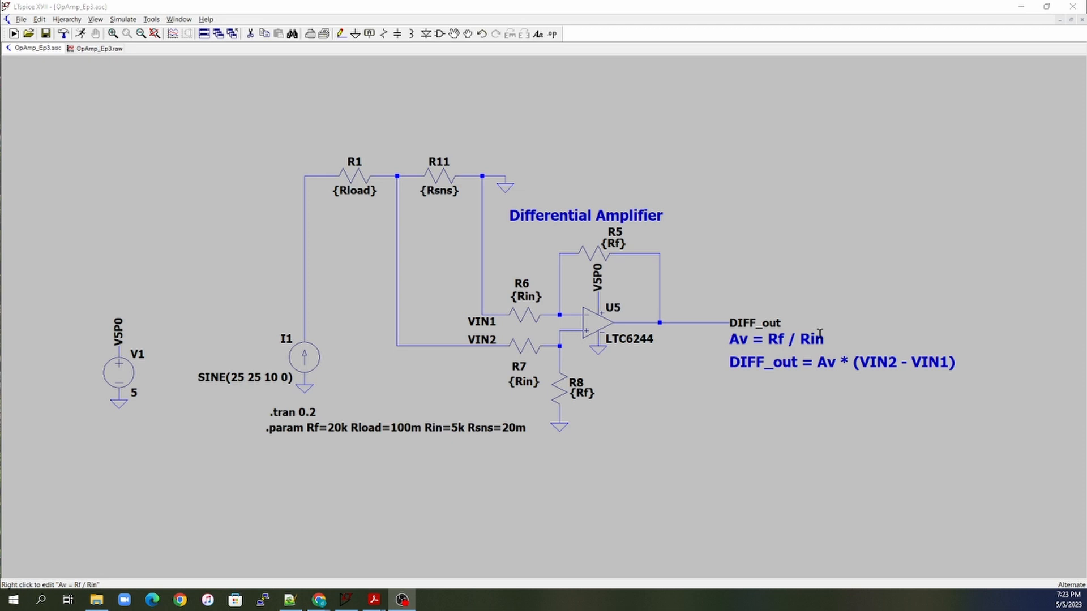
{"action": "mouse_move", "coordinate": [755, 373]}
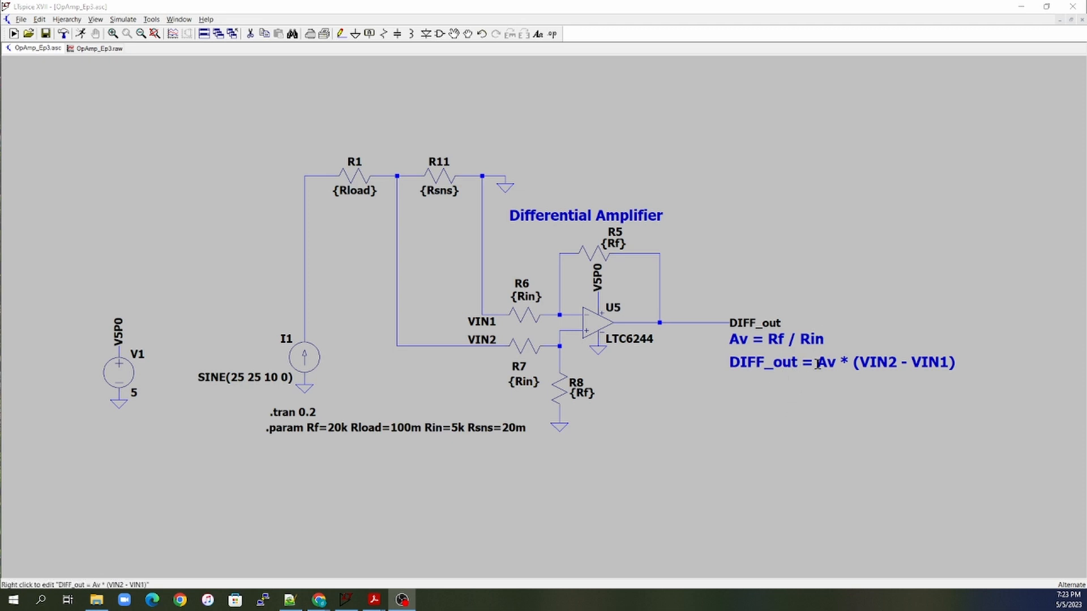
{"action": "mouse_move", "coordinate": [835, 362]}
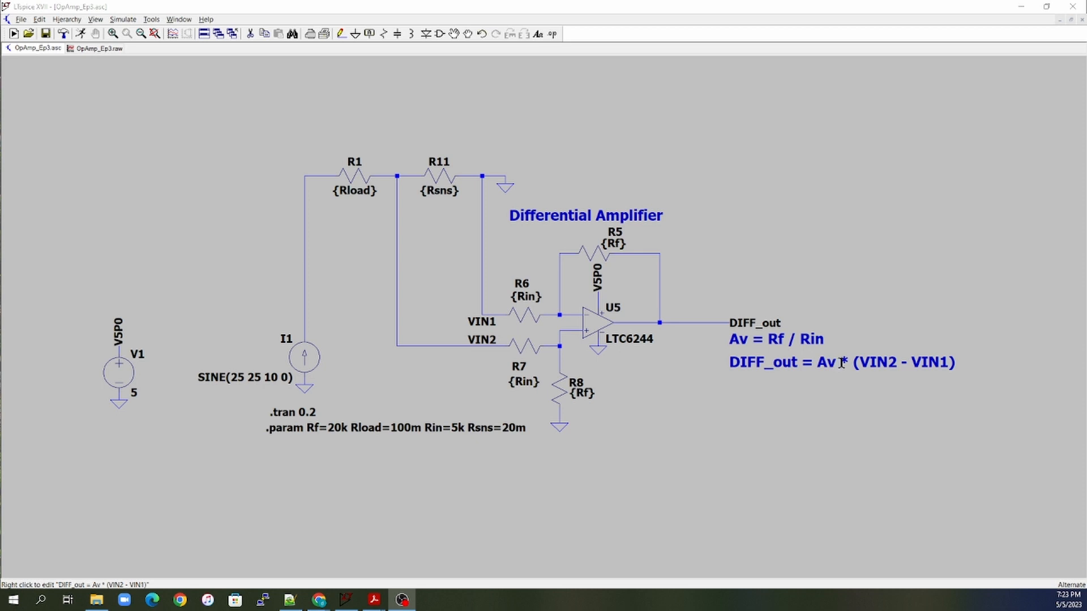
{"action": "mouse_move", "coordinate": [597, 336]}
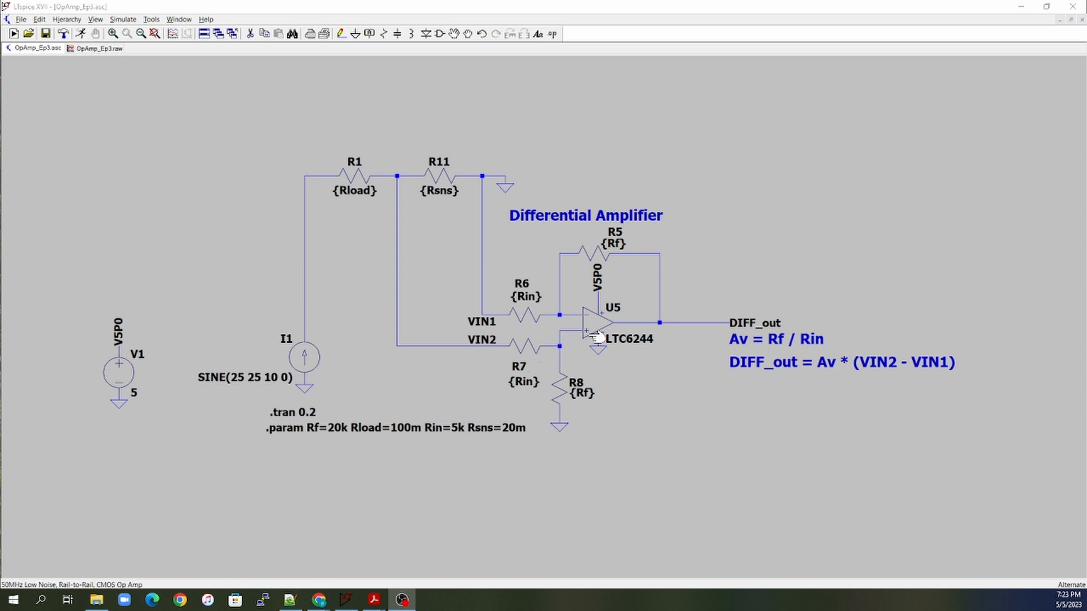
{"action": "mouse_move", "coordinate": [585, 326]}
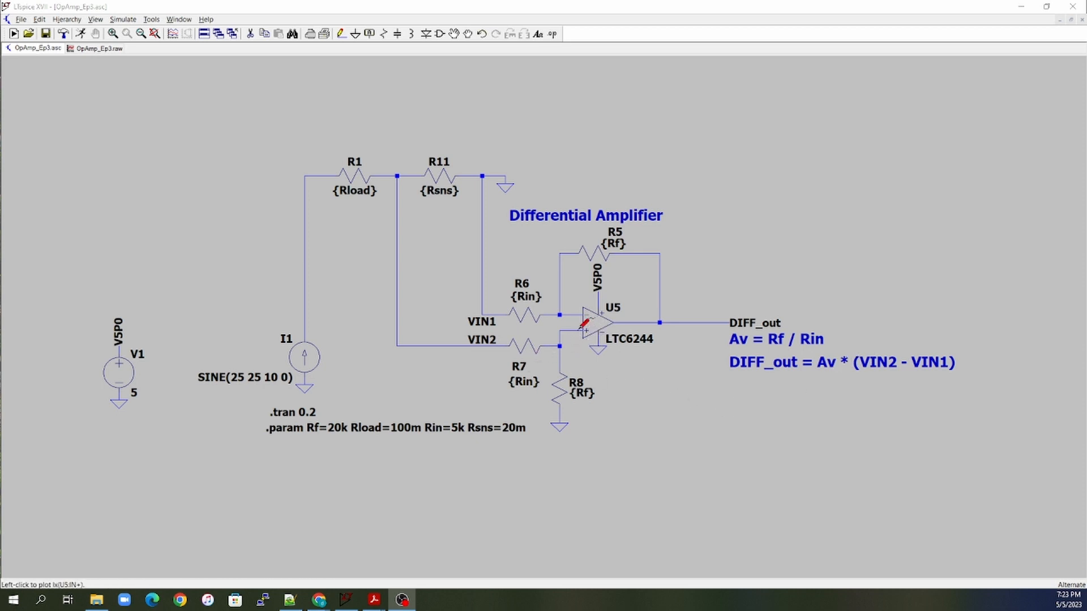
{"action": "mouse_move", "coordinate": [600, 330]}
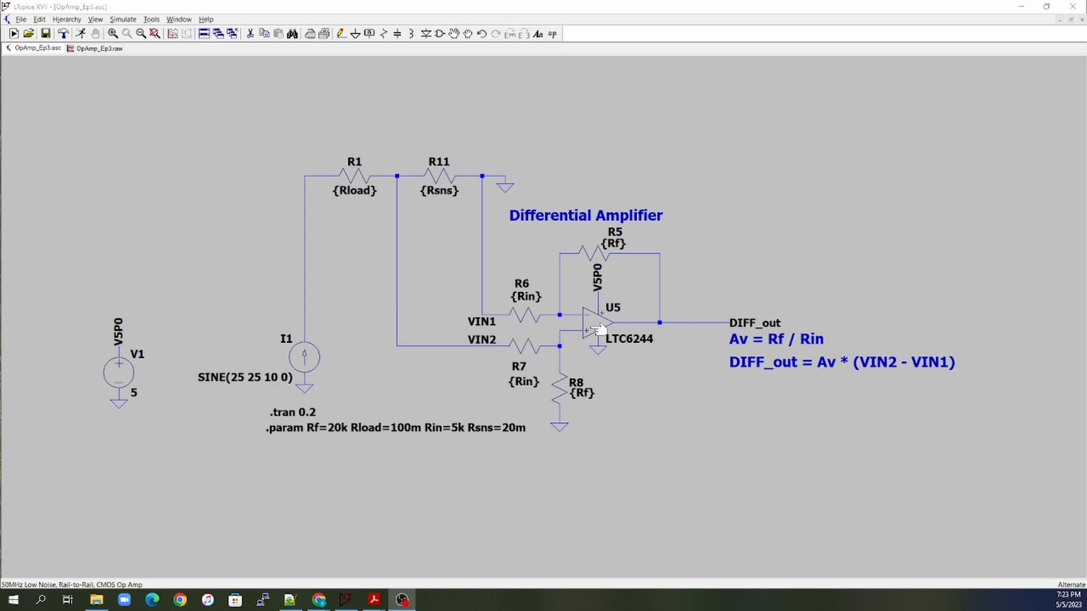
{"action": "mouse_move", "coordinate": [938, 376]}
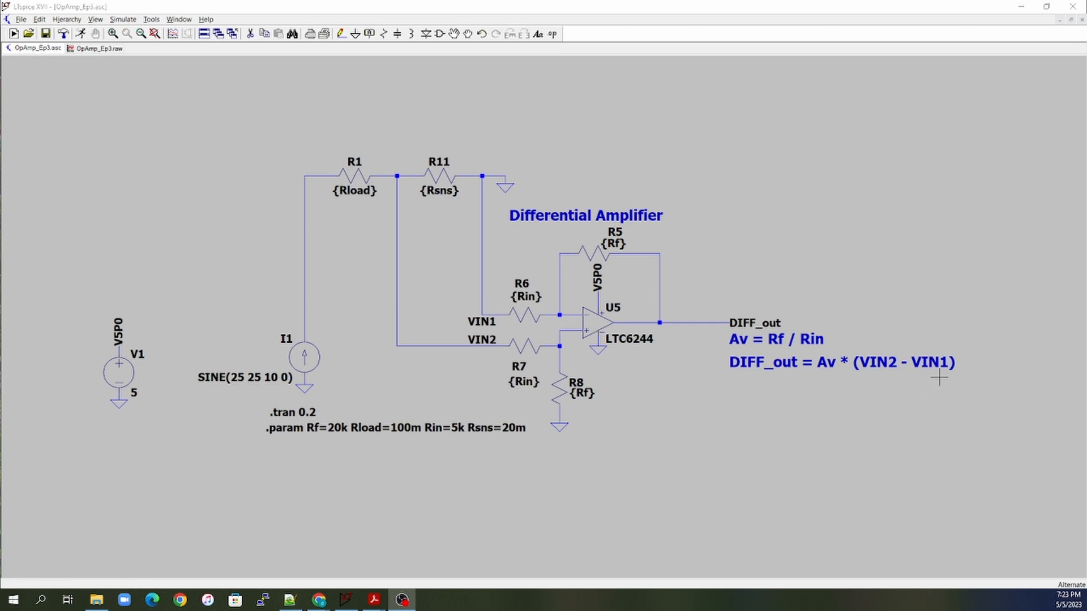
{"action": "mouse_move", "coordinate": [596, 319]}
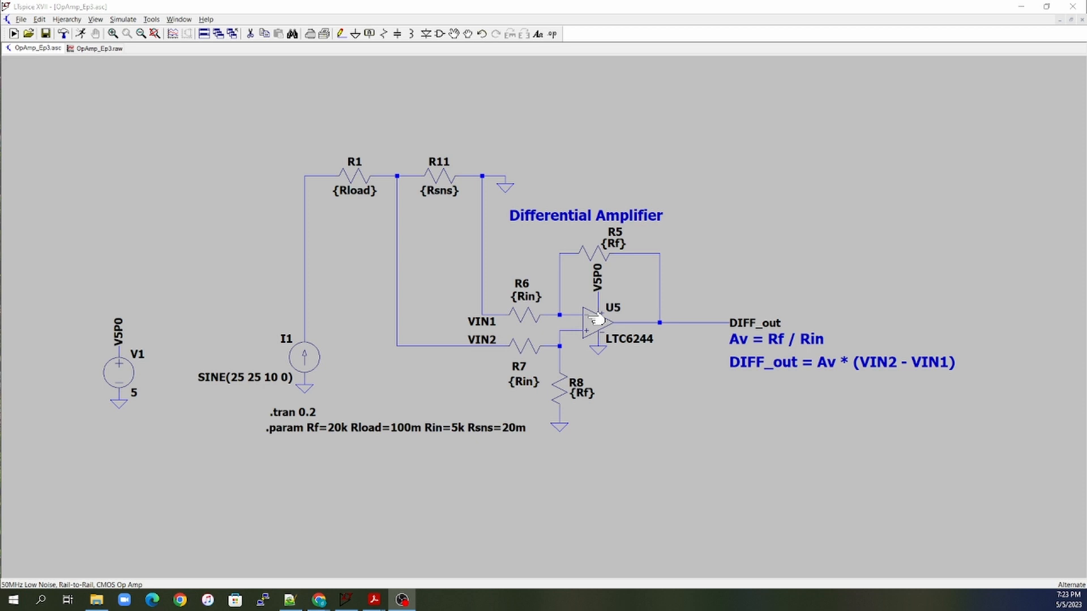
{"action": "mouse_move", "coordinate": [662, 426]}
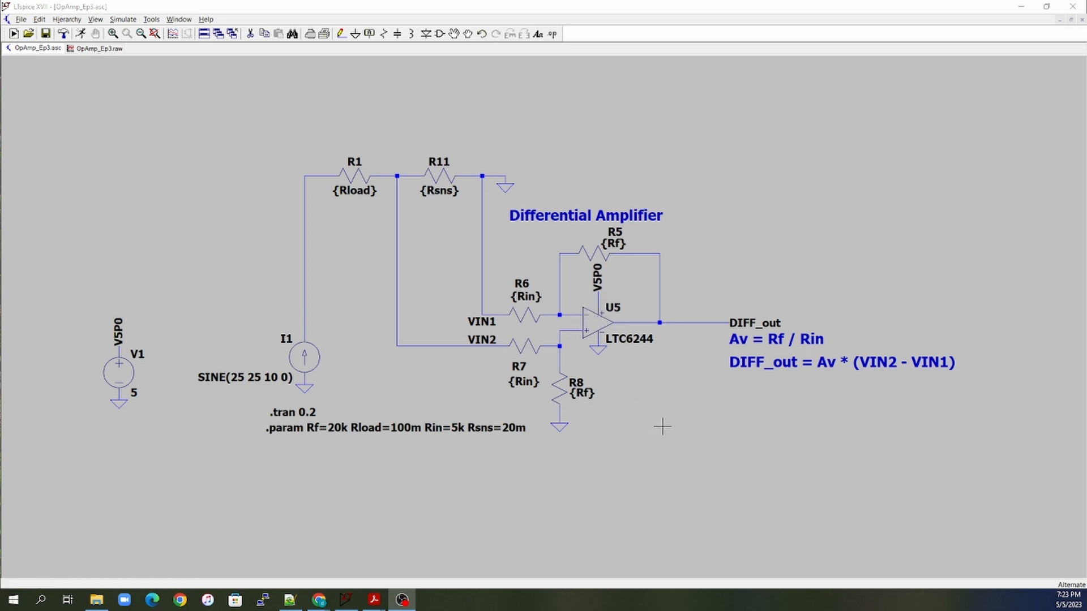
{"action": "mouse_move", "coordinate": [662, 414]}
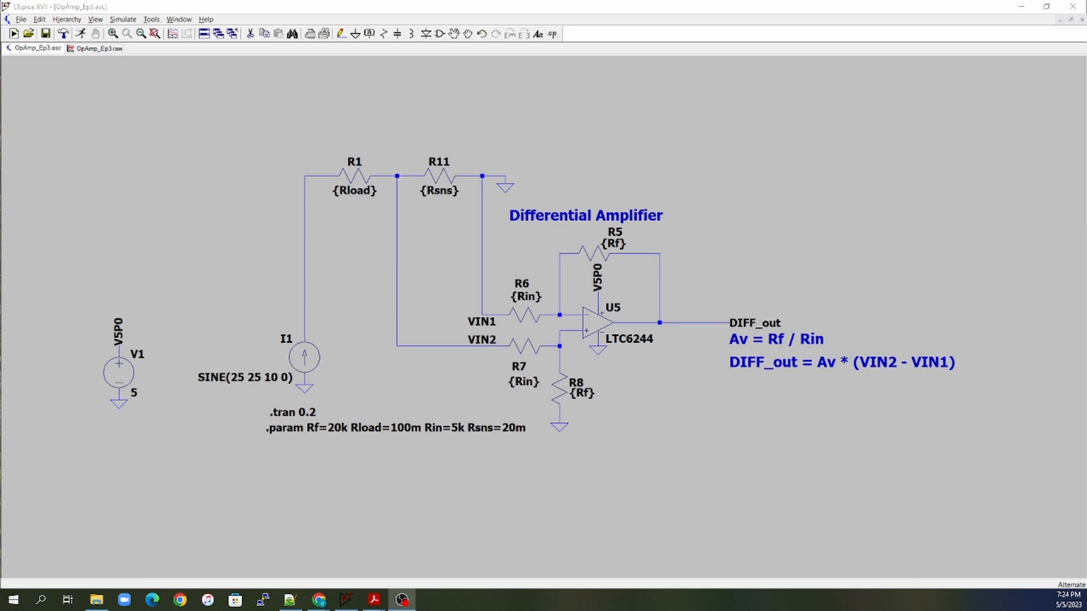
{"action": "mouse_move", "coordinate": [792, 249]}
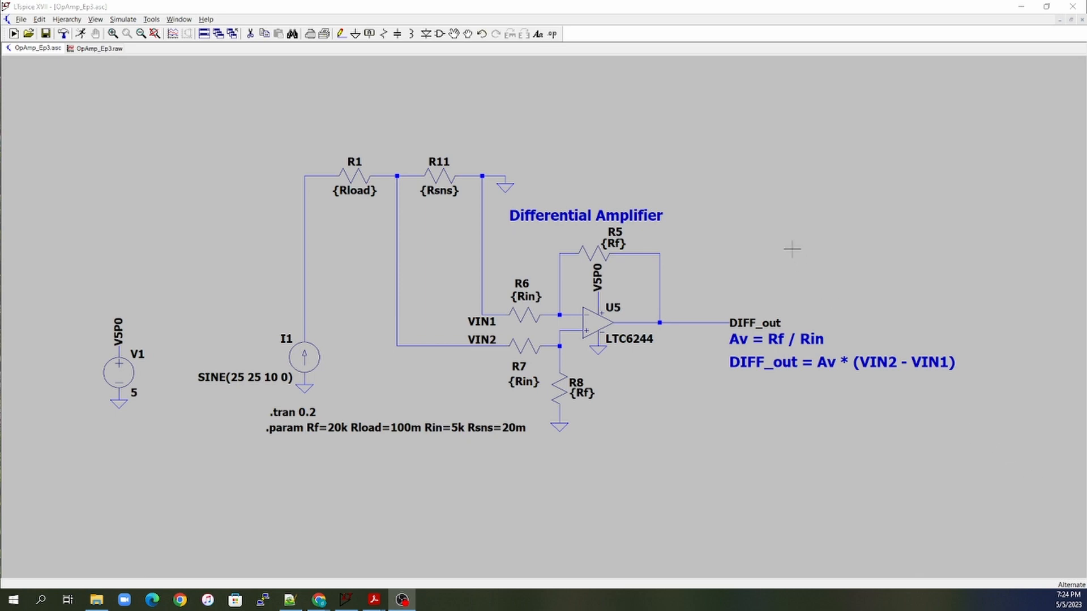
{"action": "mouse_move", "coordinate": [493, 317]}
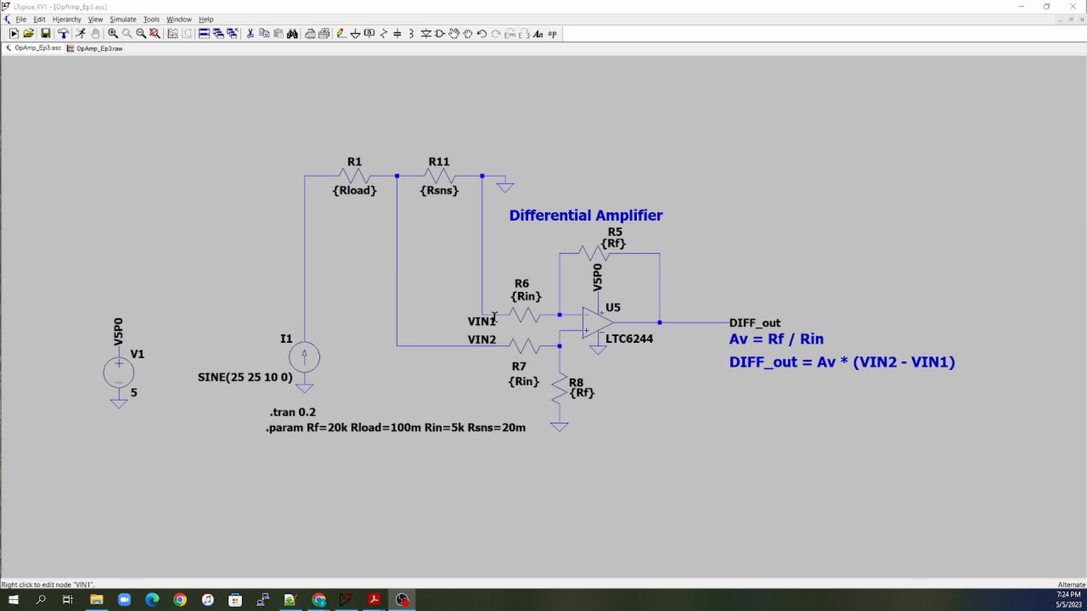
{"action": "mouse_move", "coordinate": [474, 320]}
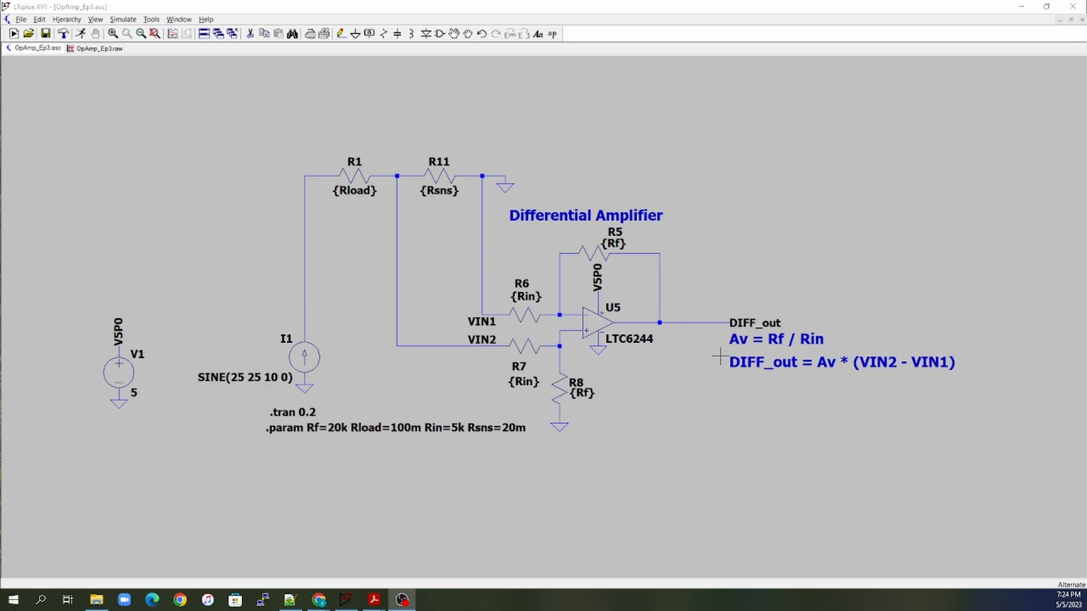
{"action": "mouse_move", "coordinate": [719, 357]}
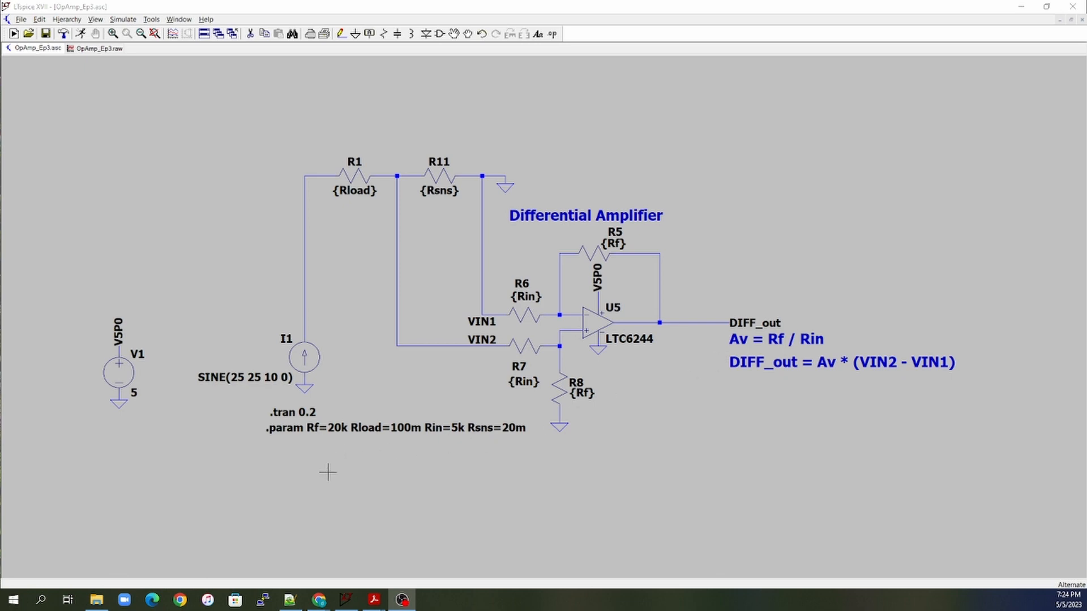
{"action": "mouse_move", "coordinate": [290, 428]}
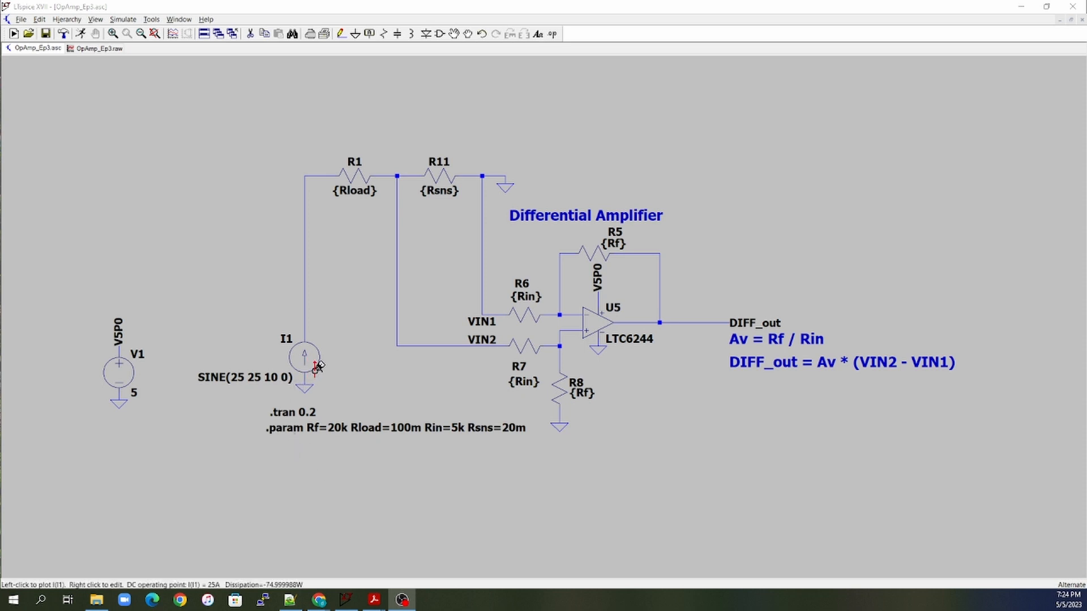
{"action": "mouse_move", "coordinate": [310, 152]}
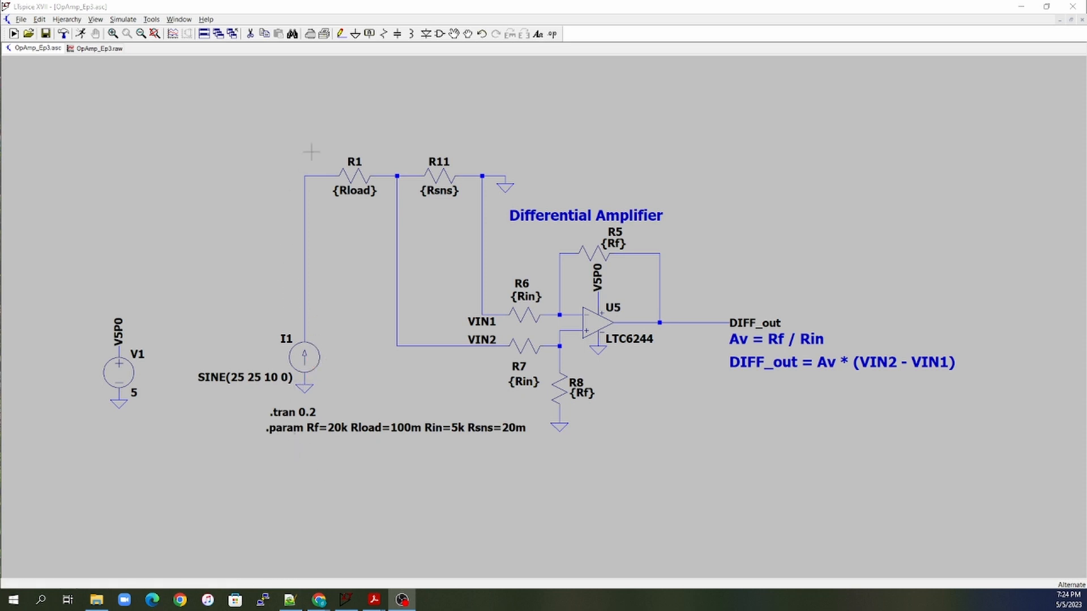
{"action": "mouse_move", "coordinate": [418, 169]}
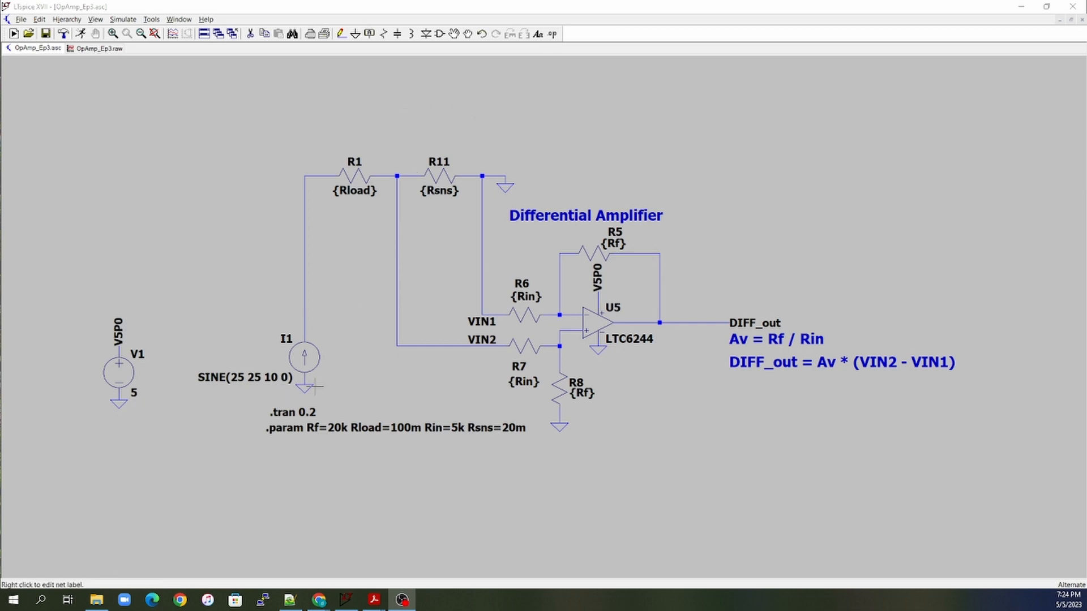
{"action": "mouse_move", "coordinate": [301, 156]}
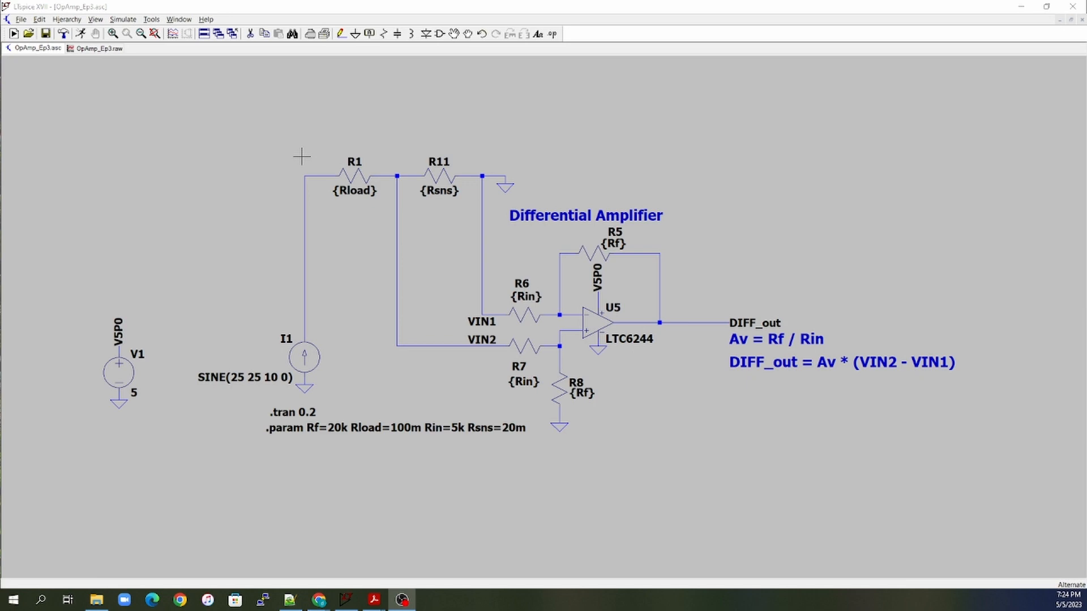
{"action": "mouse_move", "coordinate": [518, 178]}
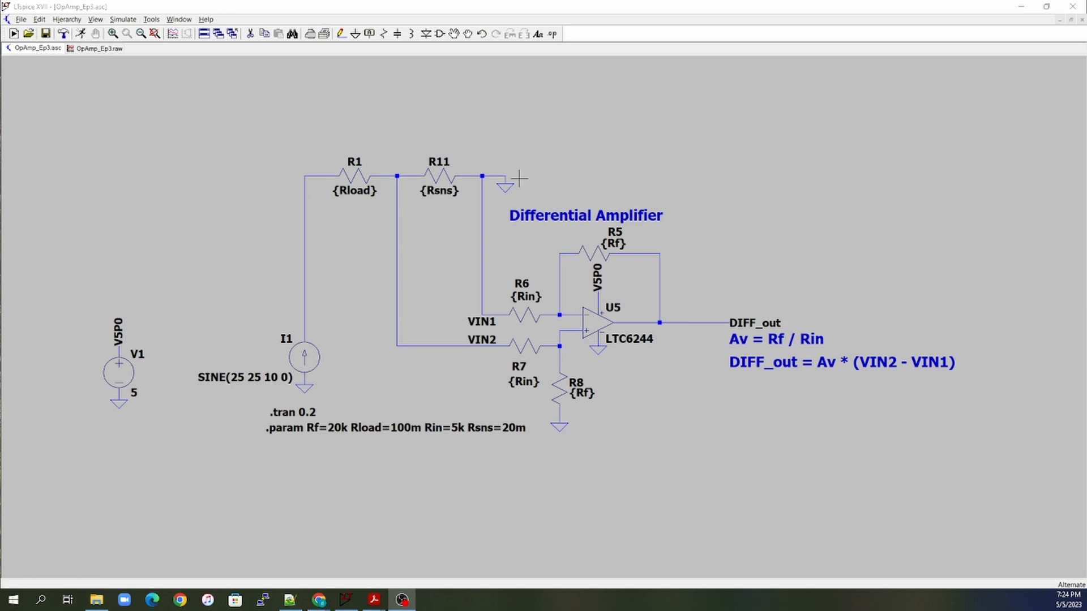
{"action": "mouse_move", "coordinate": [456, 223]}
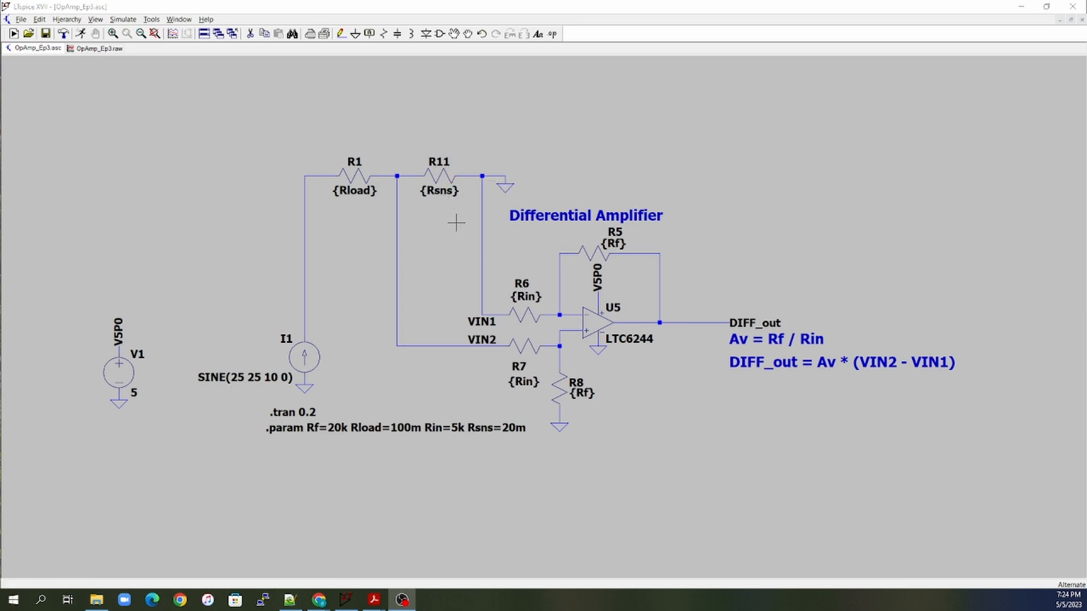
{"action": "mouse_move", "coordinate": [444, 476]}
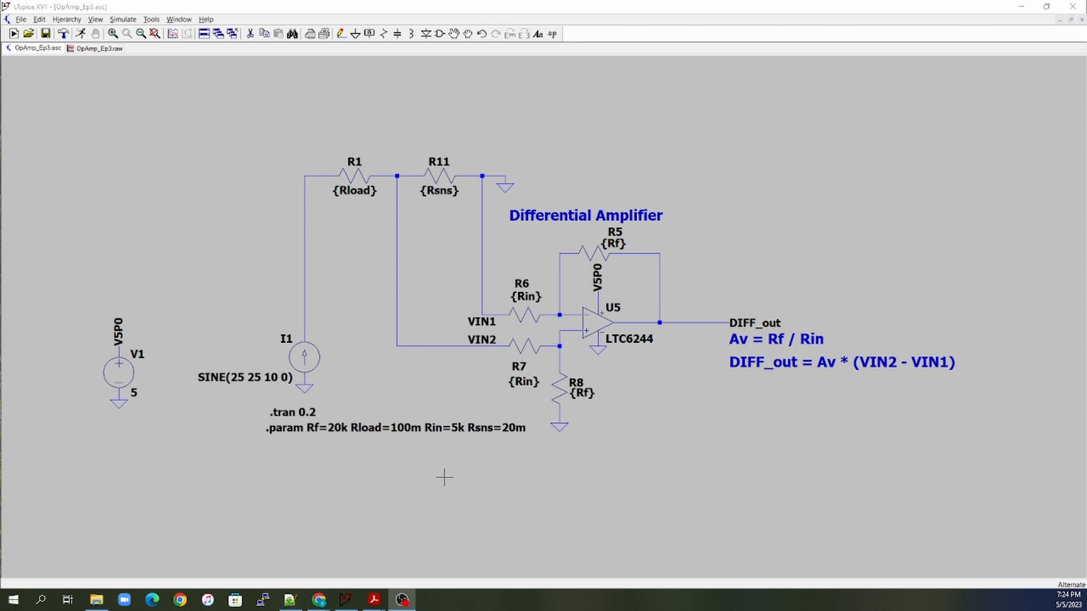
{"action": "mouse_move", "coordinate": [454, 399]}
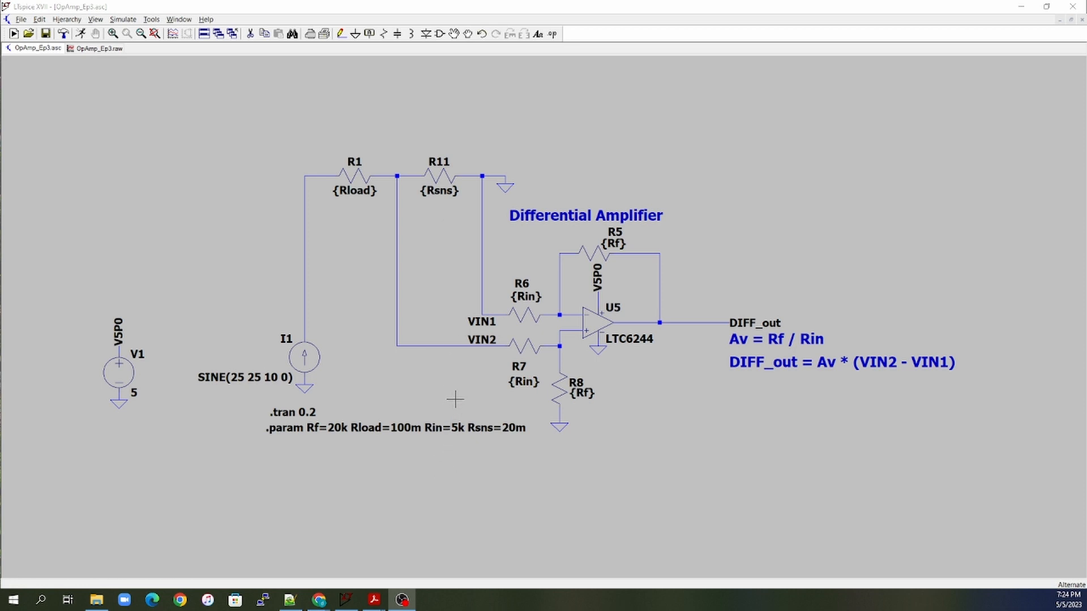
{"action": "mouse_move", "coordinate": [346, 223]}
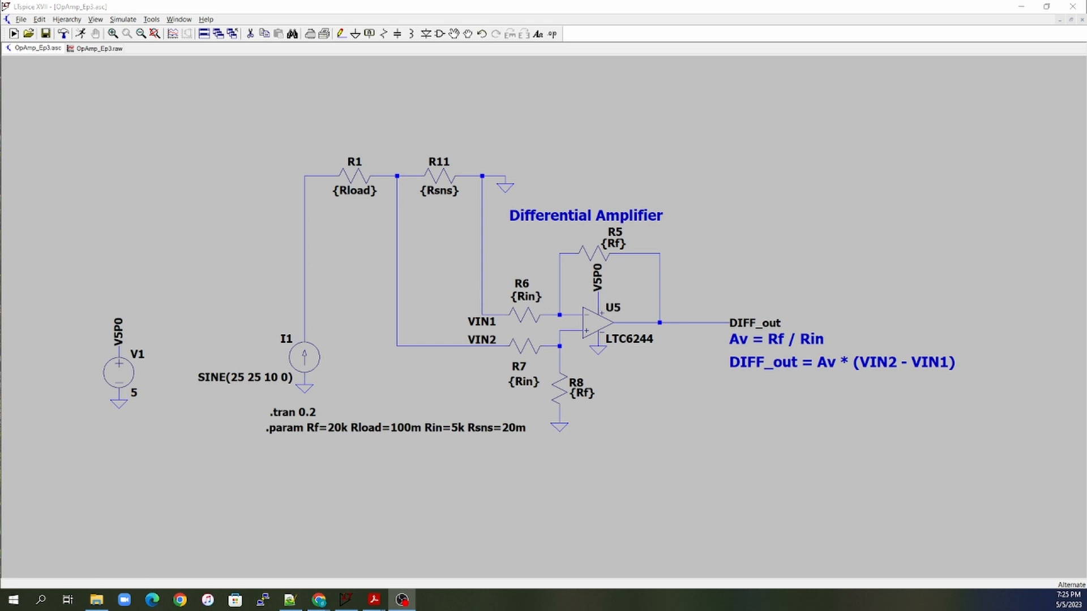
{"action": "mouse_move", "coordinate": [192, 507]}
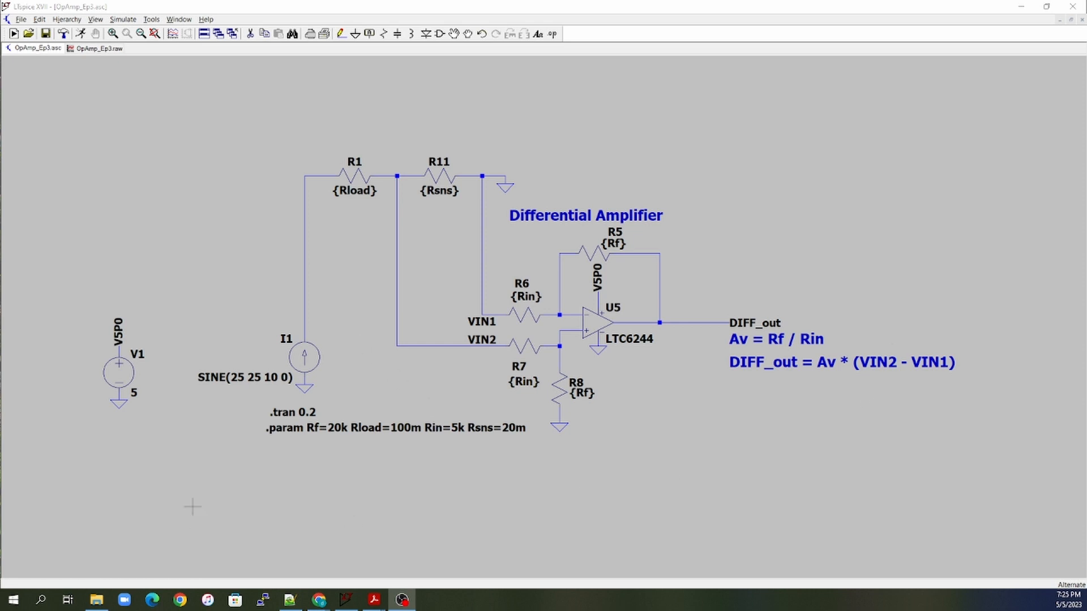
- Review the settings of current source I1 and keep its values
{"action": "double_click", "coordinate": [303, 358]}
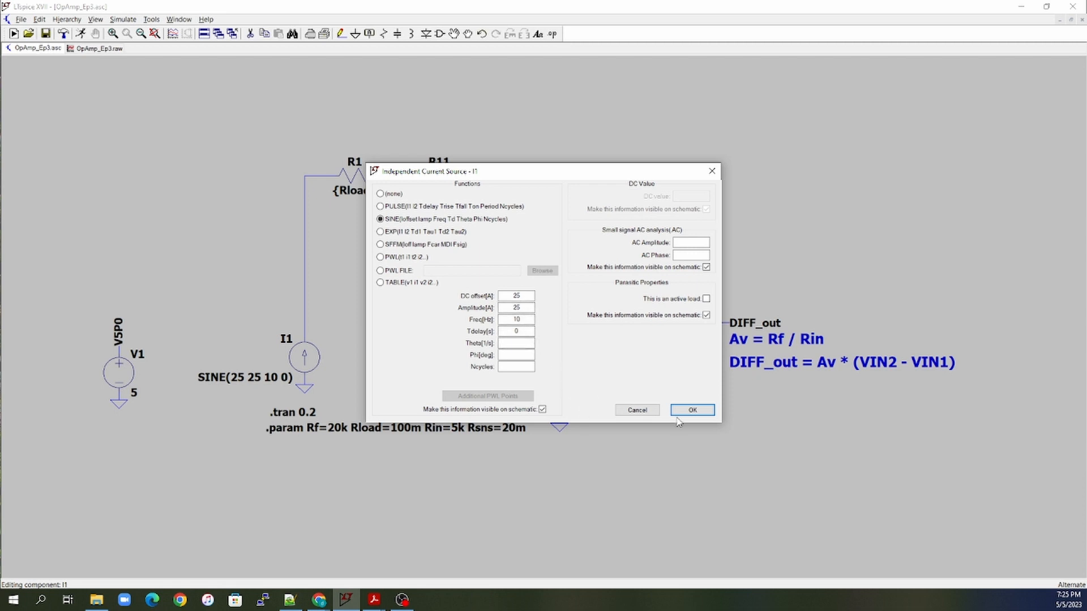
{"action": "mouse_move", "coordinate": [693, 410]}
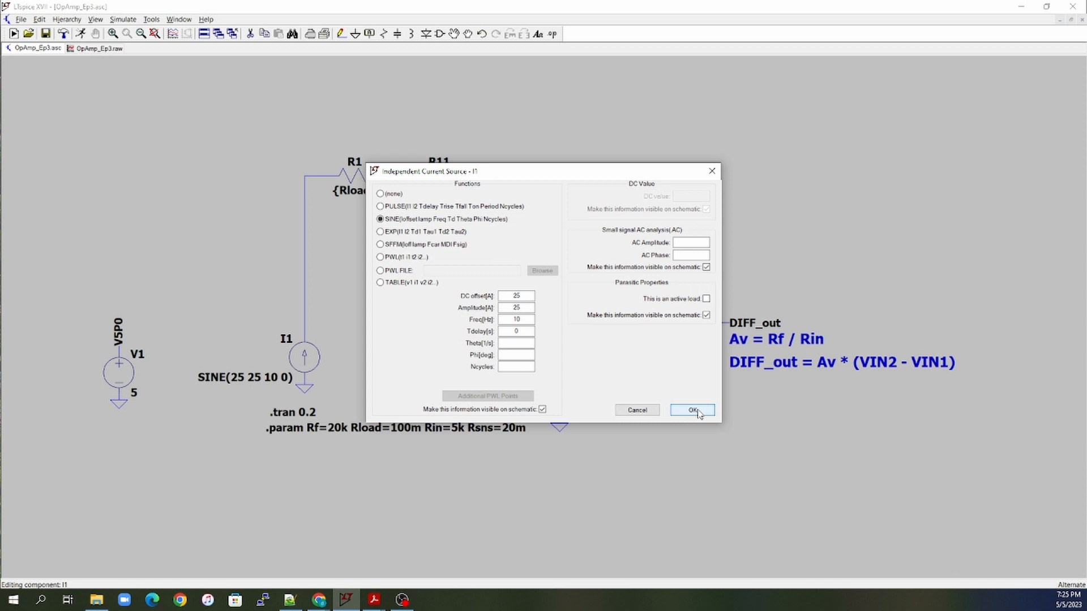
{"action": "left_click", "coordinate": [691, 410]}
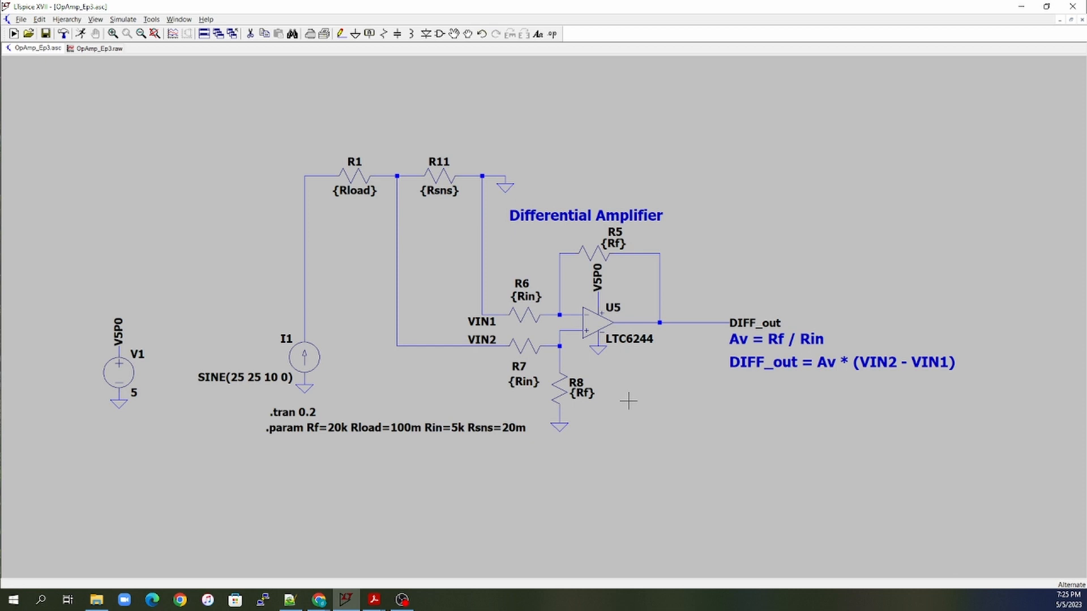
{"action": "mouse_move", "coordinate": [322, 326]}
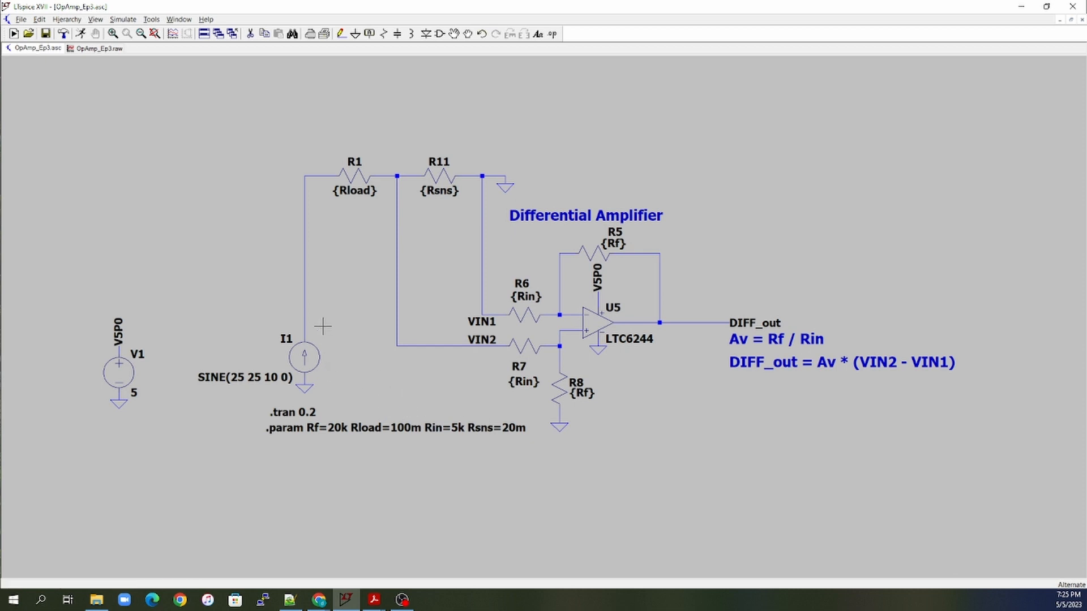
{"action": "mouse_move", "coordinate": [472, 208]}
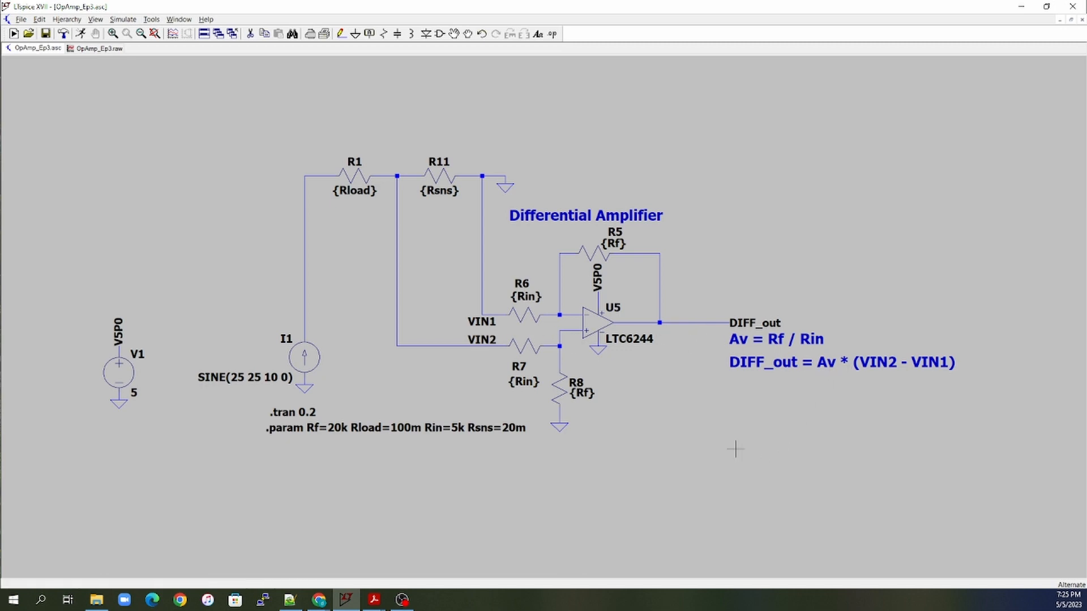
{"action": "mouse_move", "coordinate": [537, 343]}
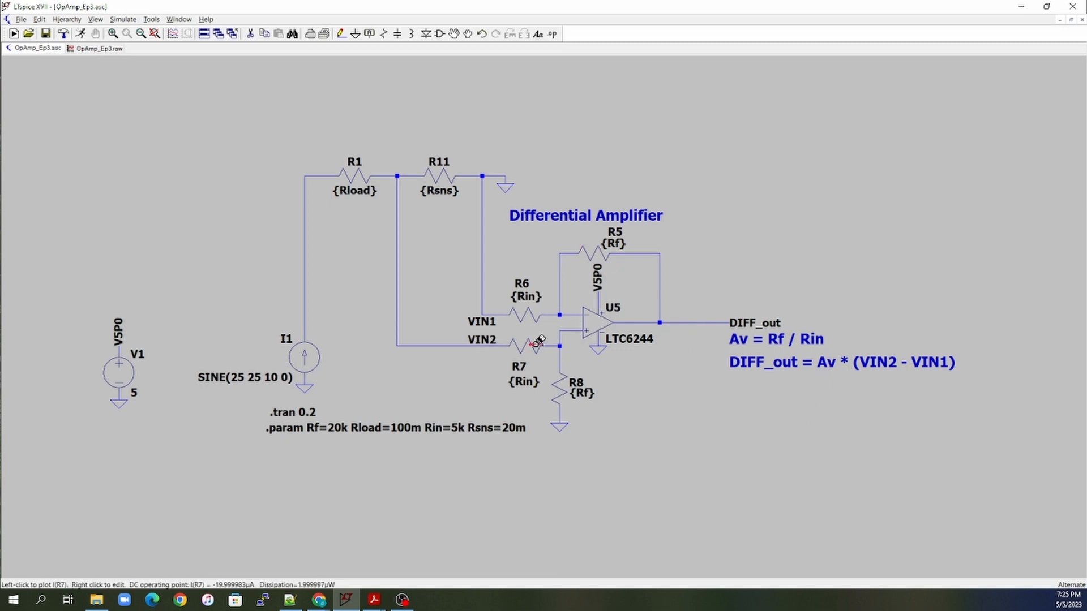
{"action": "mouse_move", "coordinate": [457, 487]}
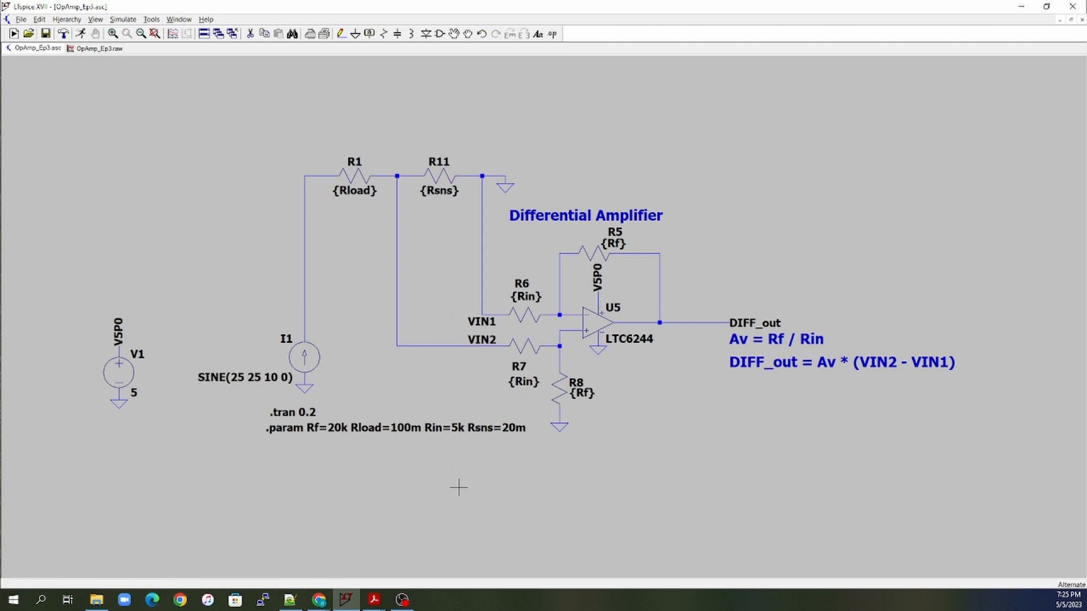
{"action": "mouse_move", "coordinate": [461, 464]}
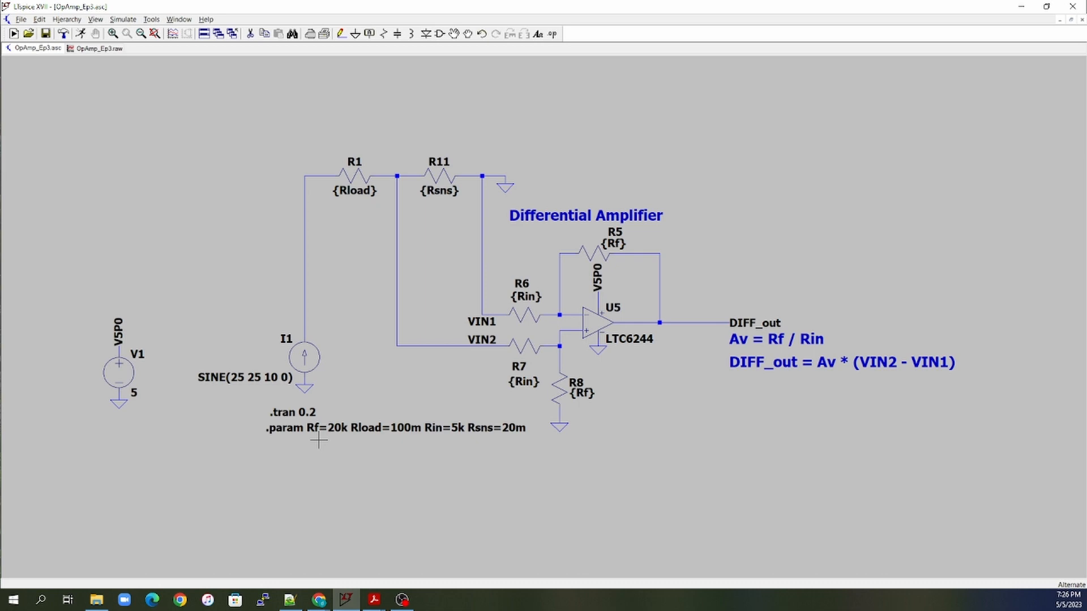
{"action": "mouse_move", "coordinate": [329, 440]}
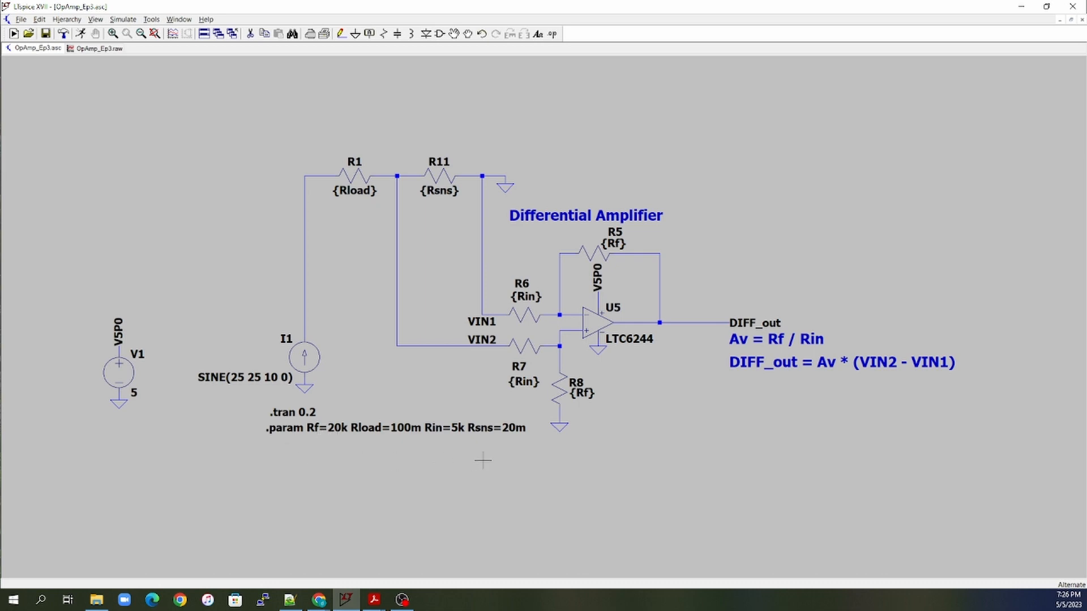
{"action": "mouse_move", "coordinate": [498, 436]}
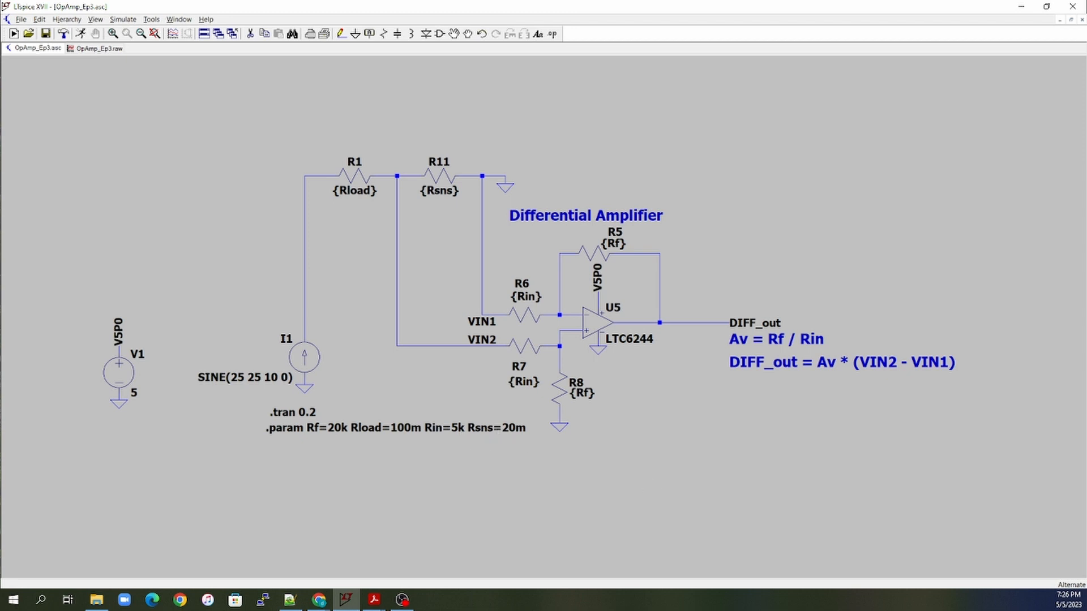
- Bring up the op-amp calculation sheet and inspect the Av gain, Vout and IN- formulas
{"action": "left_click", "coordinate": [318, 599]}
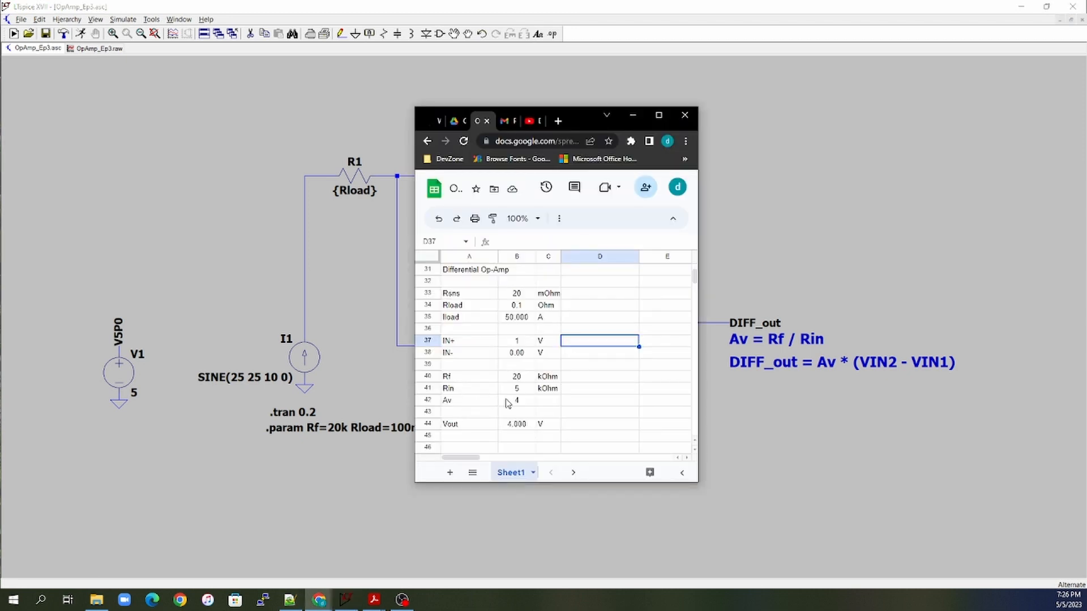
{"action": "left_click", "coordinate": [516, 399]}
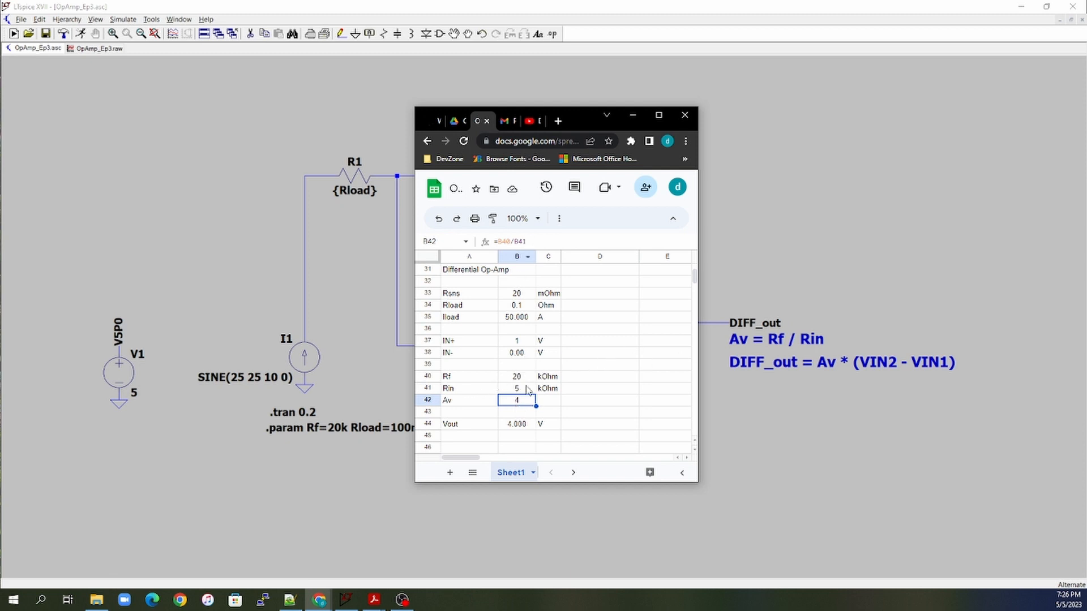
{"action": "left_click", "coordinate": [517, 423]}
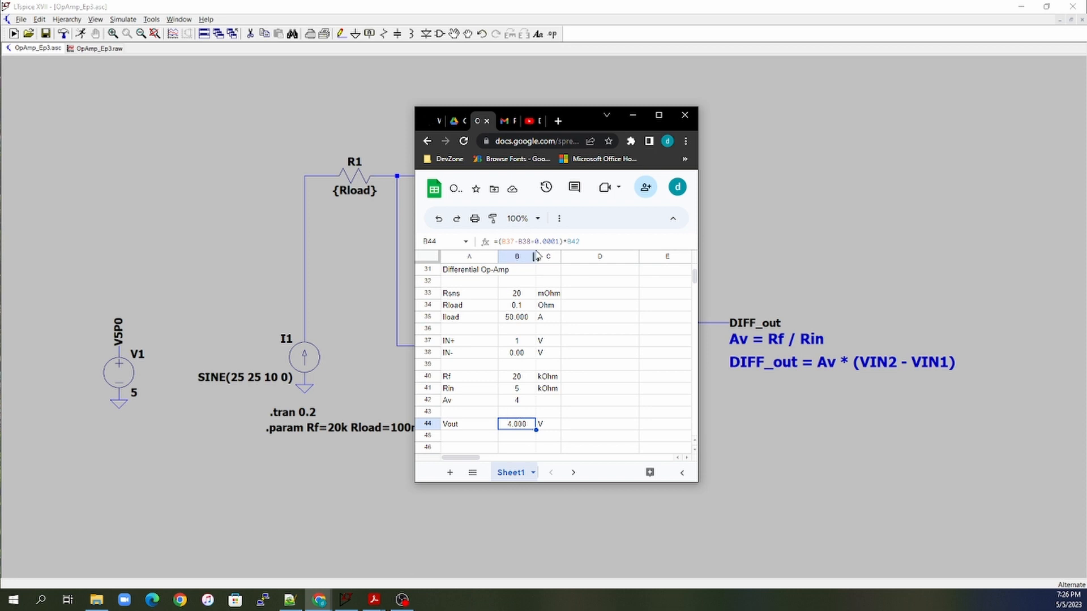
{"action": "mouse_move", "coordinate": [488, 344]}
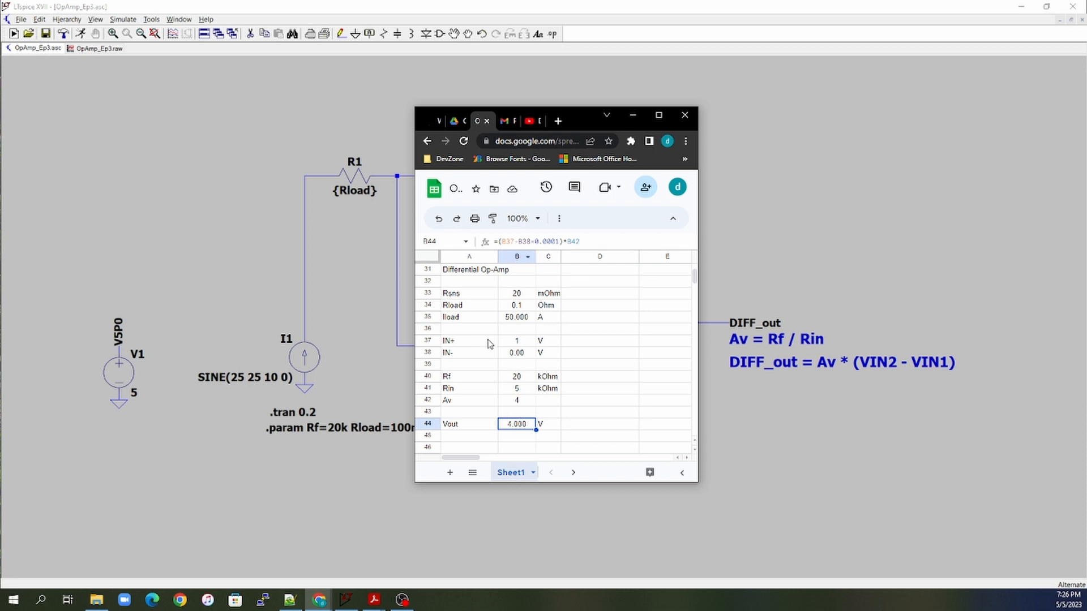
{"action": "mouse_move", "coordinate": [521, 361]}
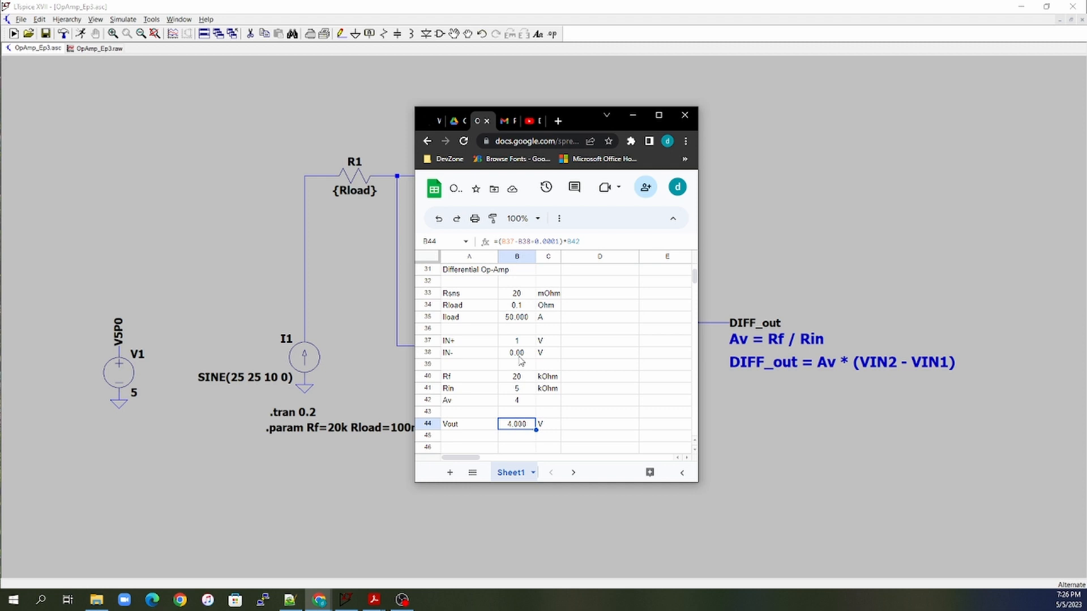
{"action": "mouse_move", "coordinate": [527, 326]}
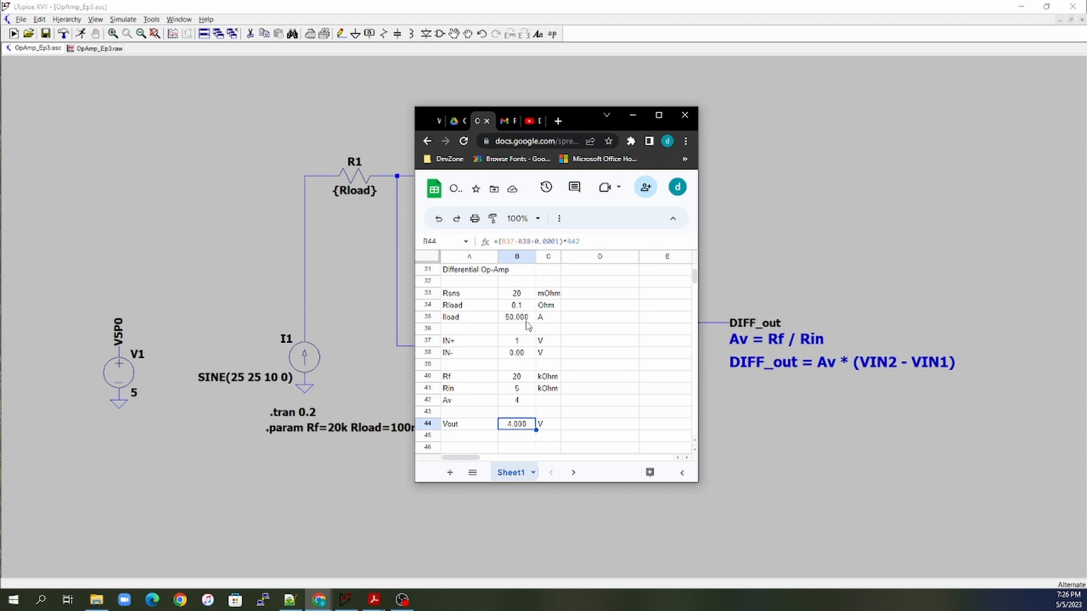
{"action": "left_click", "coordinate": [516, 352]}
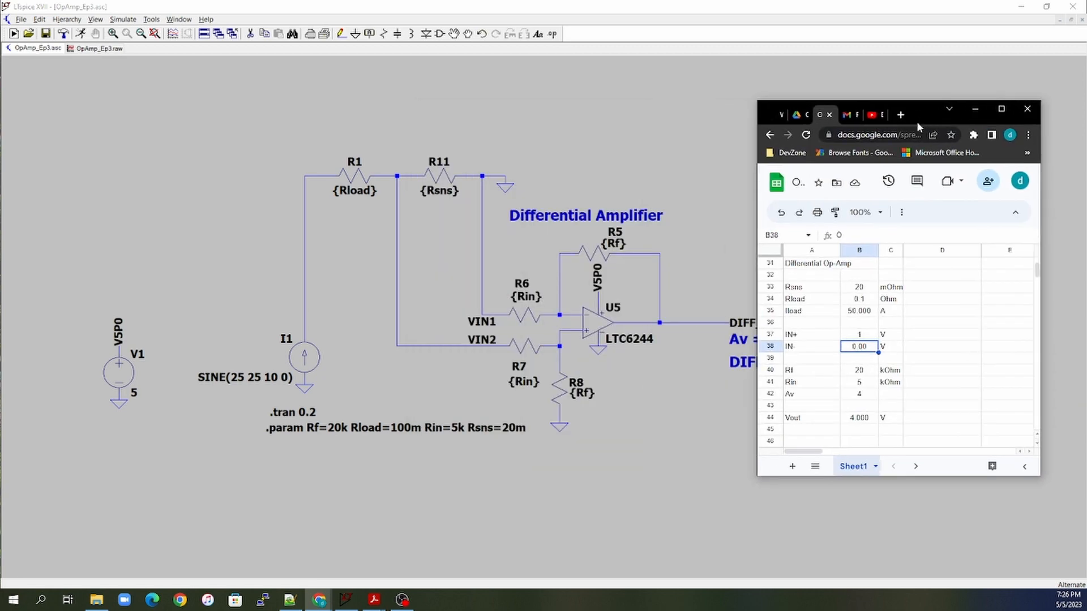
{"action": "mouse_move", "coordinate": [664, 407]}
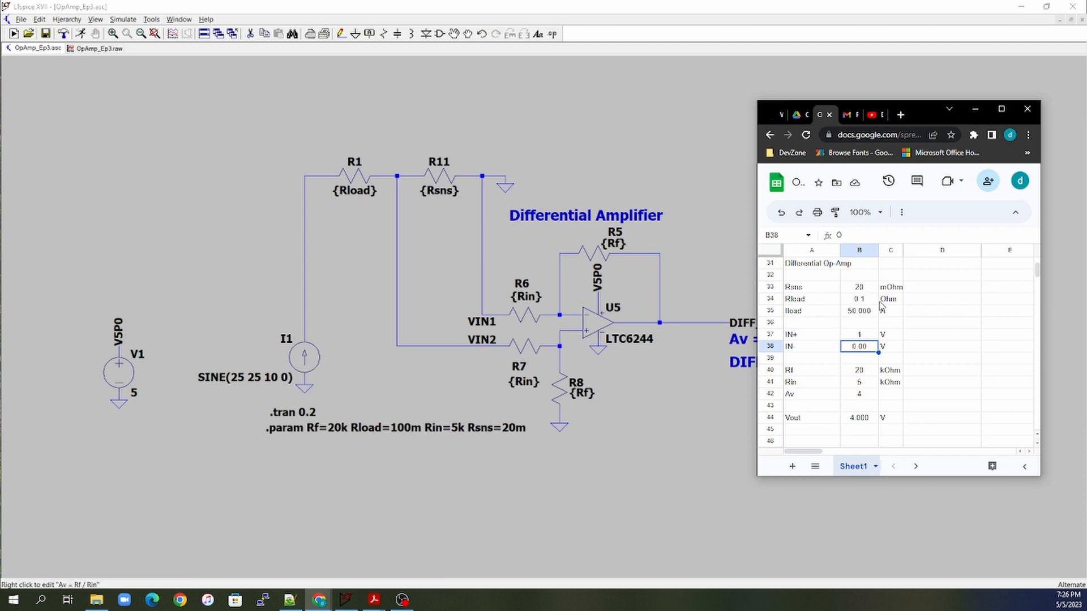
- Check the Iload, IN+ and IN- values in the calculation sheet
{"action": "left_click", "coordinate": [858, 310]}
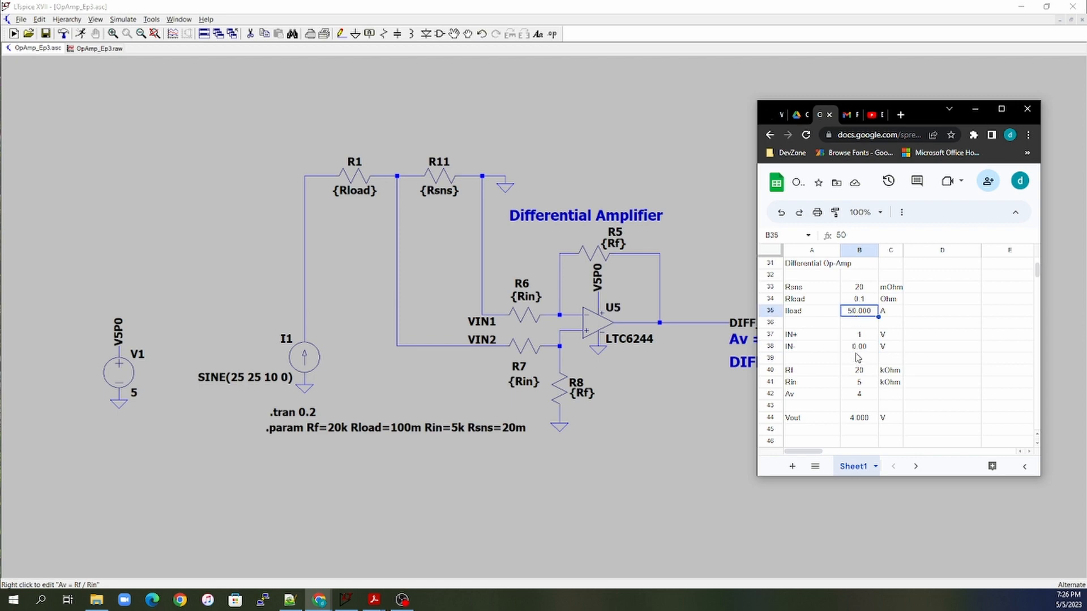
{"action": "mouse_move", "coordinate": [862, 403]}
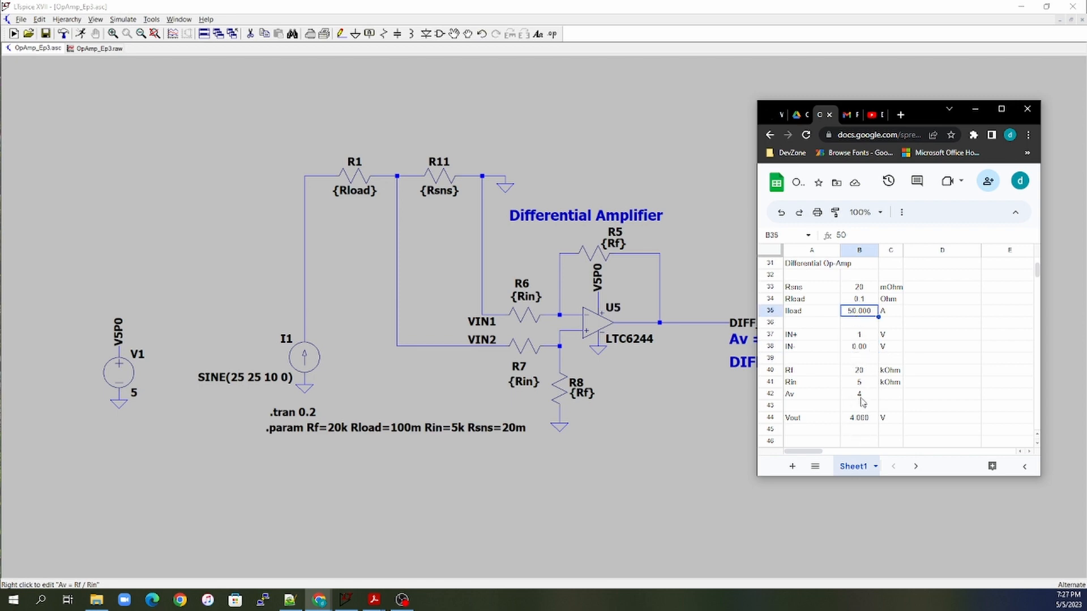
{"action": "left_click", "coordinate": [859, 334]}
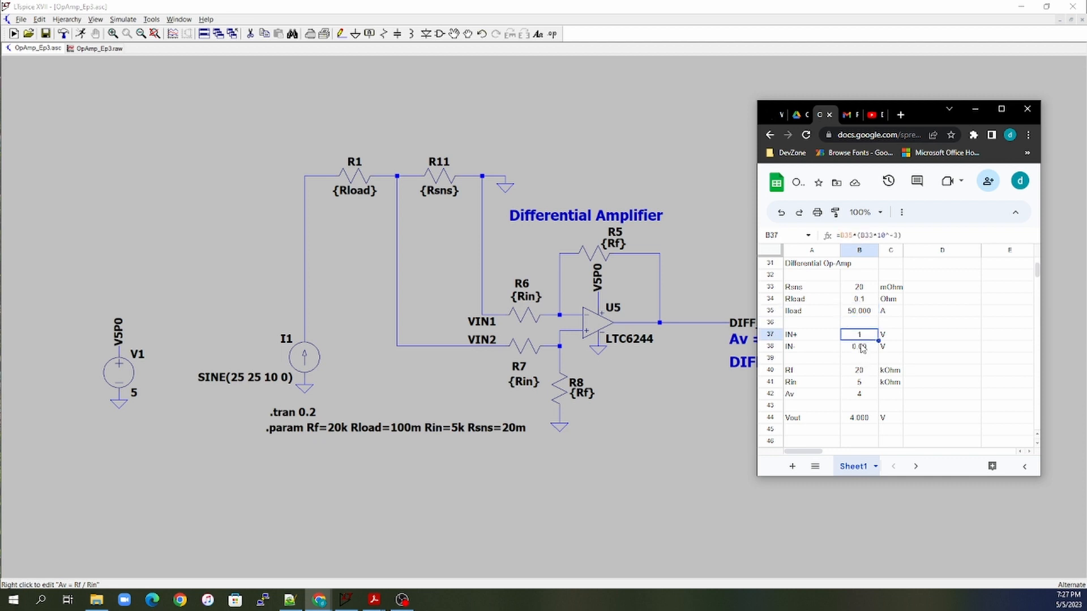
{"action": "left_click", "coordinate": [859, 346]}
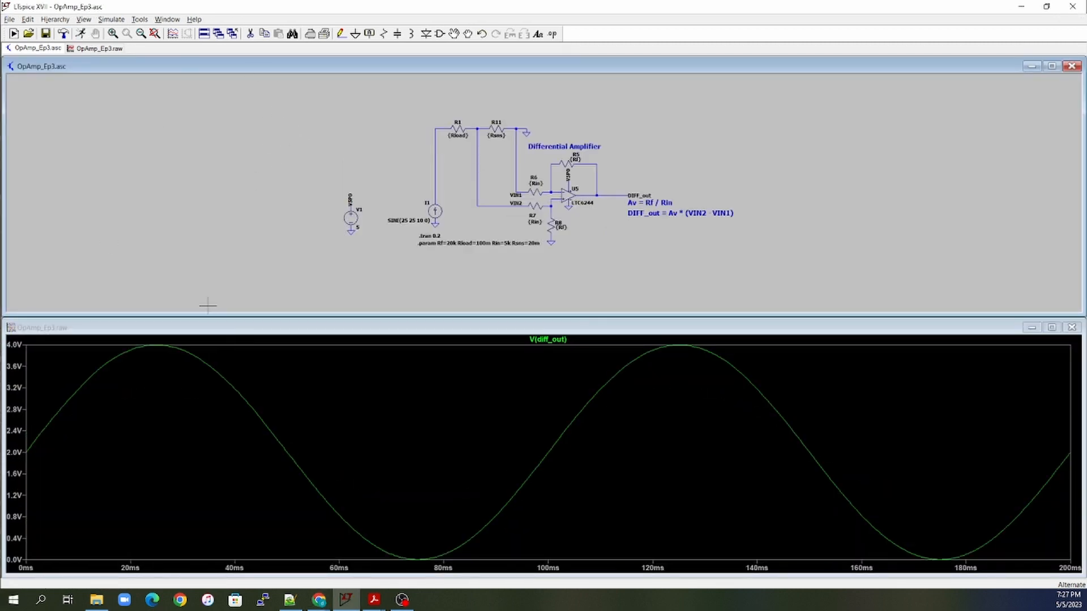
{"action": "mouse_move", "coordinate": [242, 257]}
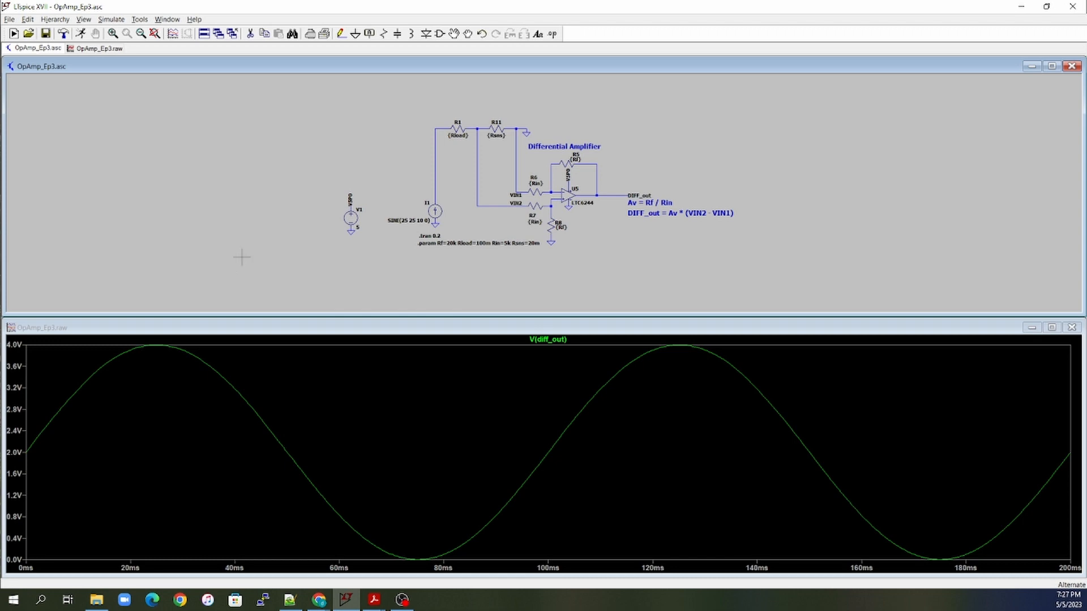
{"action": "mouse_move", "coordinate": [437, 210]}
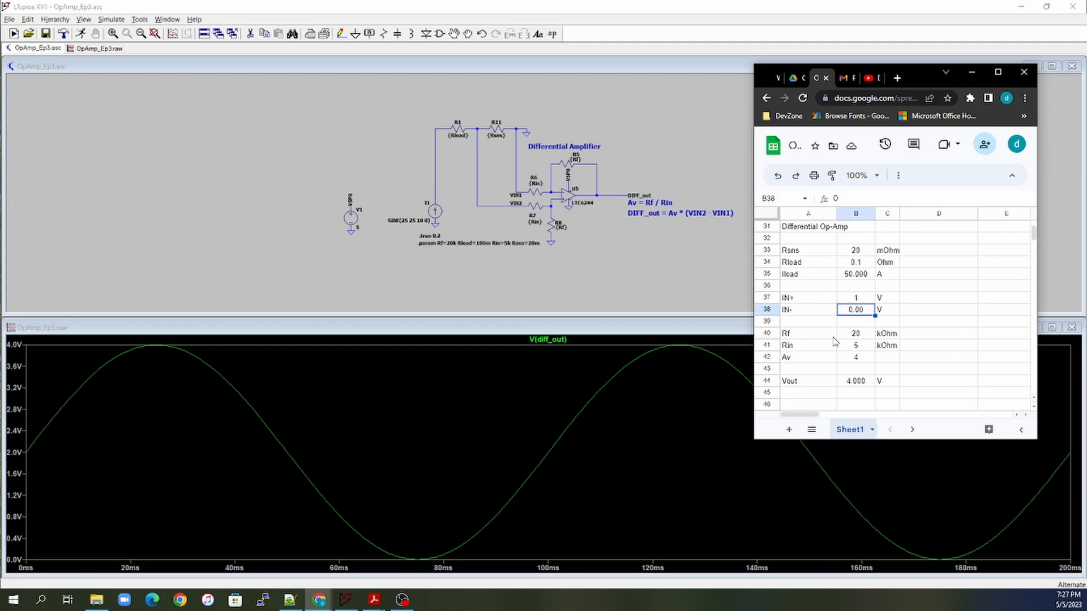
{"action": "mouse_move", "coordinate": [871, 303]}
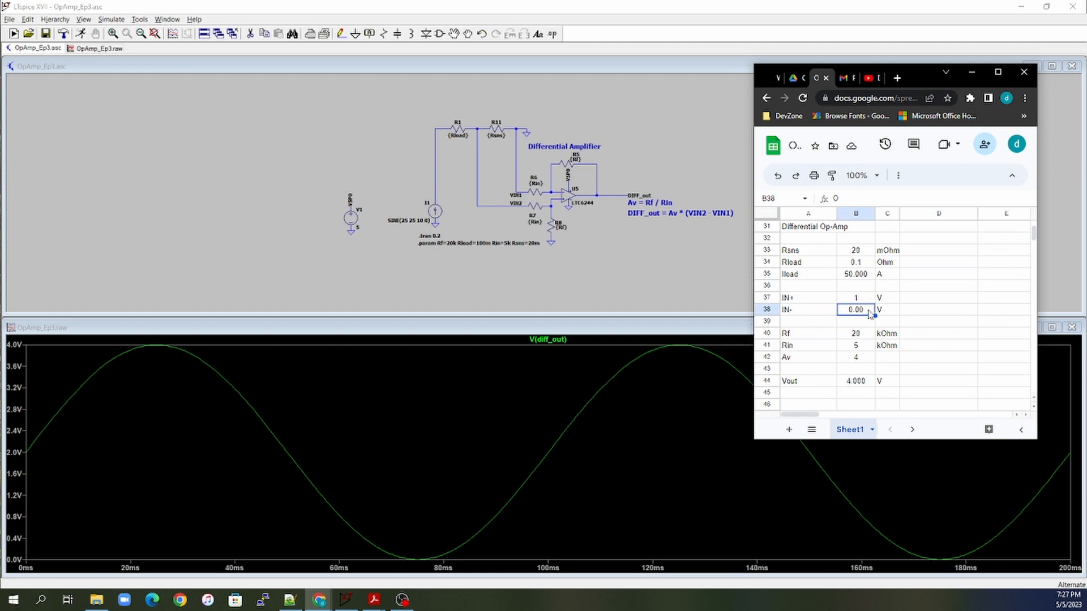
{"action": "mouse_move", "coordinate": [801, 346]}
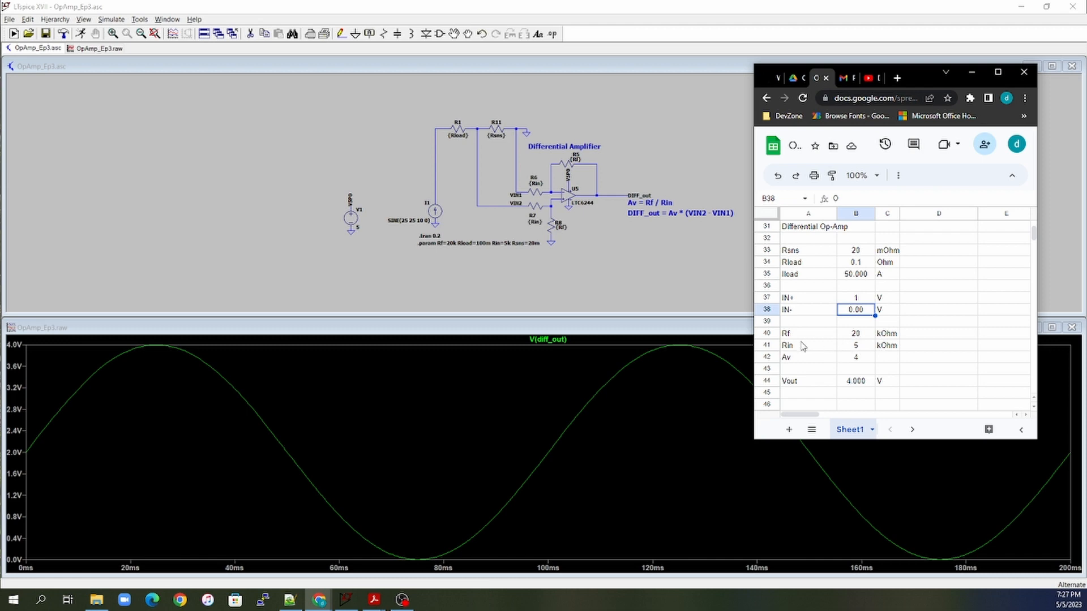
{"action": "mouse_move", "coordinate": [861, 364]}
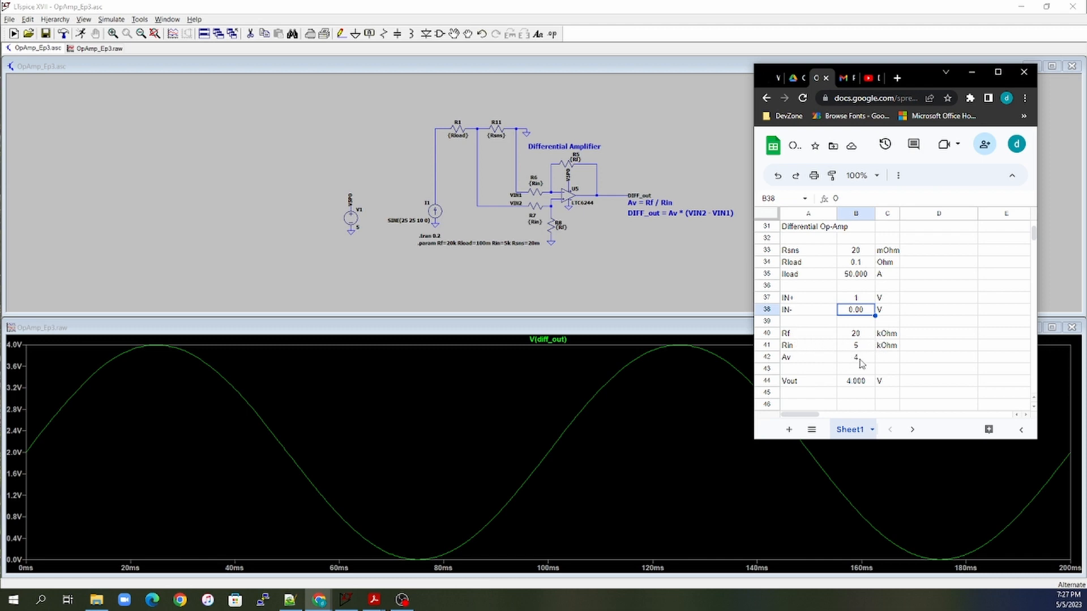
{"action": "mouse_move", "coordinate": [920, 78]}
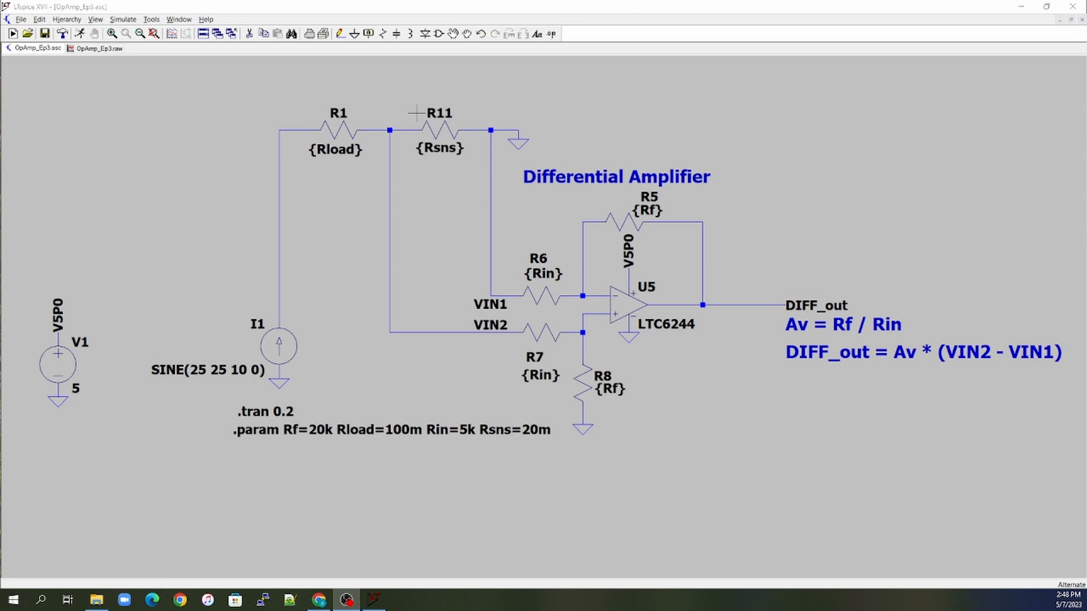
{"action": "mouse_move", "coordinate": [468, 299]}
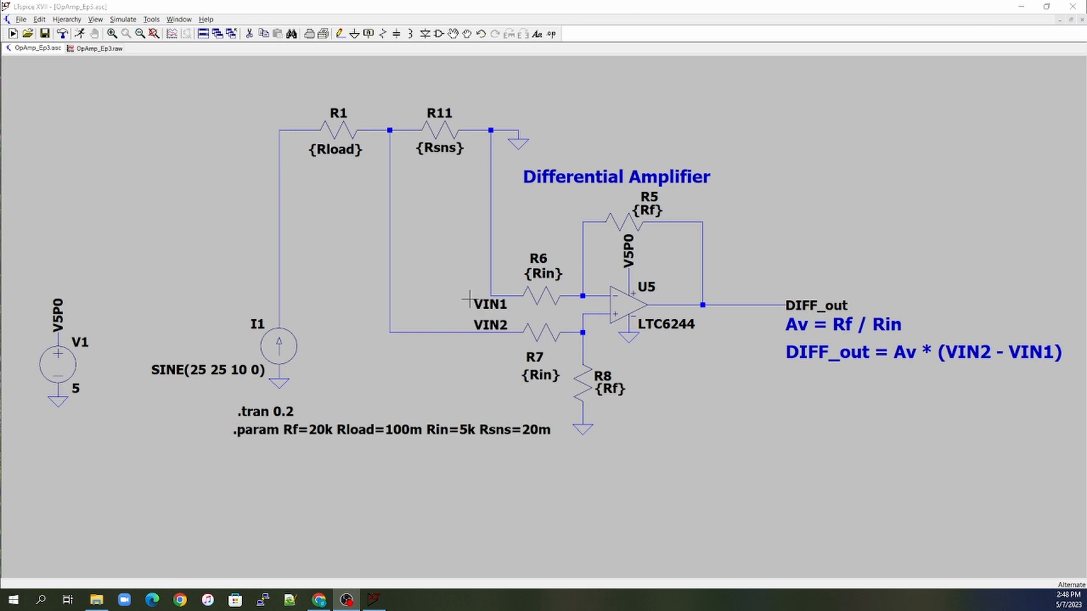
{"action": "mouse_move", "coordinate": [715, 331]}
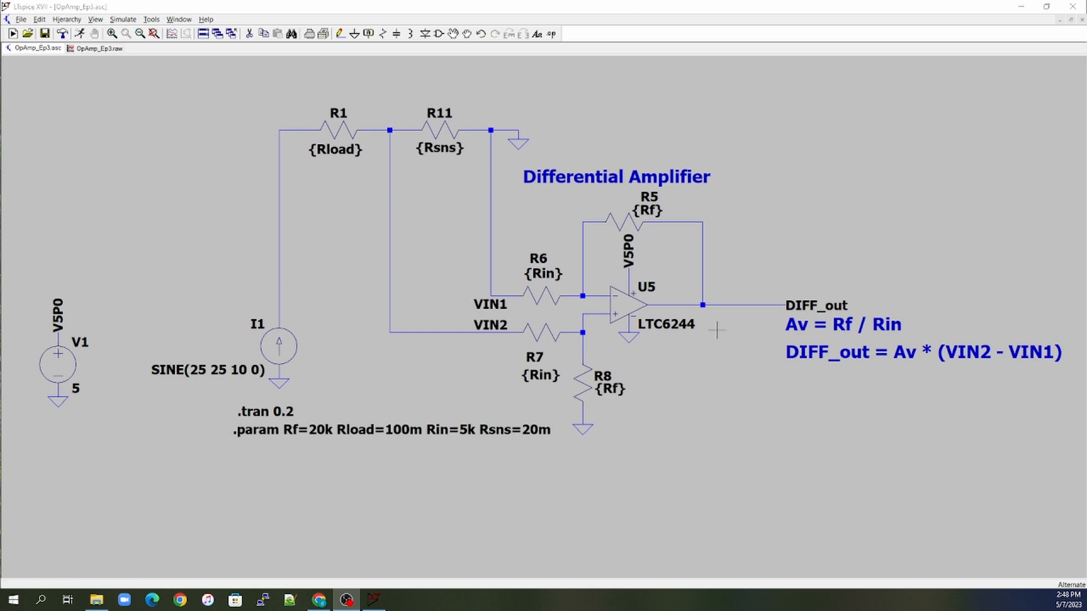
{"action": "mouse_move", "coordinate": [743, 316]}
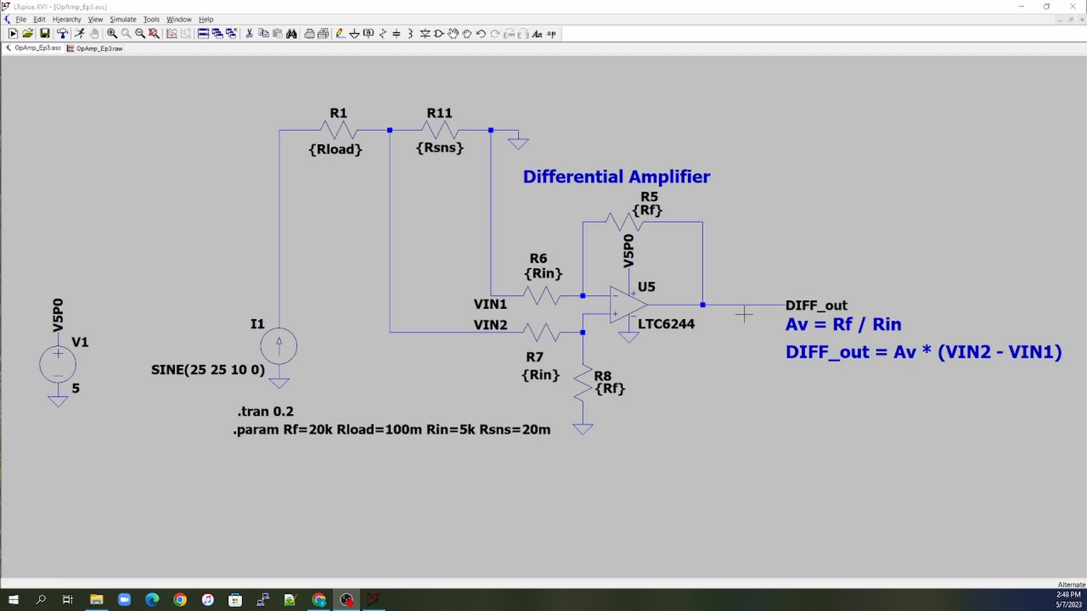
{"action": "mouse_move", "coordinate": [721, 340]}
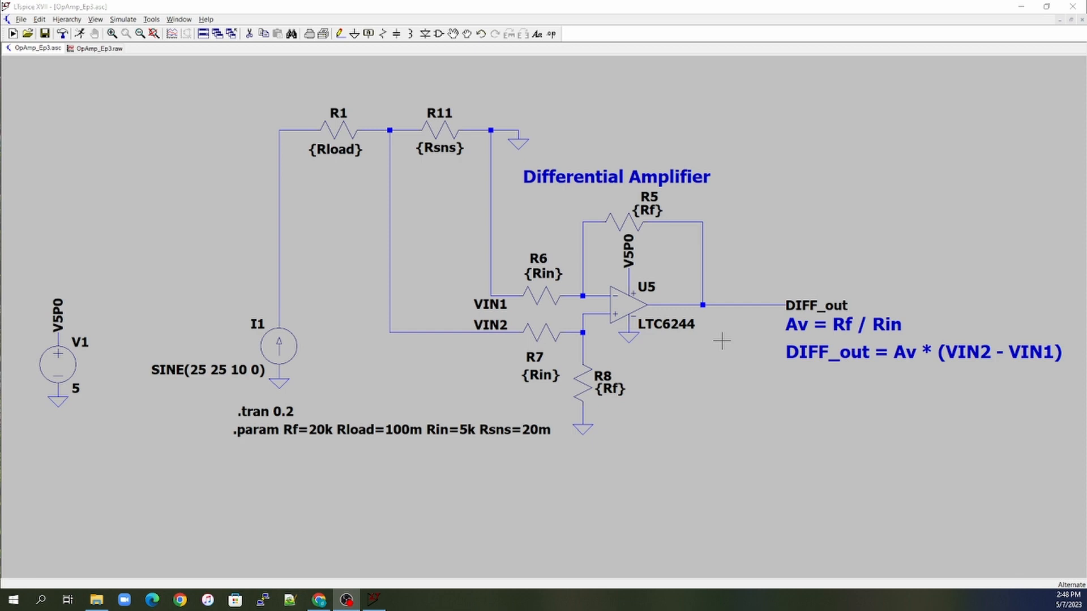
{"action": "mouse_move", "coordinate": [688, 350]}
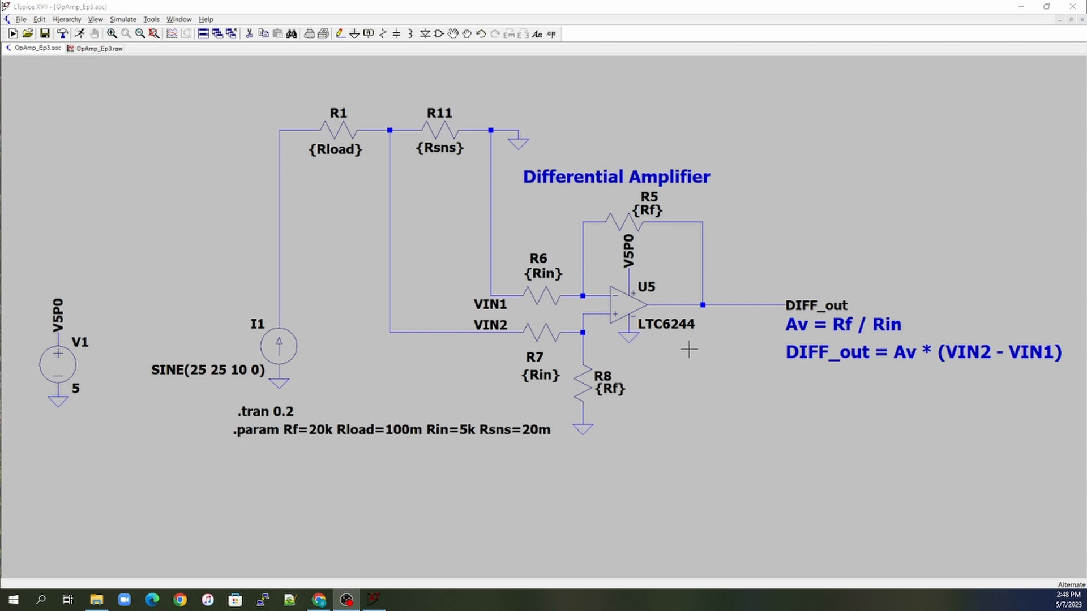
{"action": "mouse_move", "coordinate": [676, 325]}
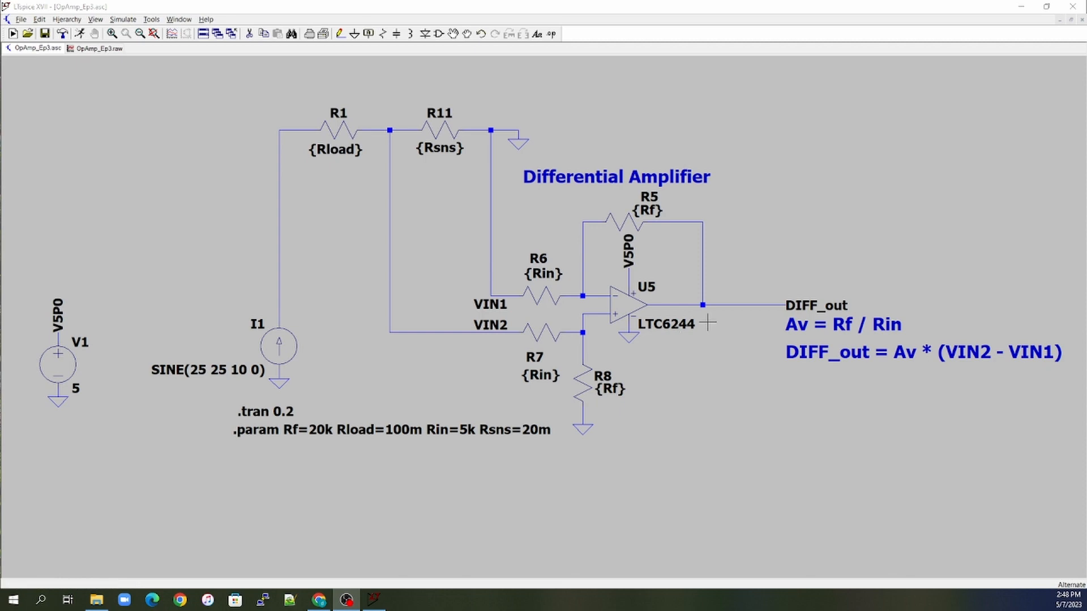
{"action": "mouse_move", "coordinate": [594, 239]}
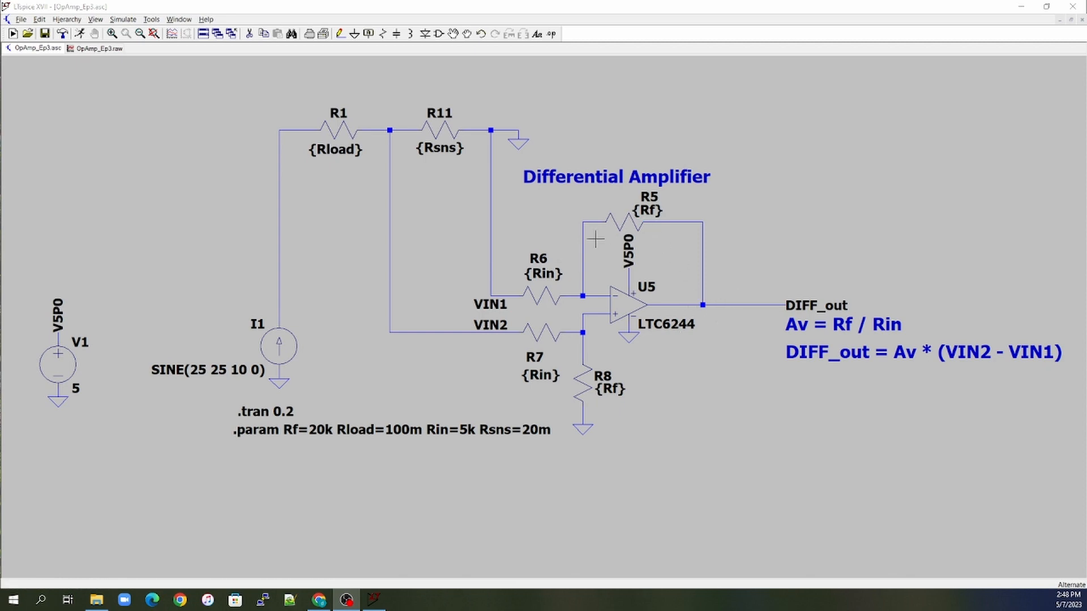
{"action": "mouse_move", "coordinate": [434, 132]}
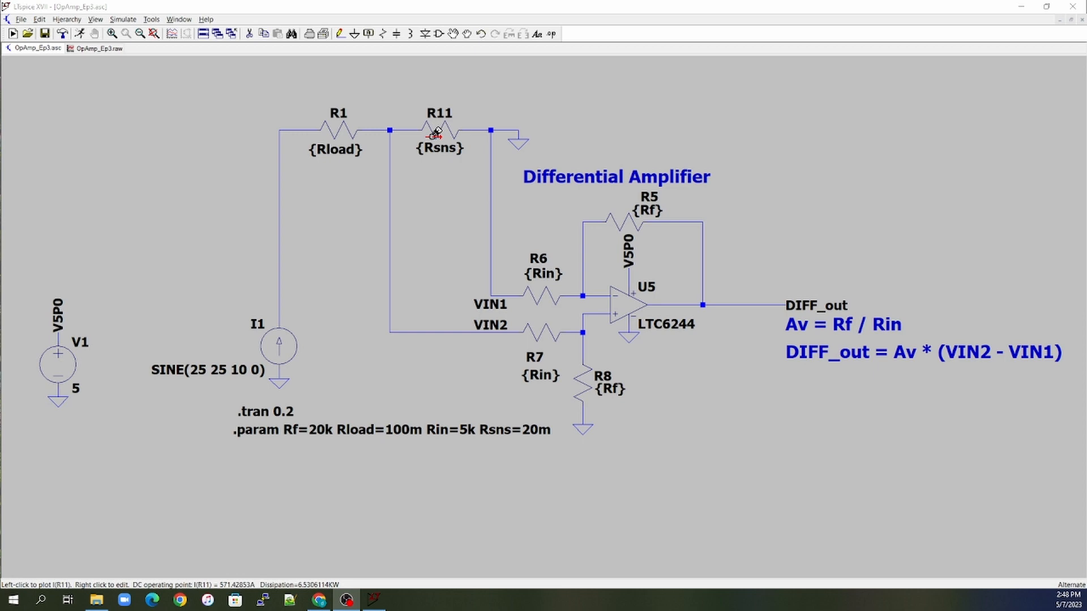
{"action": "mouse_move", "coordinate": [417, 116]}
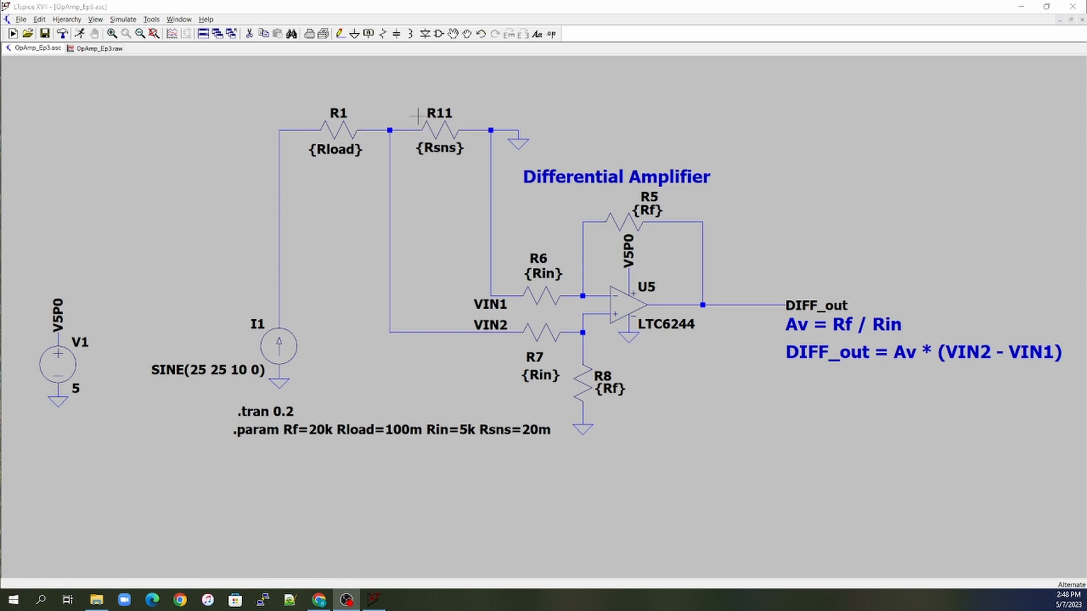
{"action": "mouse_move", "coordinate": [438, 168]}
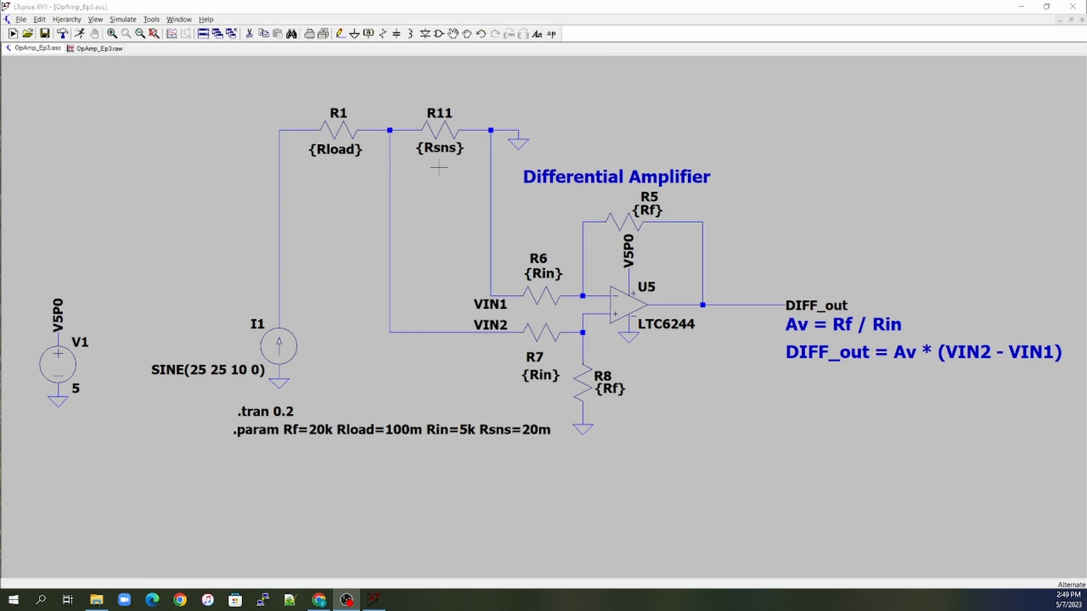
{"action": "mouse_move", "coordinate": [438, 174]}
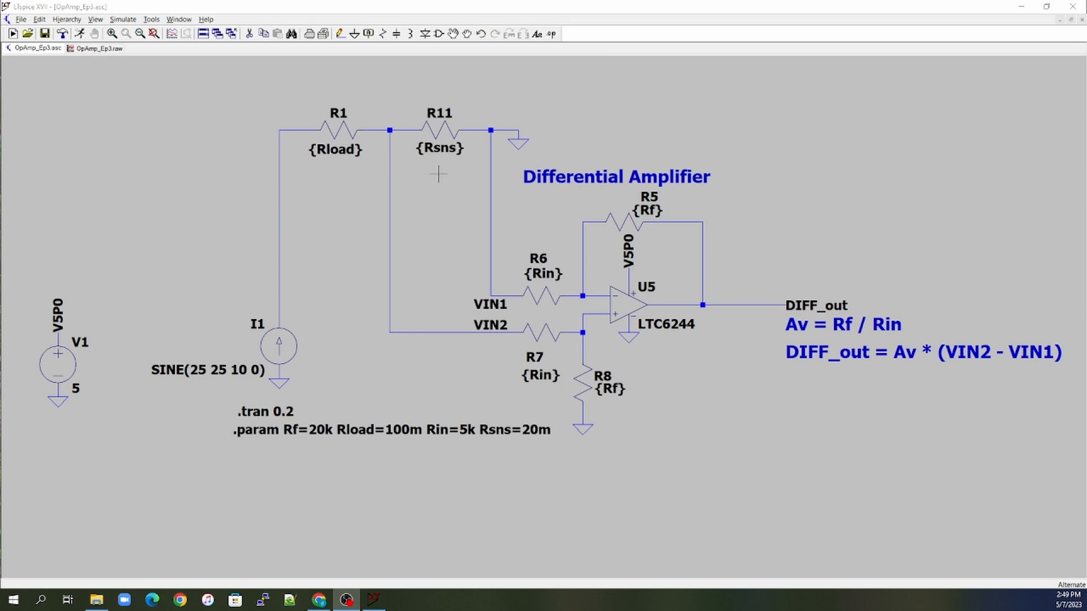
{"action": "mouse_move", "coordinate": [654, 532]}
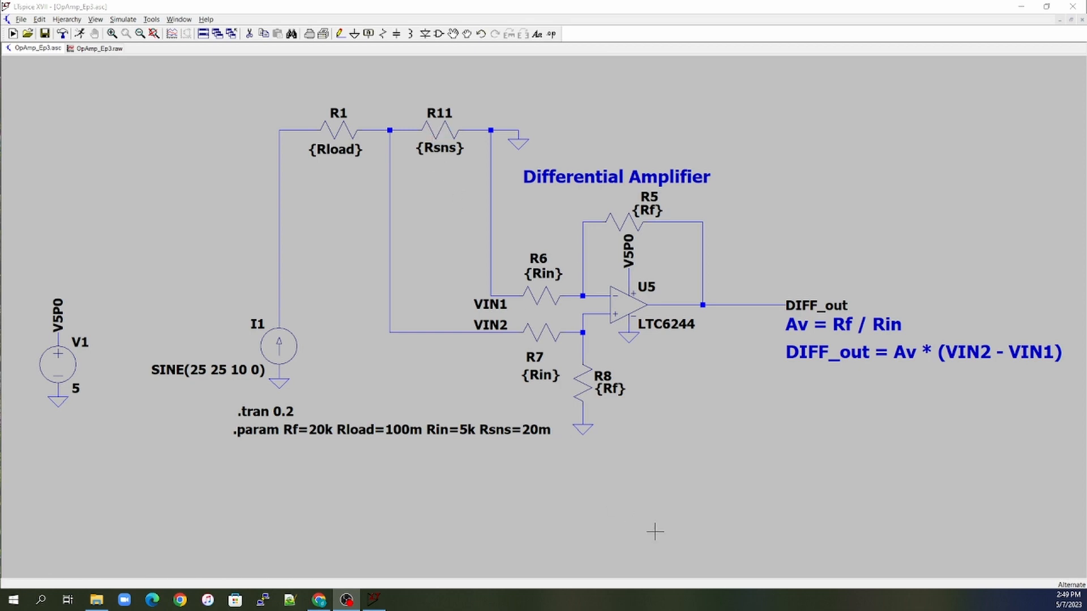
{"action": "mouse_move", "coordinate": [434, 181]}
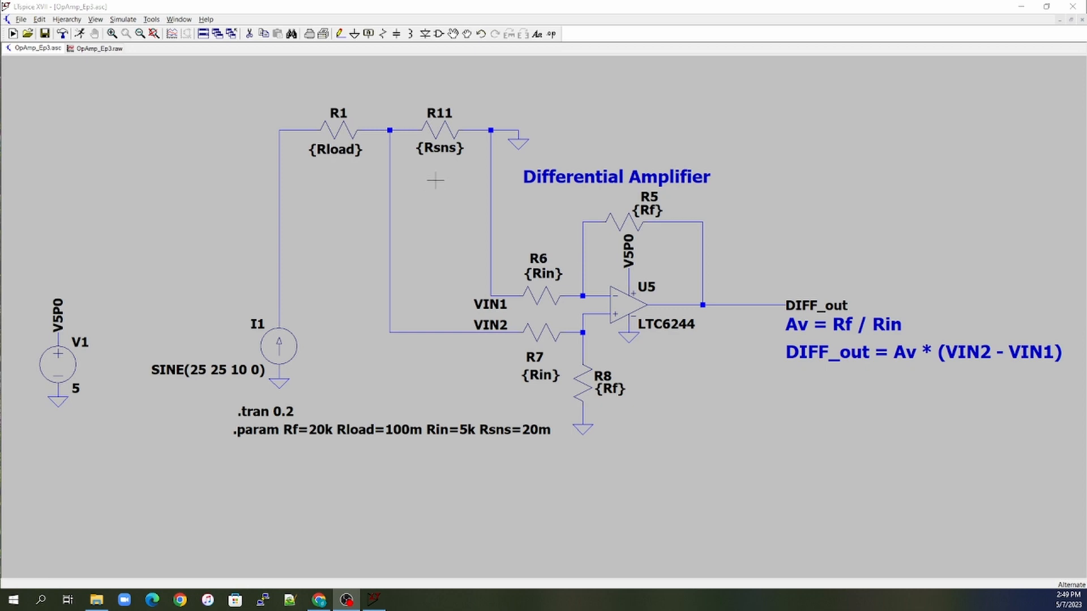
{"action": "mouse_move", "coordinate": [430, 192]}
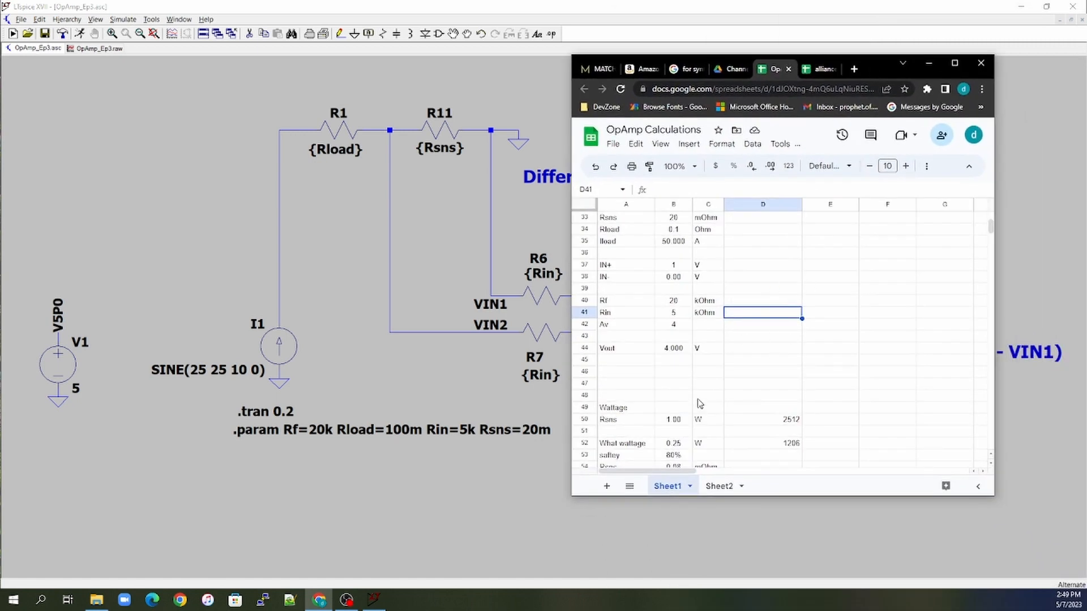
{"action": "scroll", "scroll_direction": "up", "scroll_amount": 3}
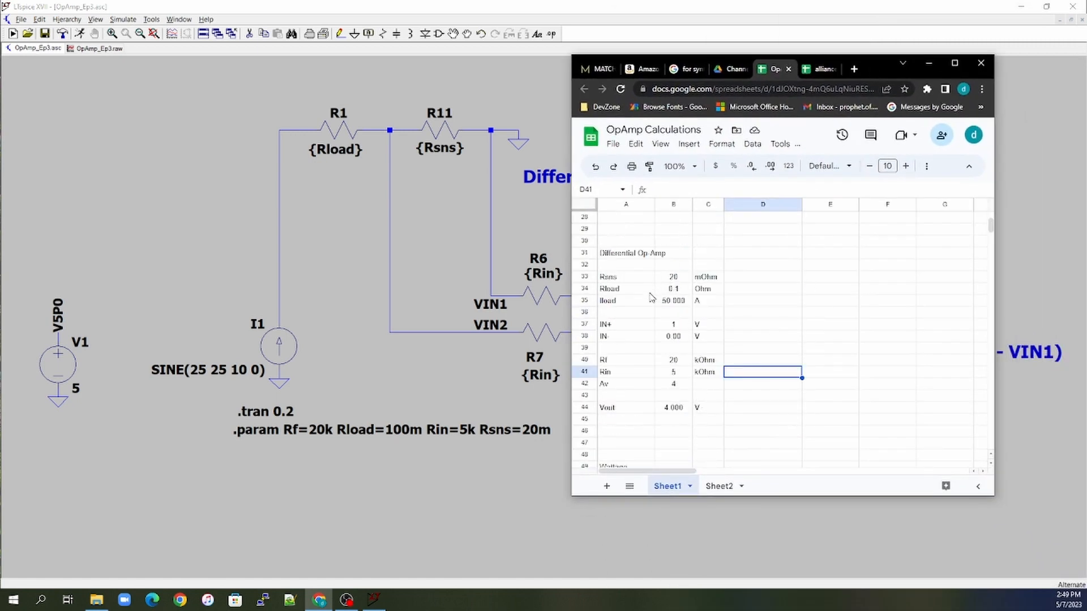
{"action": "left_click", "coordinate": [672, 300]}
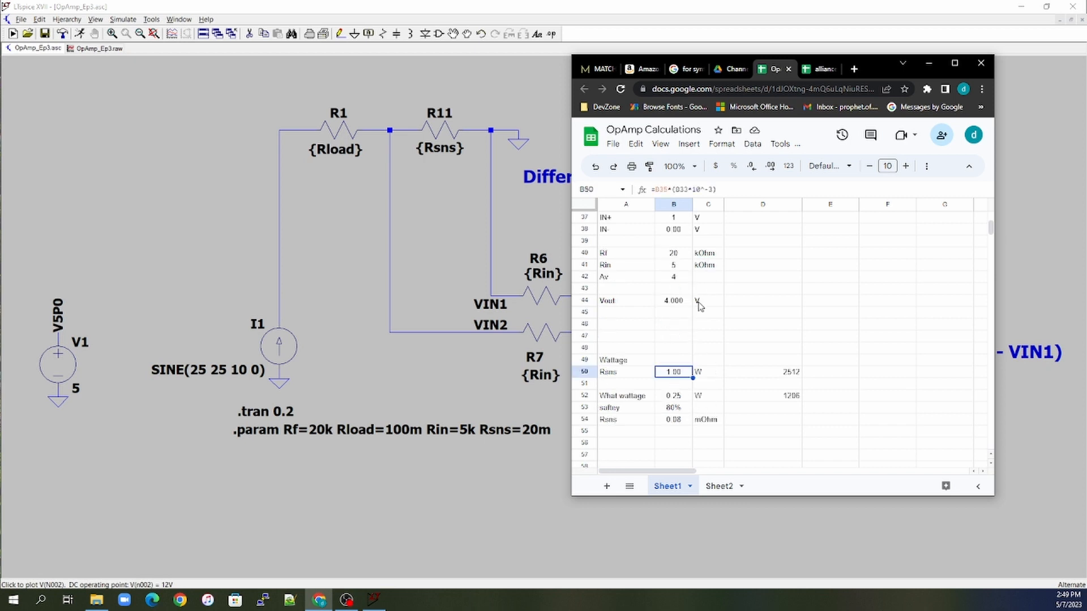
{"action": "mouse_move", "coordinate": [696, 322]}
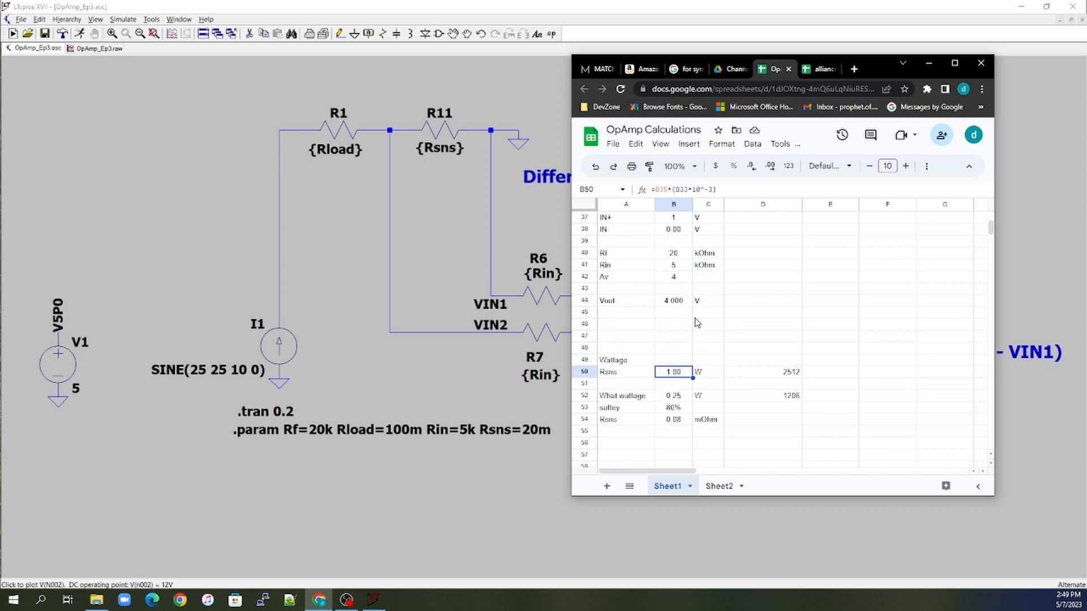
{"action": "mouse_move", "coordinate": [712, 375]}
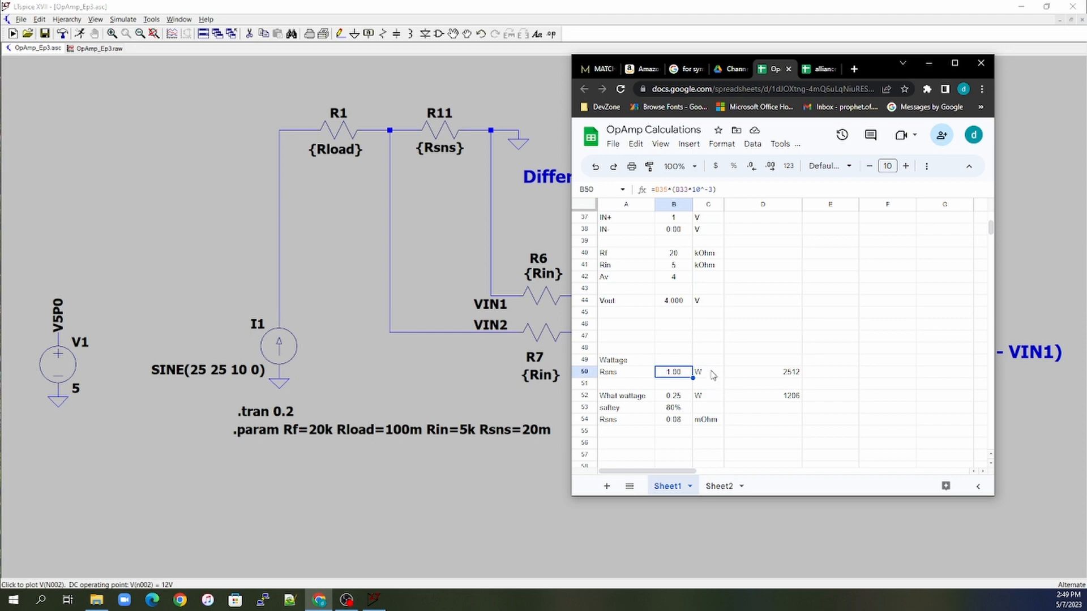
{"action": "mouse_move", "coordinate": [659, 382]}
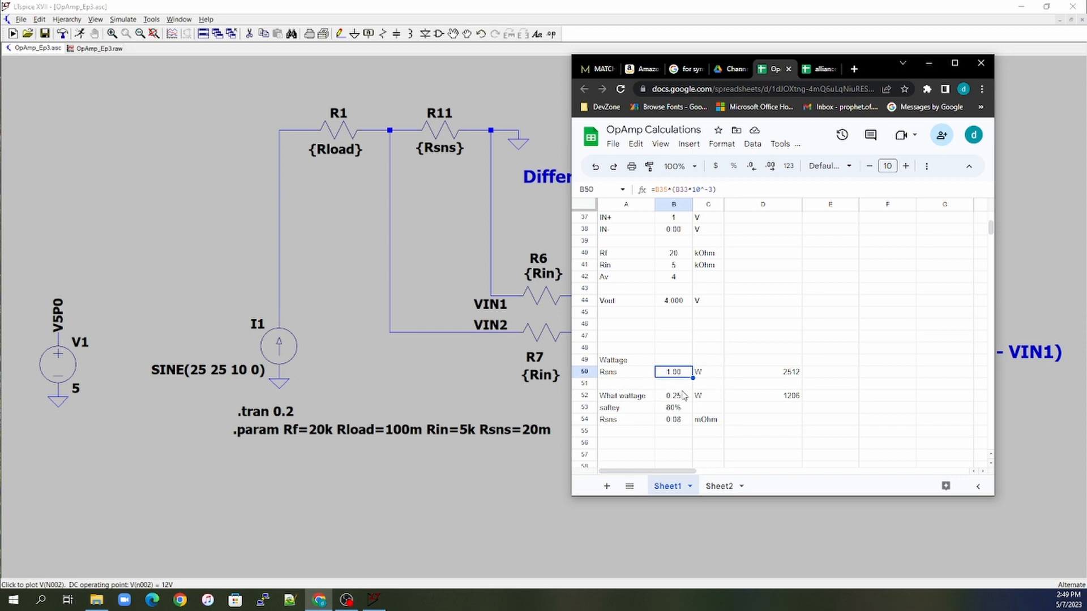
{"action": "mouse_move", "coordinate": [683, 388]}
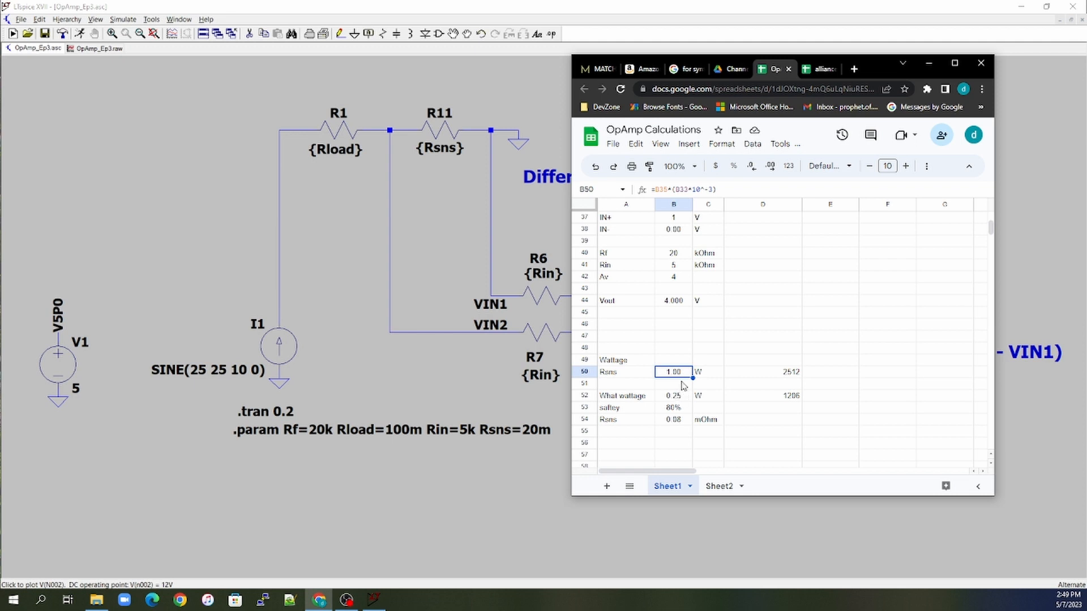
{"action": "mouse_move", "coordinate": [684, 364]}
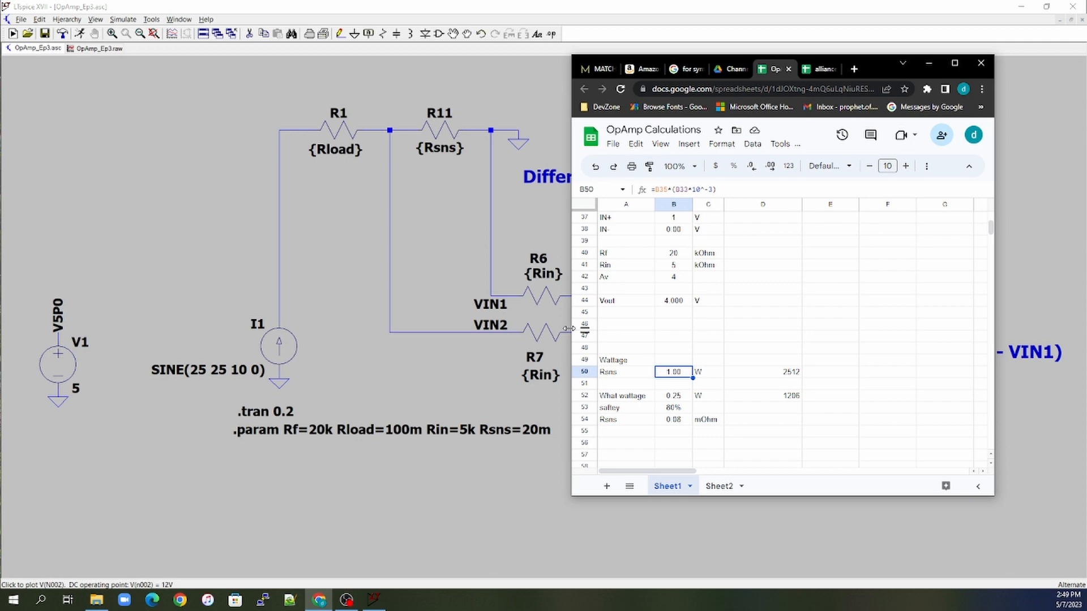
{"action": "mouse_move", "coordinate": [787, 381]}
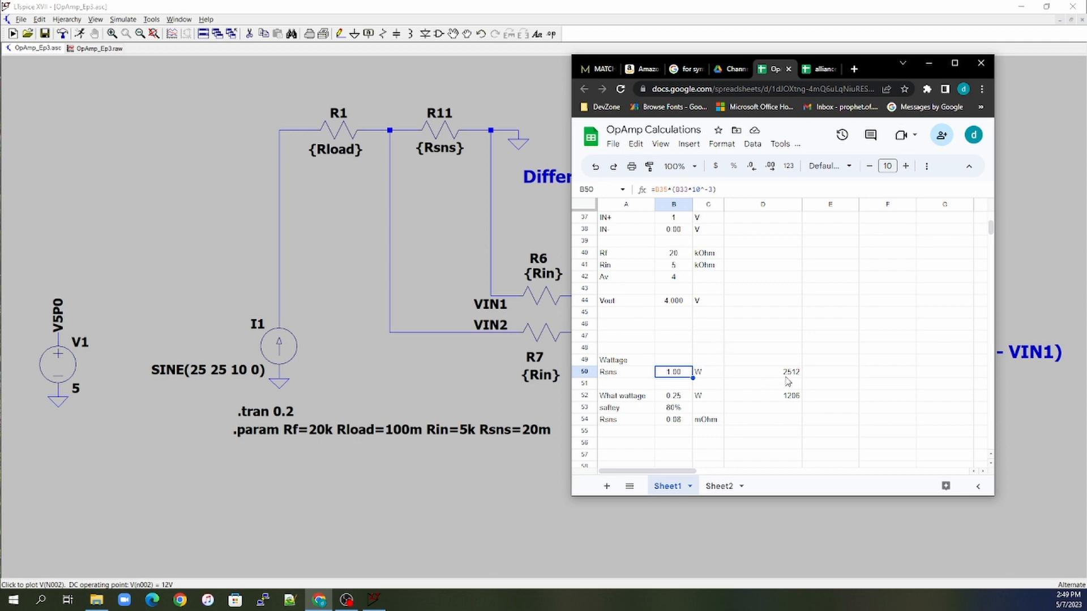
{"action": "mouse_move", "coordinate": [774, 371]}
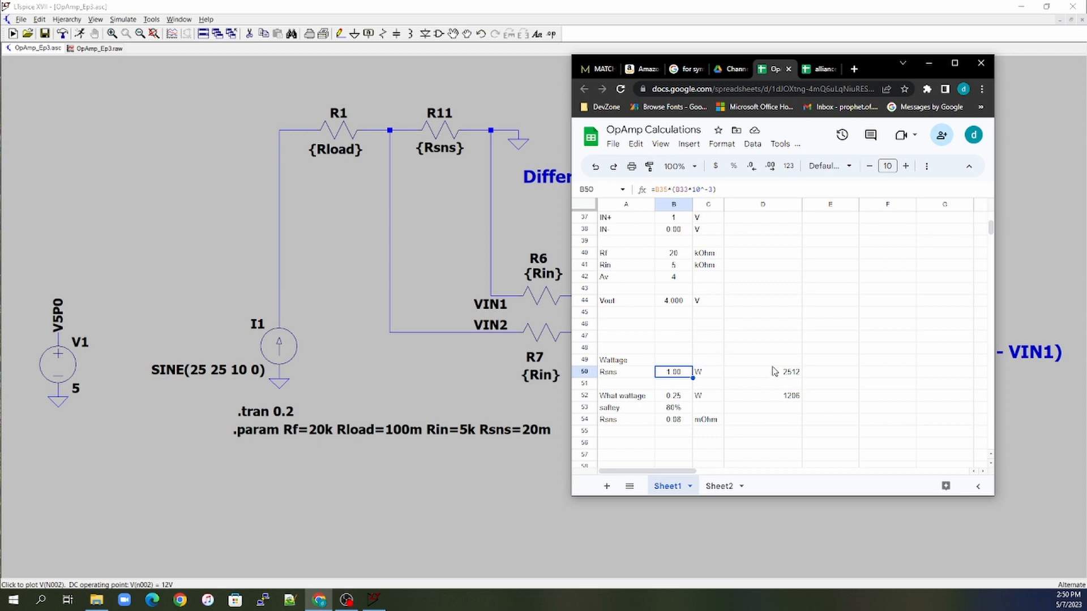
{"action": "mouse_move", "coordinate": [749, 386]}
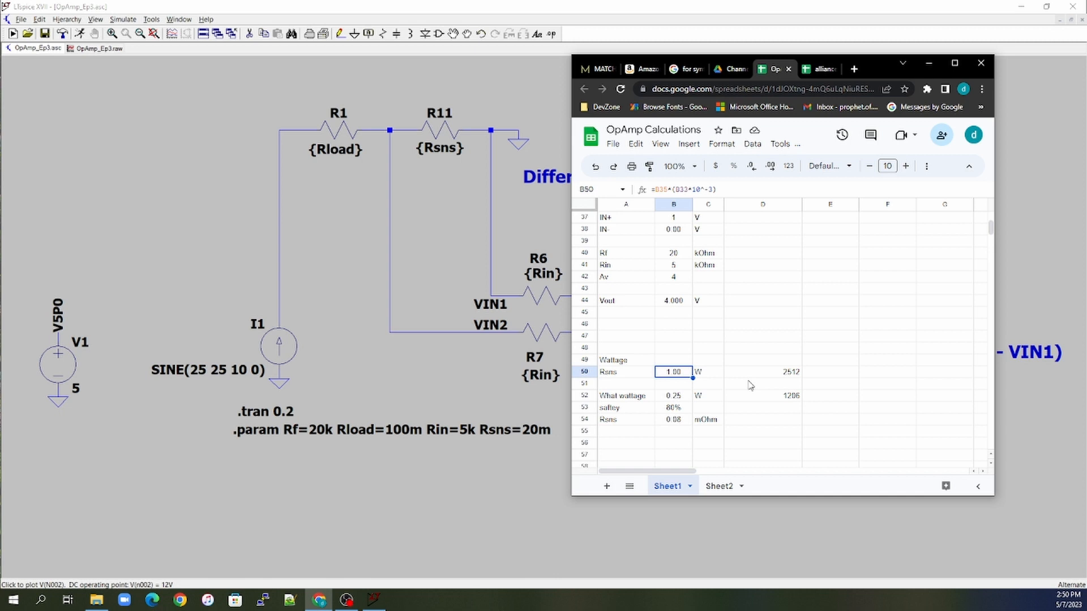
{"action": "mouse_move", "coordinate": [750, 387]}
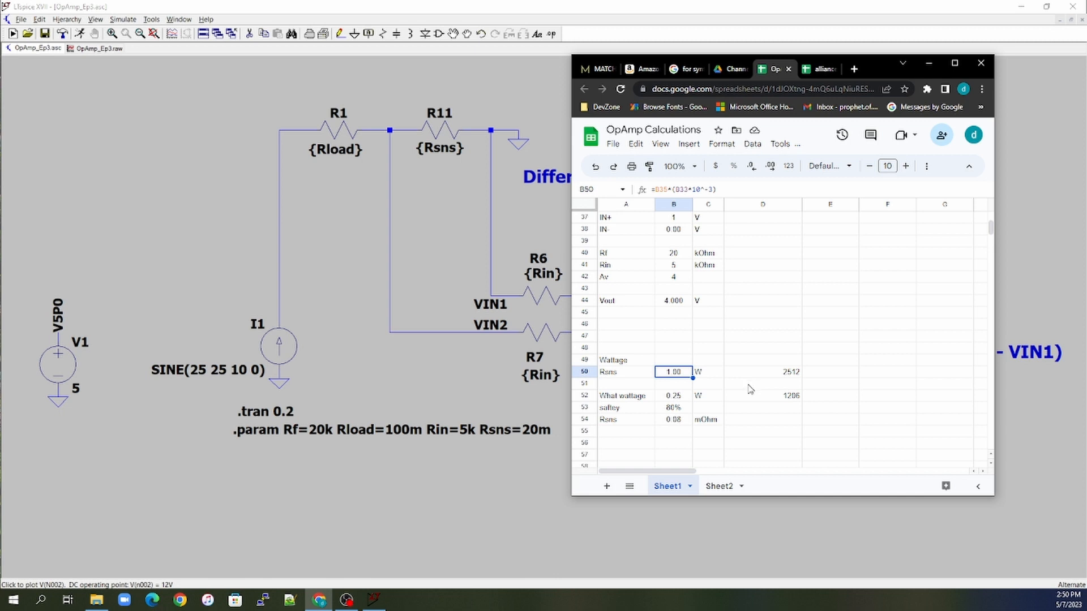
{"action": "mouse_move", "coordinate": [681, 378]}
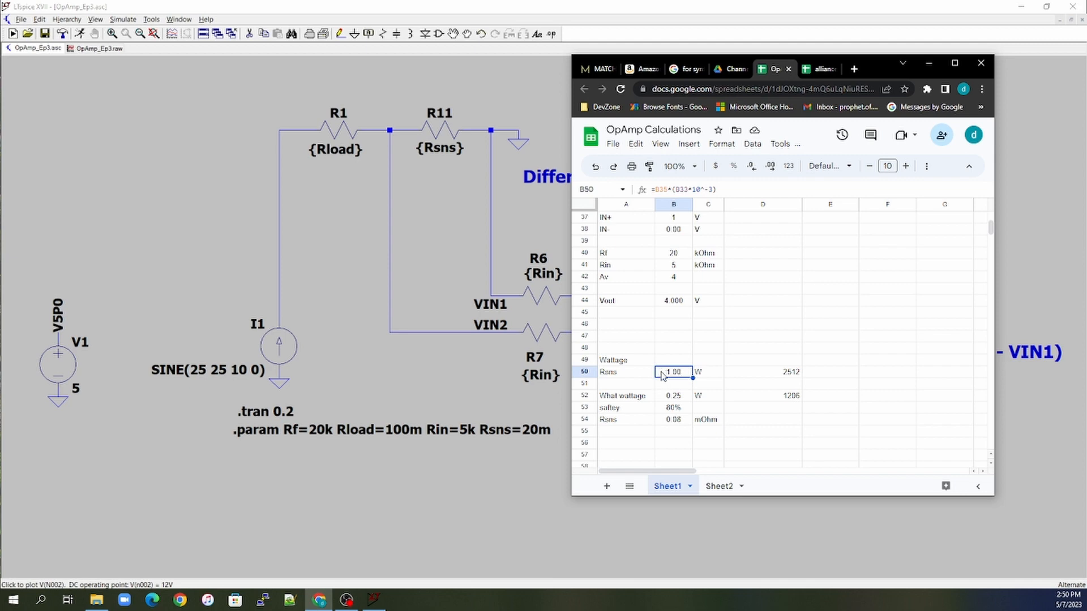
{"action": "mouse_move", "coordinate": [673, 403]}
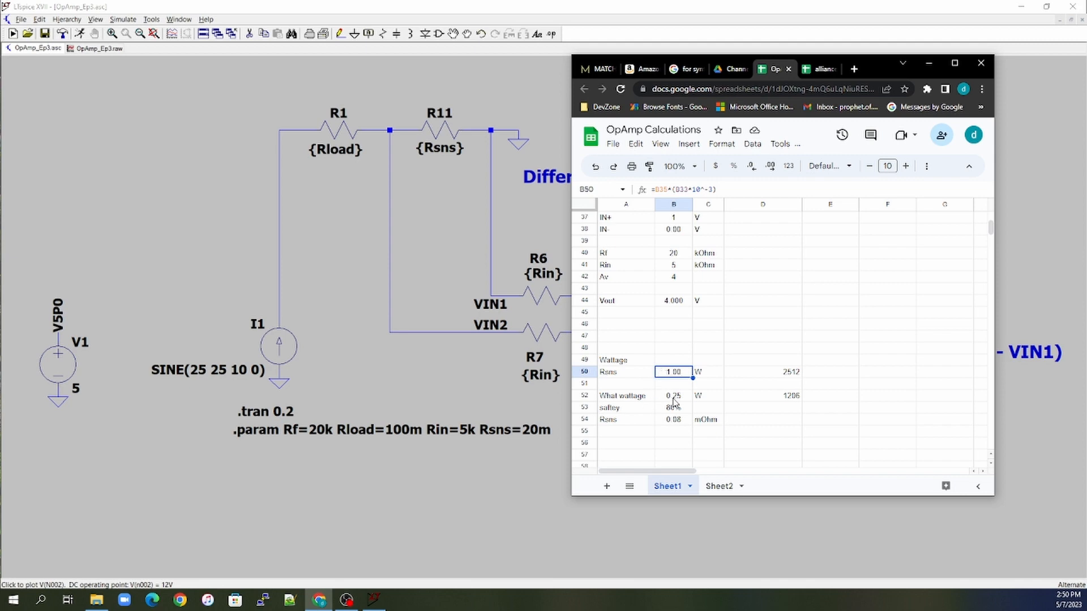
{"action": "mouse_move", "coordinate": [664, 421]}
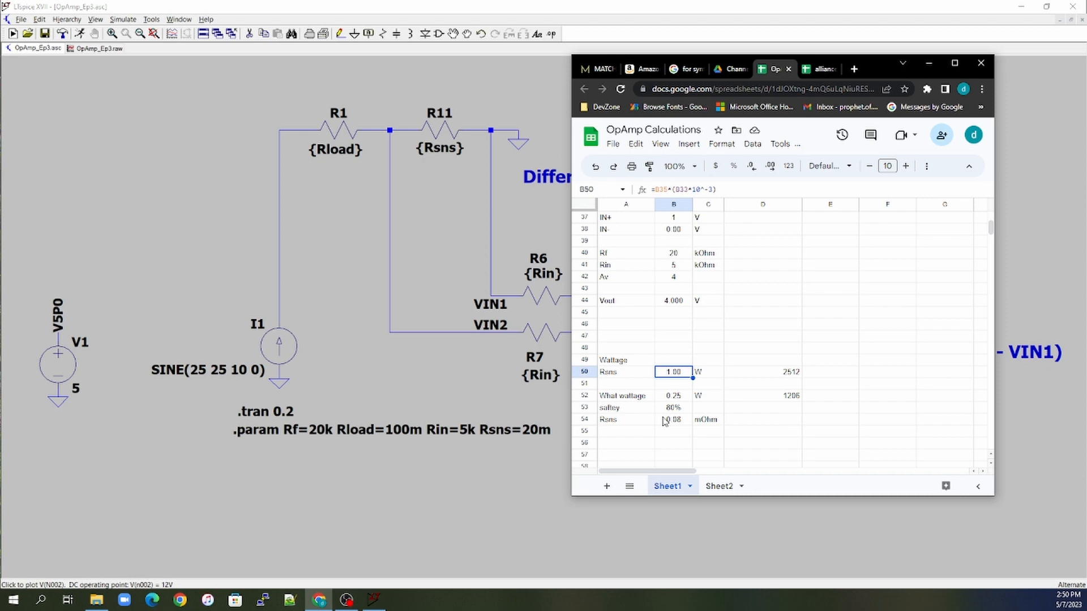
{"action": "left_click", "coordinate": [672, 395]}
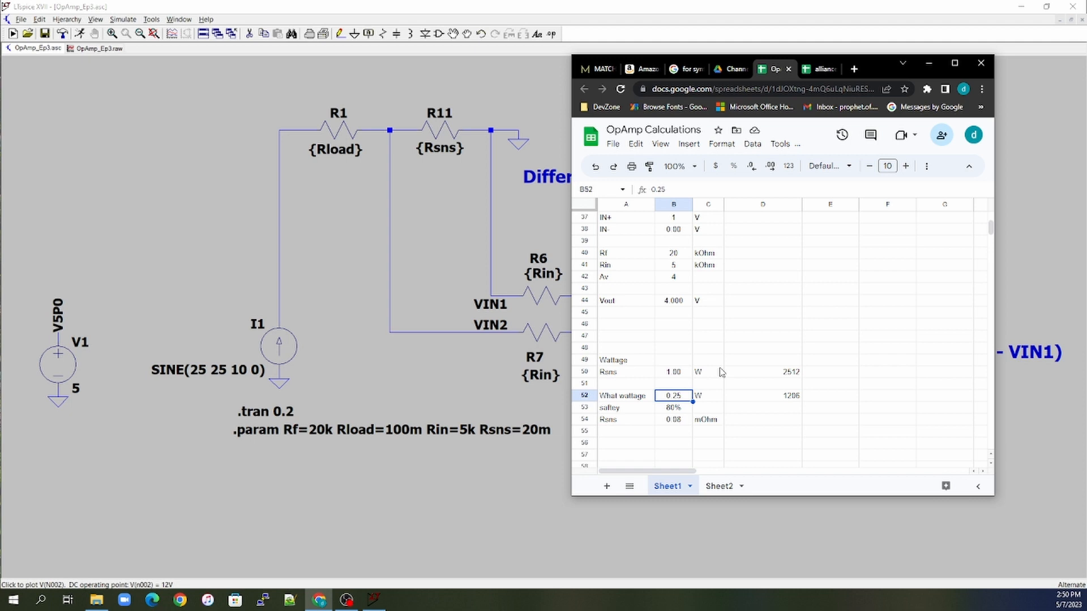
{"action": "left_click", "coordinate": [671, 407]}
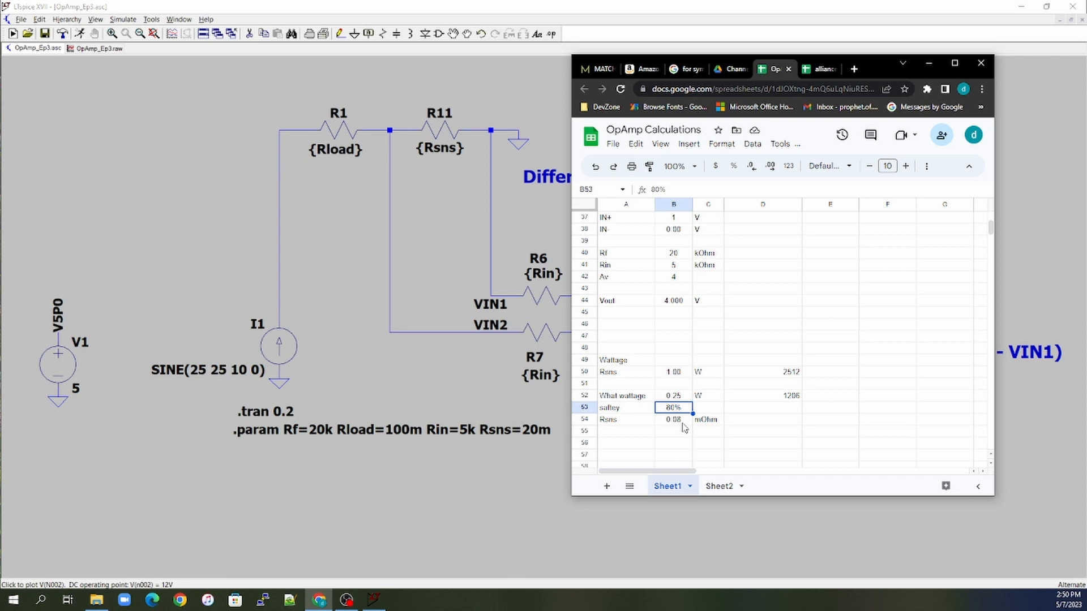
{"action": "mouse_move", "coordinate": [684, 399]}
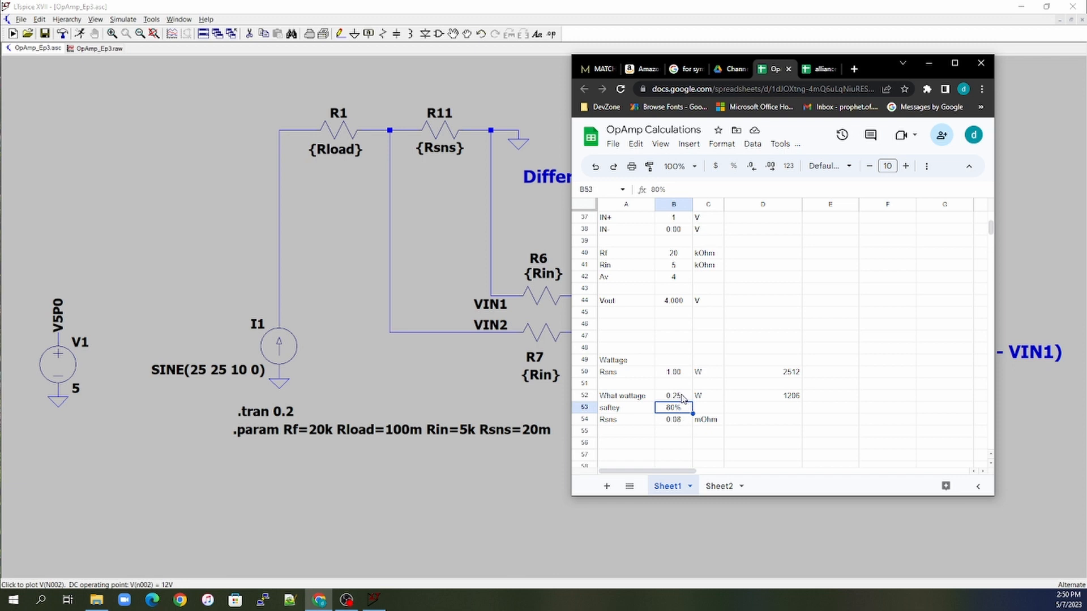
{"action": "mouse_move", "coordinate": [679, 415]}
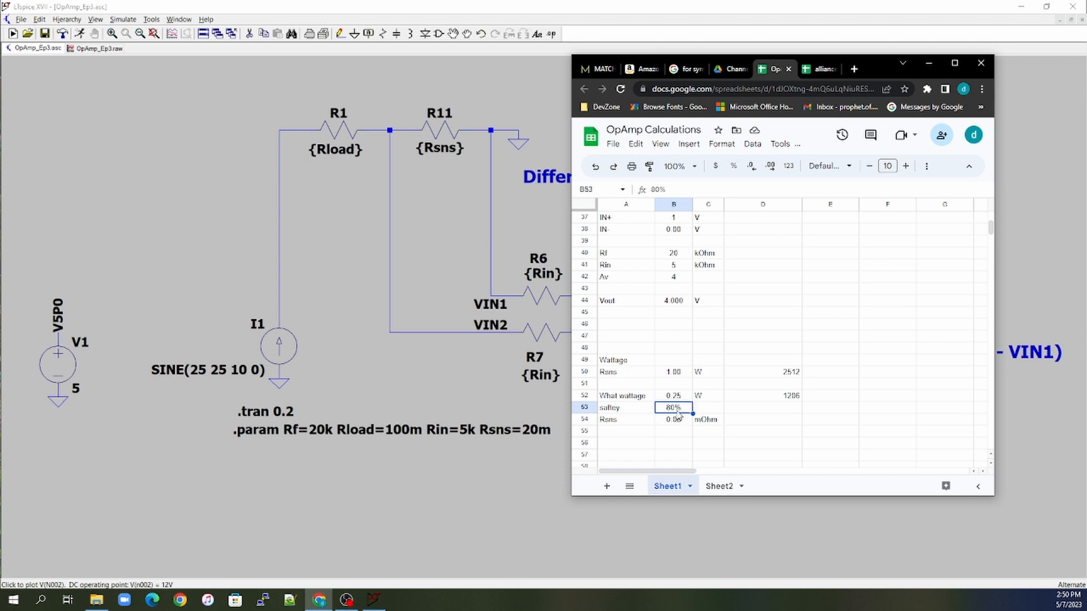
{"action": "left_click", "coordinate": [672, 419]}
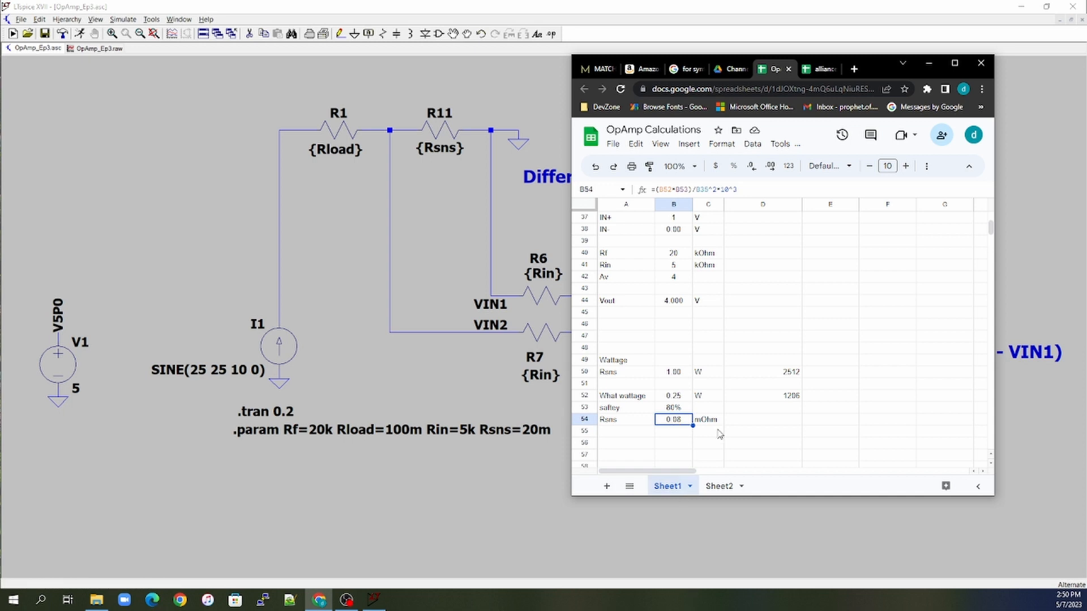
{"action": "mouse_move", "coordinate": [737, 346]}
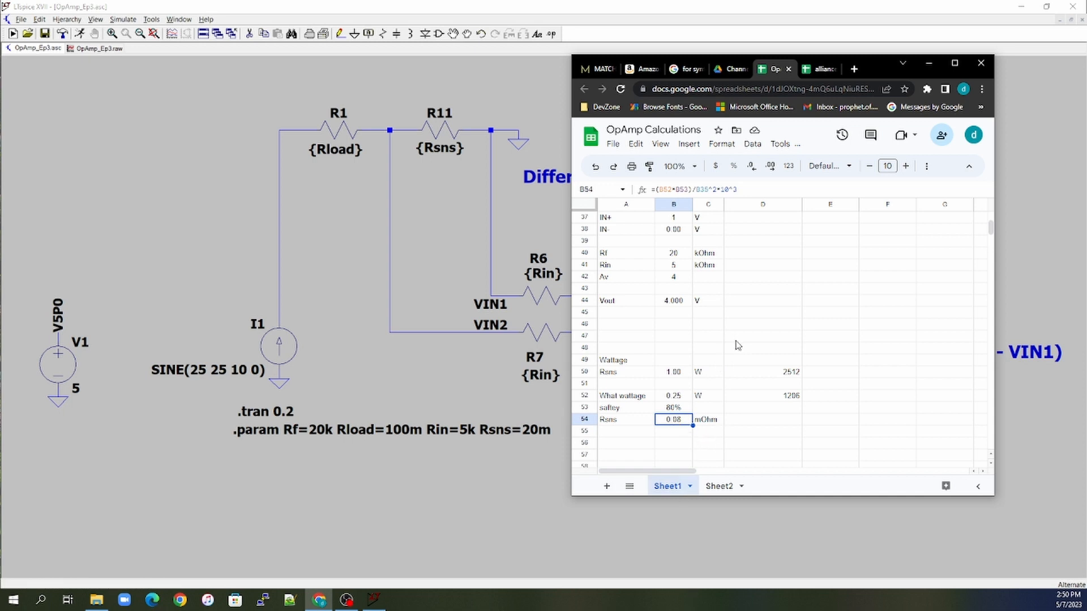
{"action": "mouse_move", "coordinate": [677, 434]}
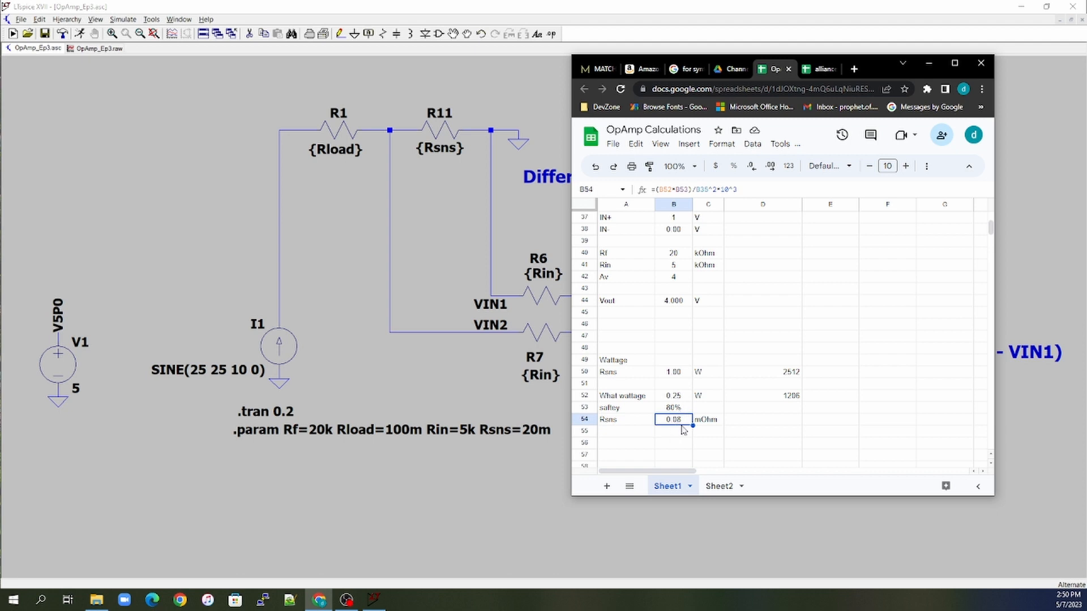
{"action": "mouse_move", "coordinate": [677, 430]}
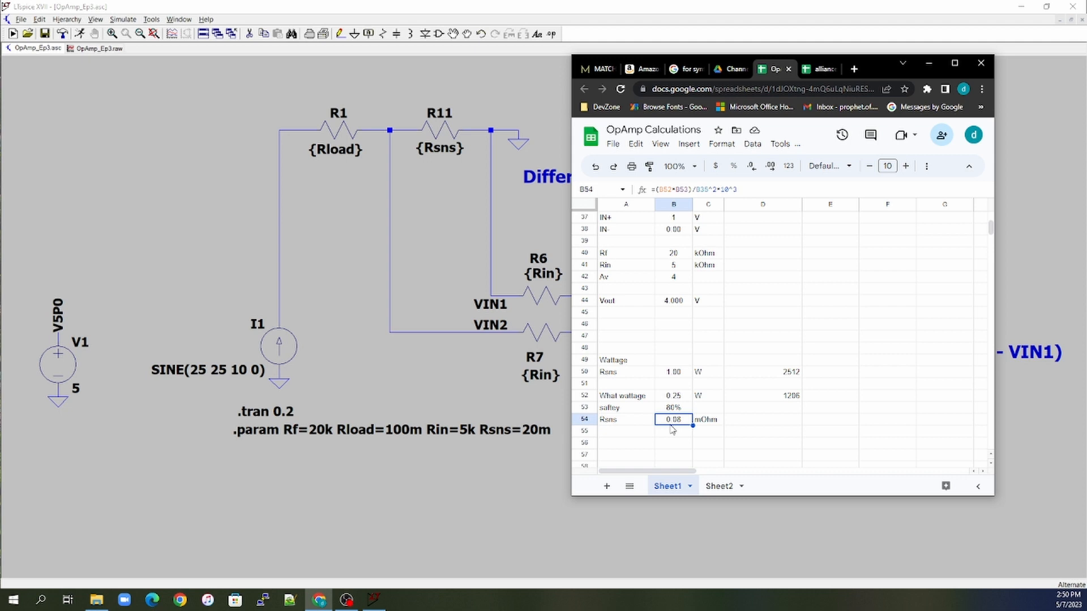
{"action": "mouse_move", "coordinate": [681, 433]}
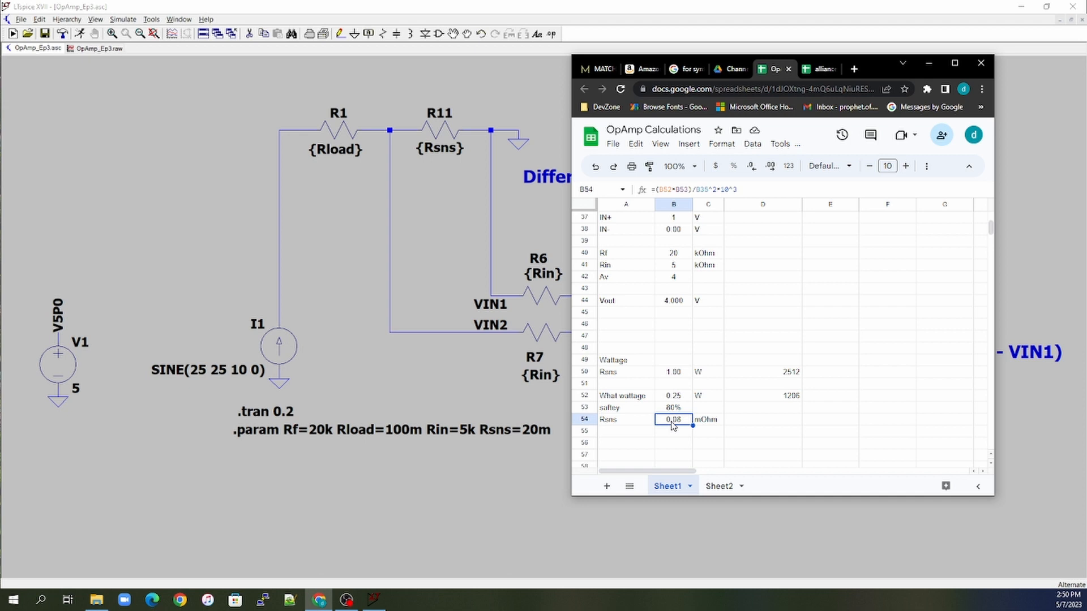
{"action": "mouse_move", "coordinate": [735, 372]}
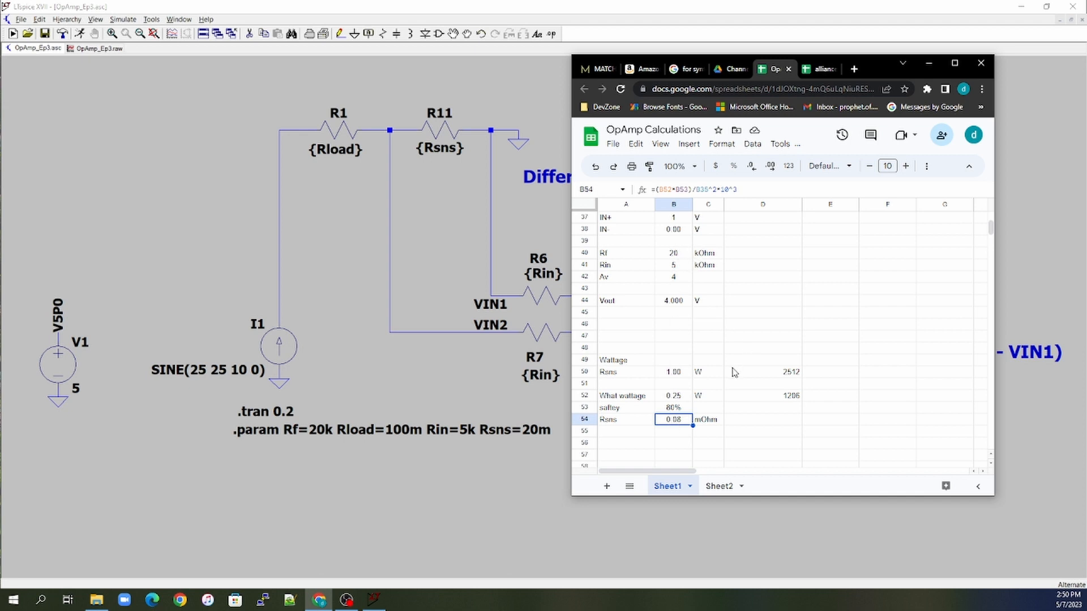
{"action": "mouse_move", "coordinate": [723, 356]}
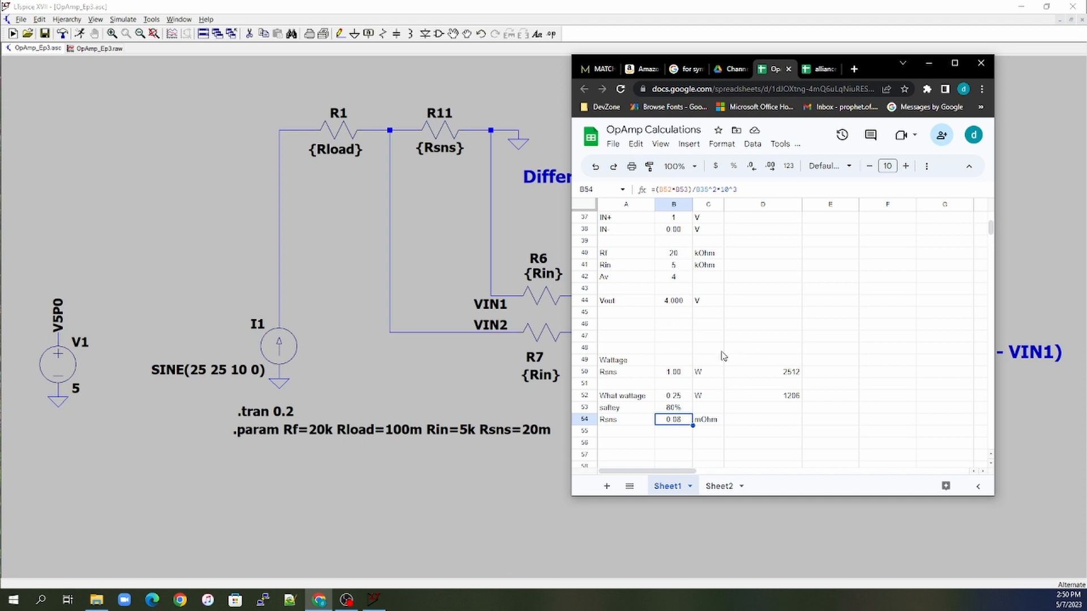
- Check the Rsns wattage and Iload, then set Rsns to 5 mOhm giving Vout 1.000 V
{"action": "left_click", "coordinate": [672, 371]}
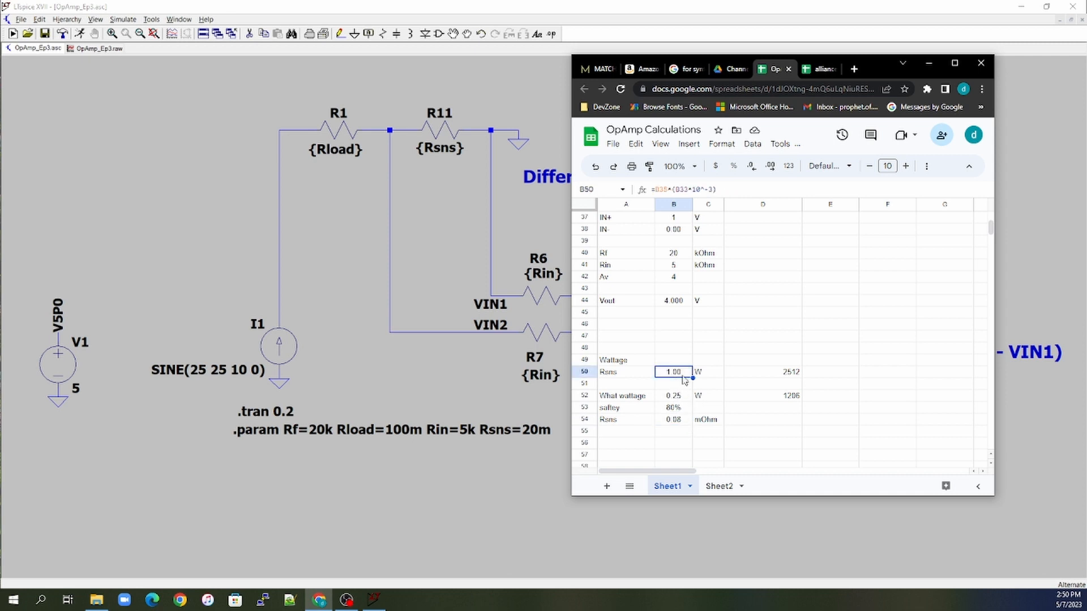
{"action": "scroll", "scroll_direction": "up", "scroll_amount": 3}
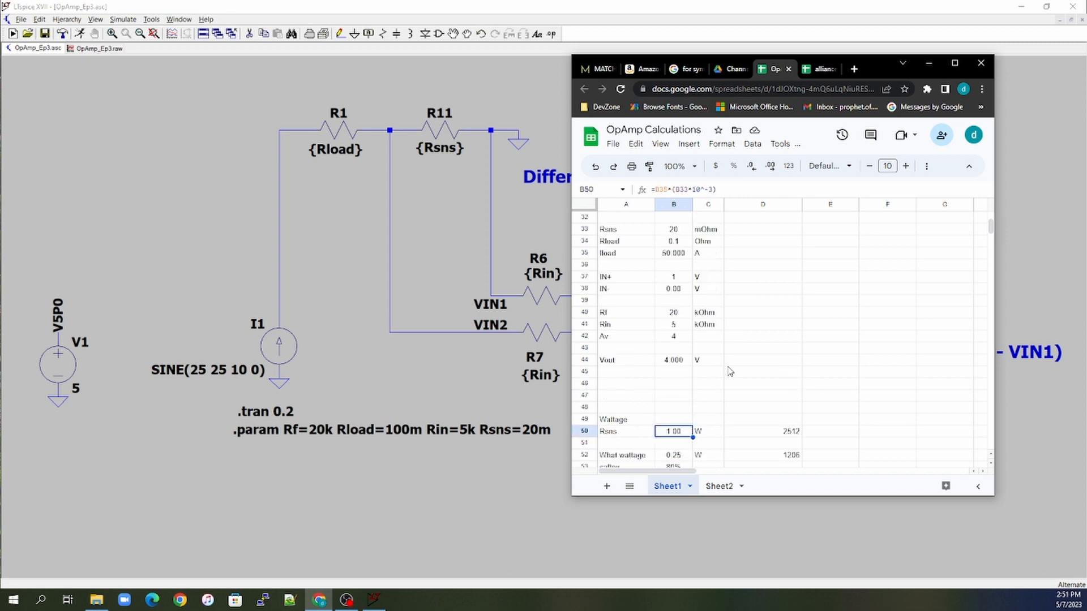
{"action": "left_click", "coordinate": [671, 252]}
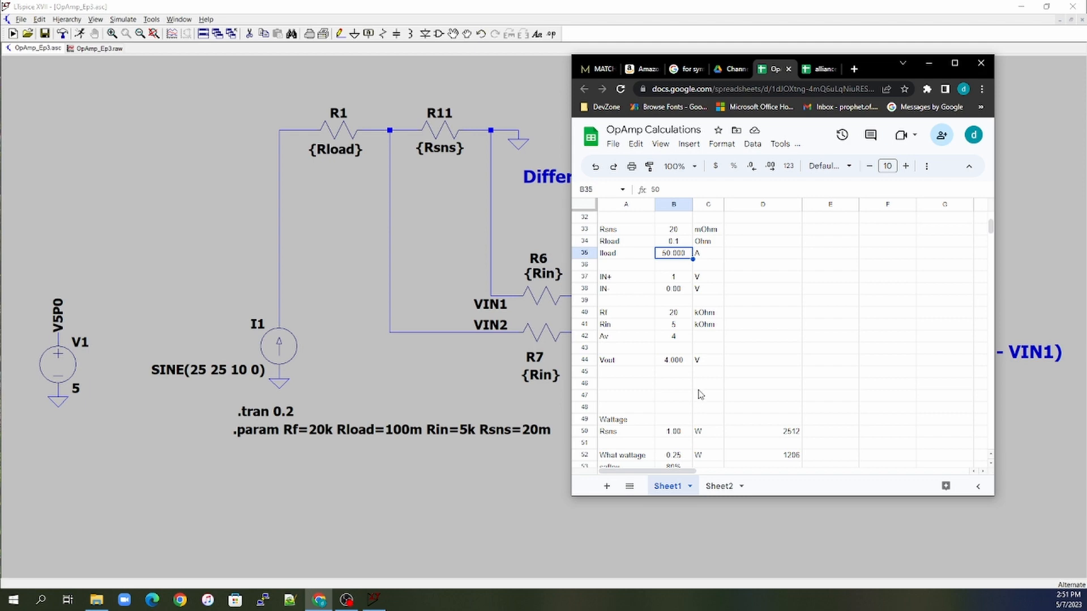
{"action": "mouse_move", "coordinate": [711, 339]}
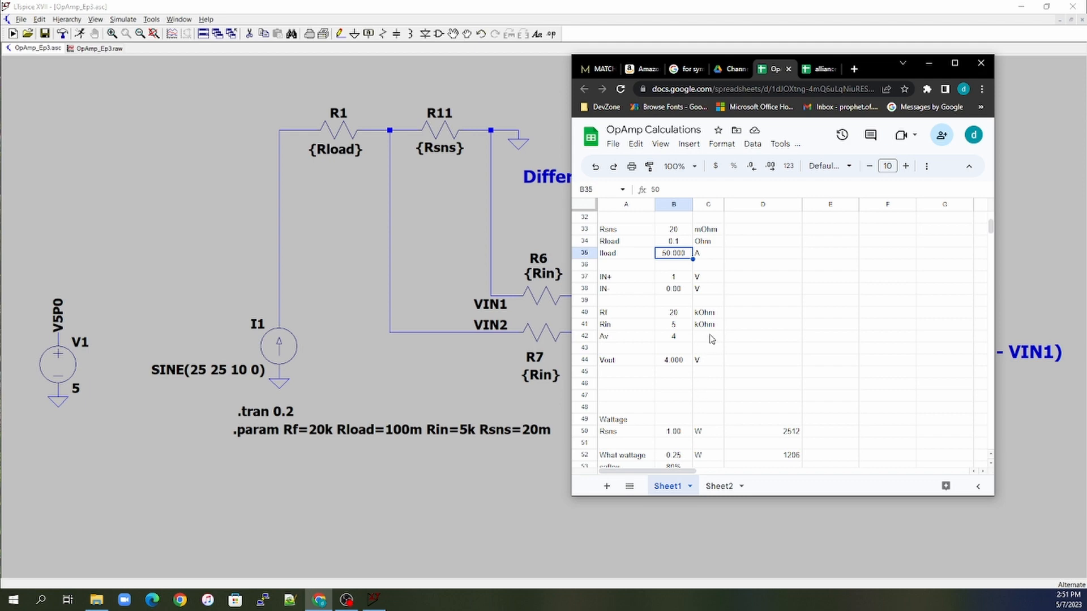
{"action": "left_click", "coordinate": [671, 228]}
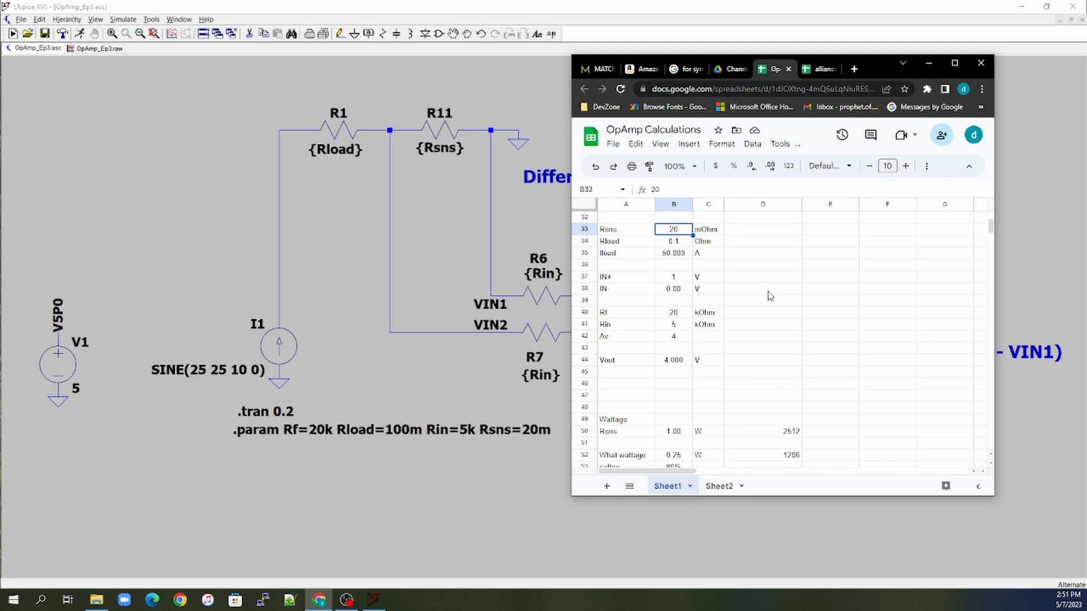
{"action": "mouse_move", "coordinate": [807, 308]}
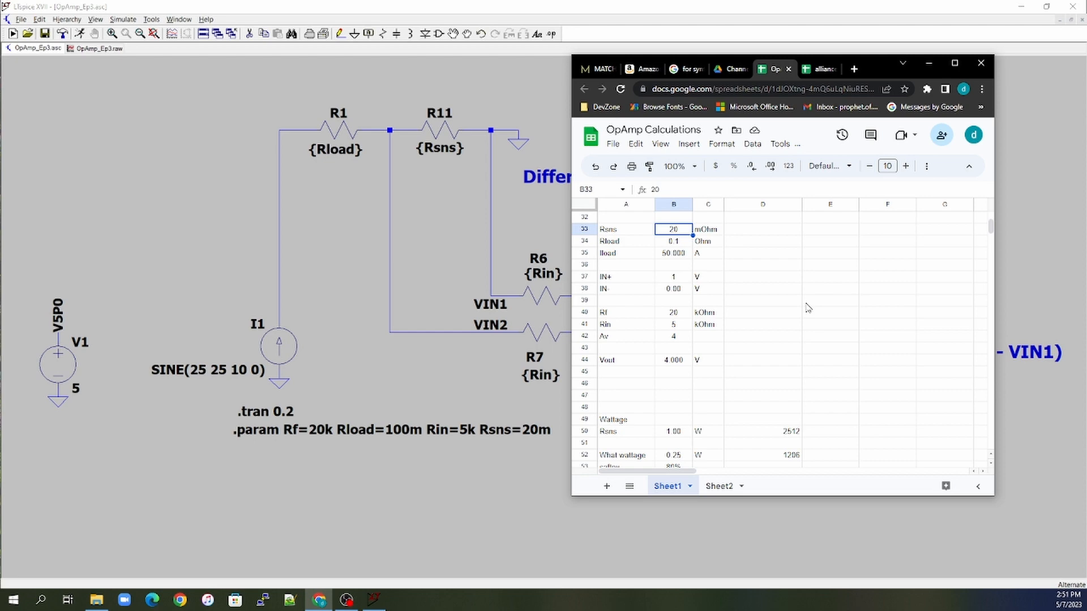
{"action": "type", "text": "5"}
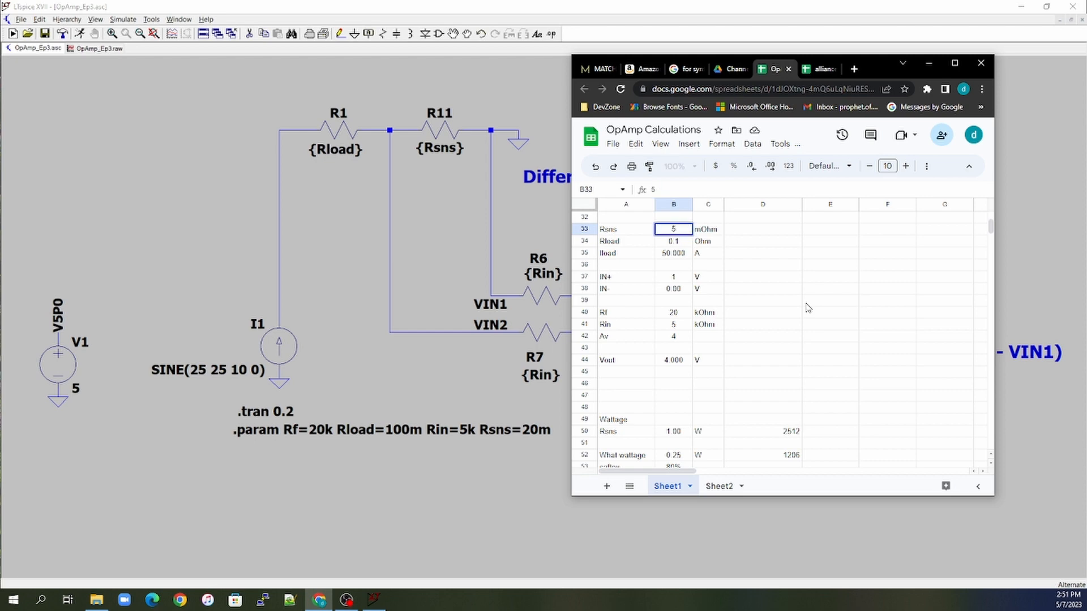
{"action": "left_click", "coordinate": [672, 240]}
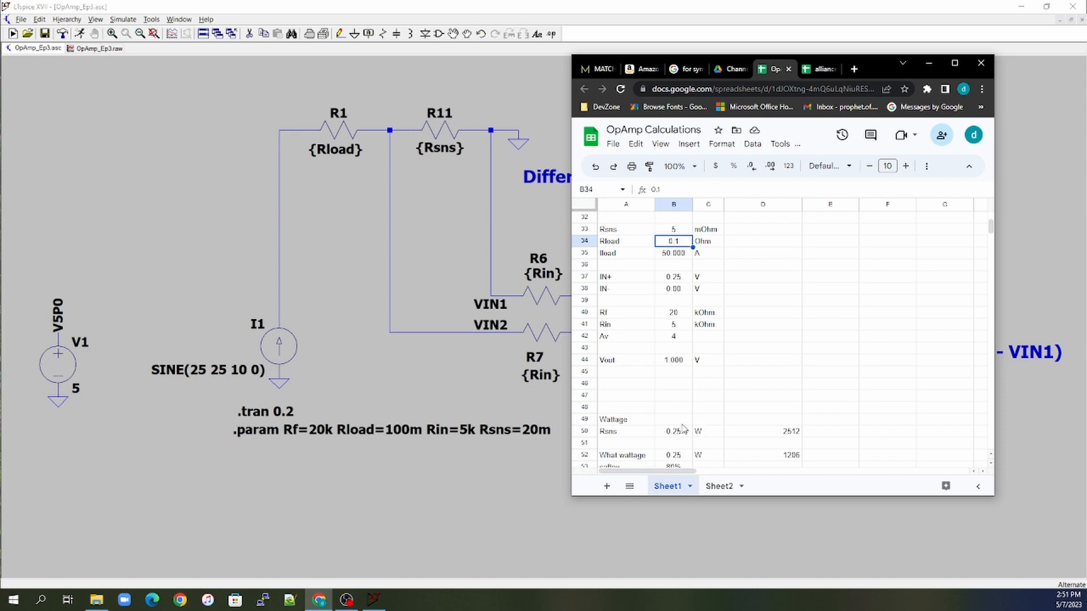
{"action": "mouse_move", "coordinate": [673, 230]}
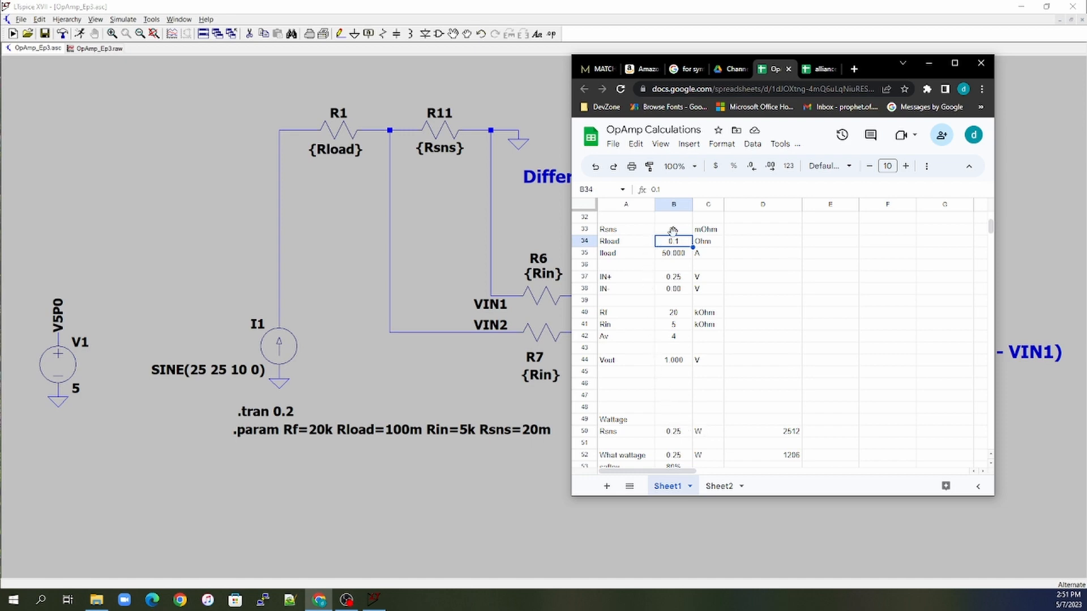
- Select the Rsns value cell again to change it
{"action": "left_click", "coordinate": [672, 229]}
{"action": "type", "text": "3"}
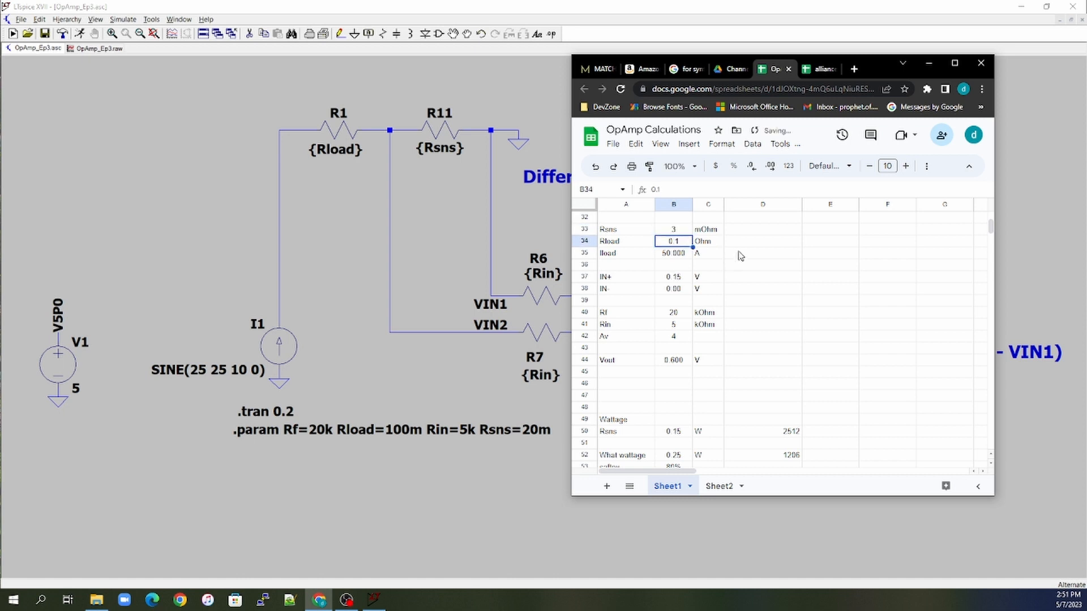
{"action": "mouse_move", "coordinate": [693, 449]}
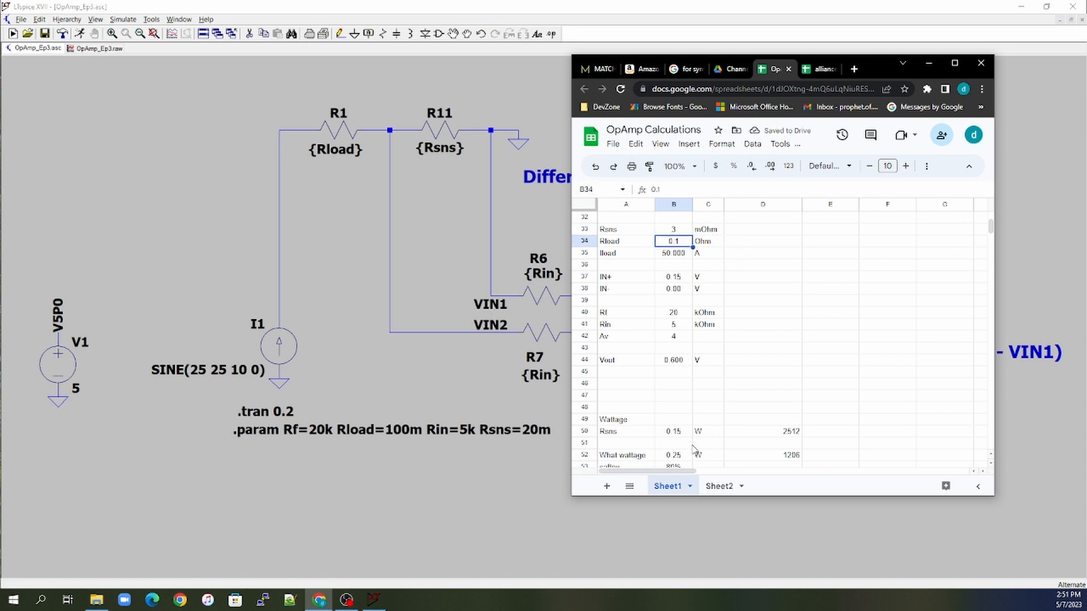
{"action": "mouse_move", "coordinate": [670, 438]}
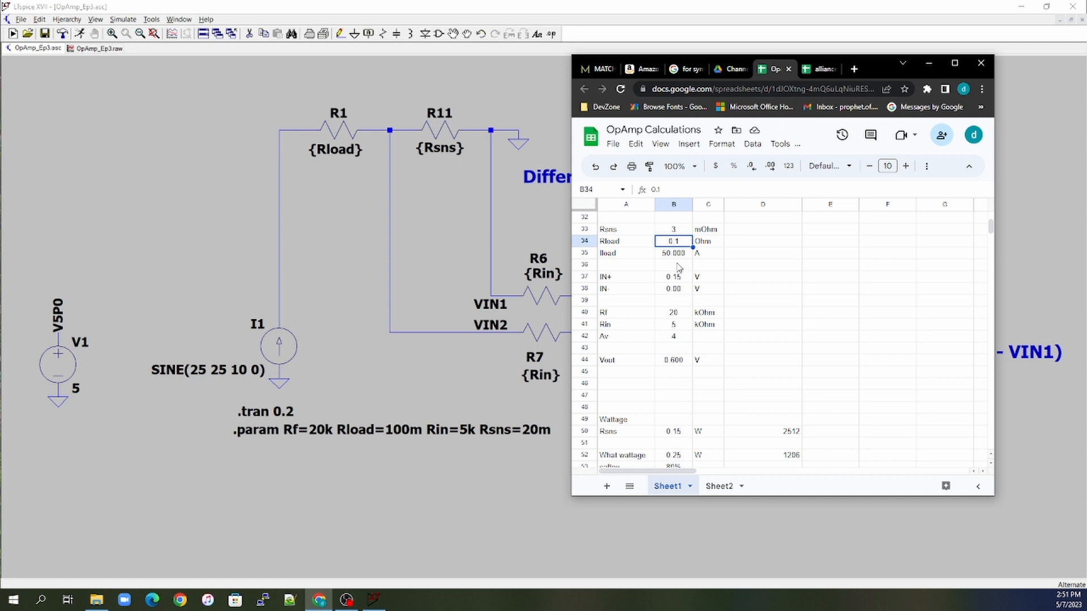
{"action": "mouse_move", "coordinate": [698, 391]}
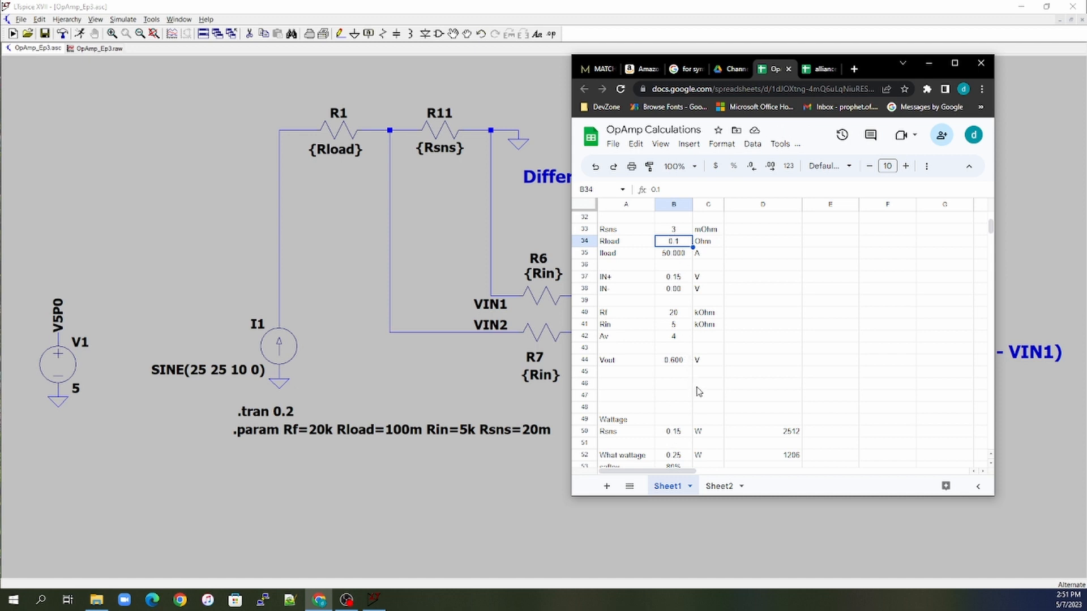
{"action": "mouse_move", "coordinate": [676, 273]}
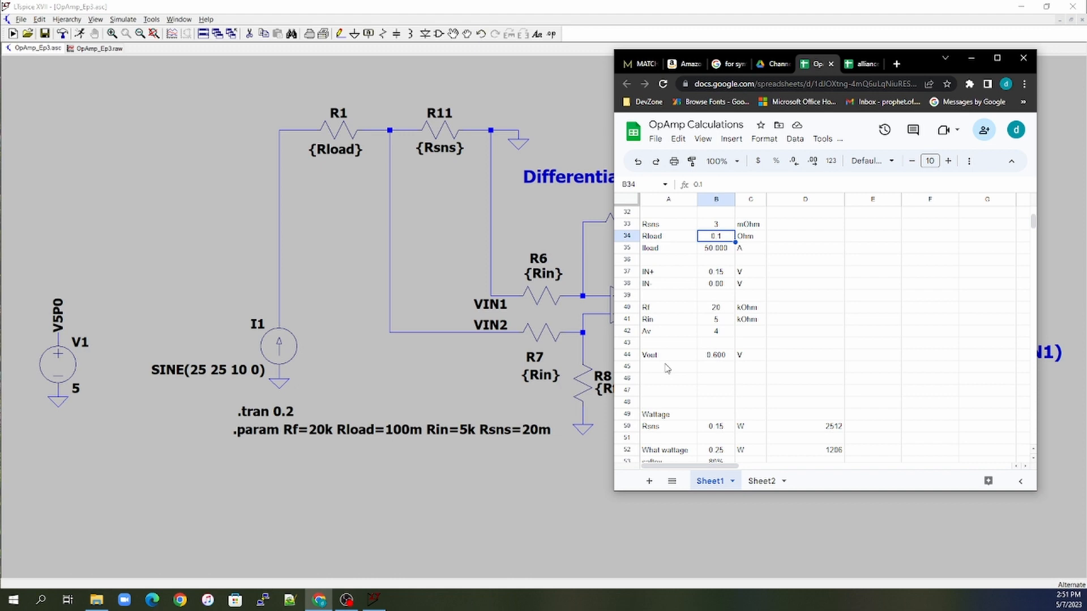
{"action": "mouse_move", "coordinate": [670, 363]}
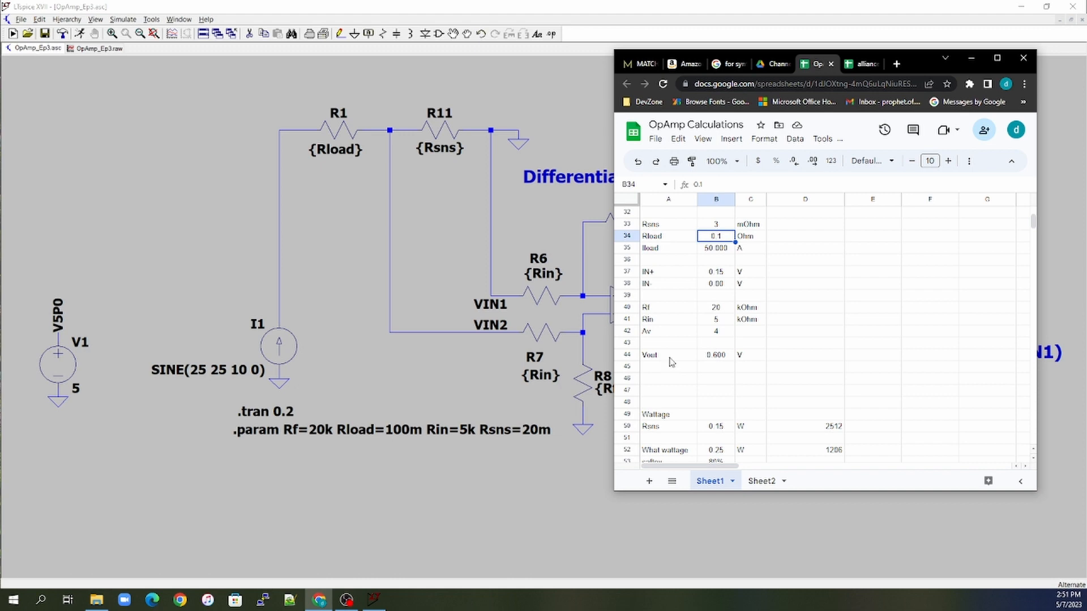
{"action": "mouse_move", "coordinate": [723, 230]}
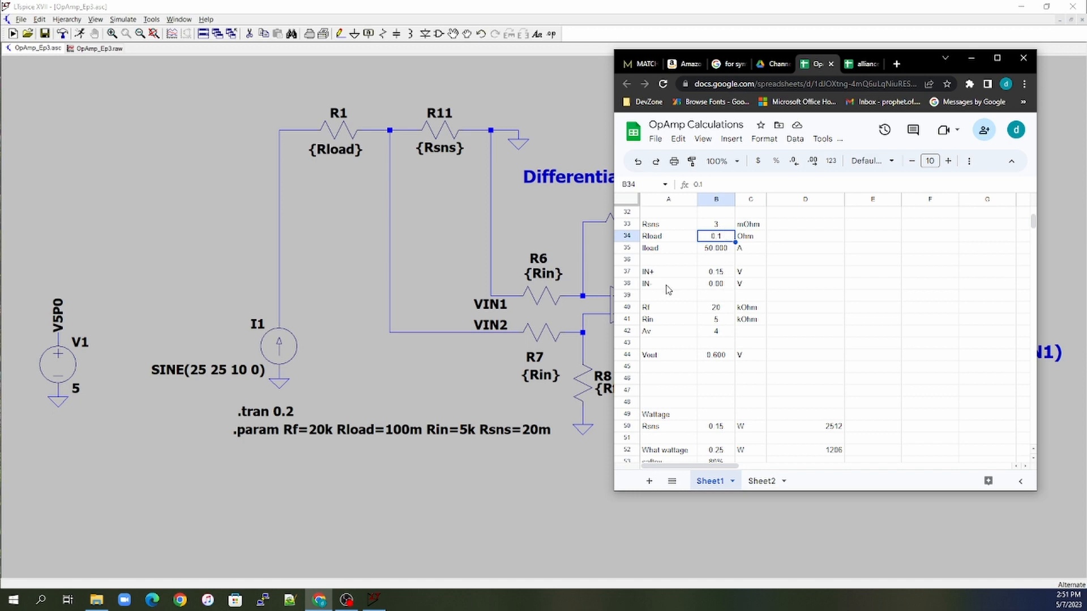
{"action": "mouse_move", "coordinate": [725, 291]}
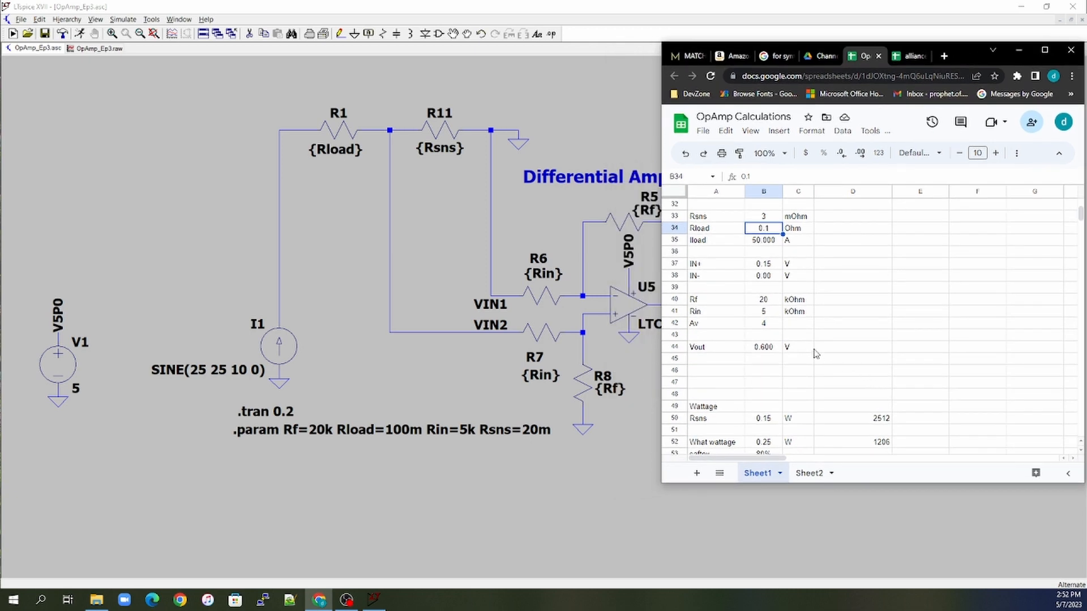
{"action": "mouse_move", "coordinate": [868, 55]}
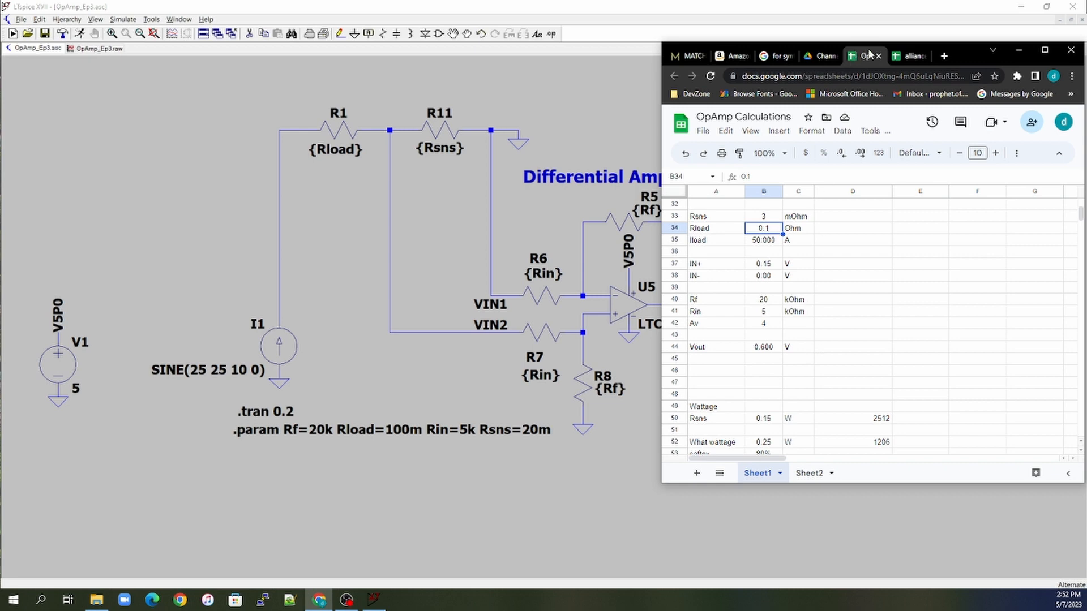
{"action": "mouse_move", "coordinate": [1067, 473]}
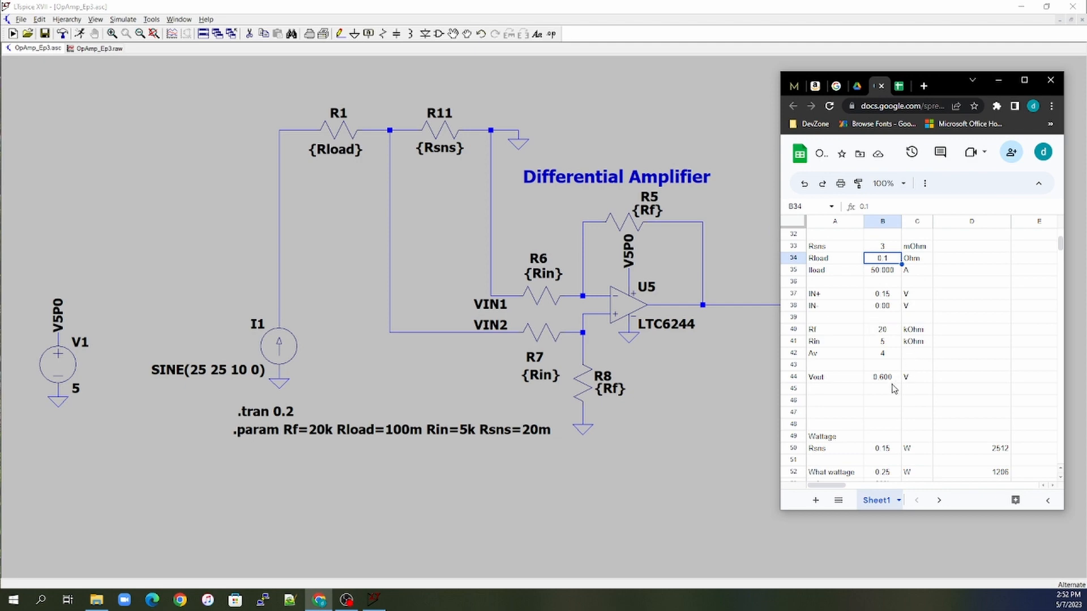
- Inspect the Vout formula, then set Rin to 1 kOhm
{"action": "left_click", "coordinate": [882, 376]}
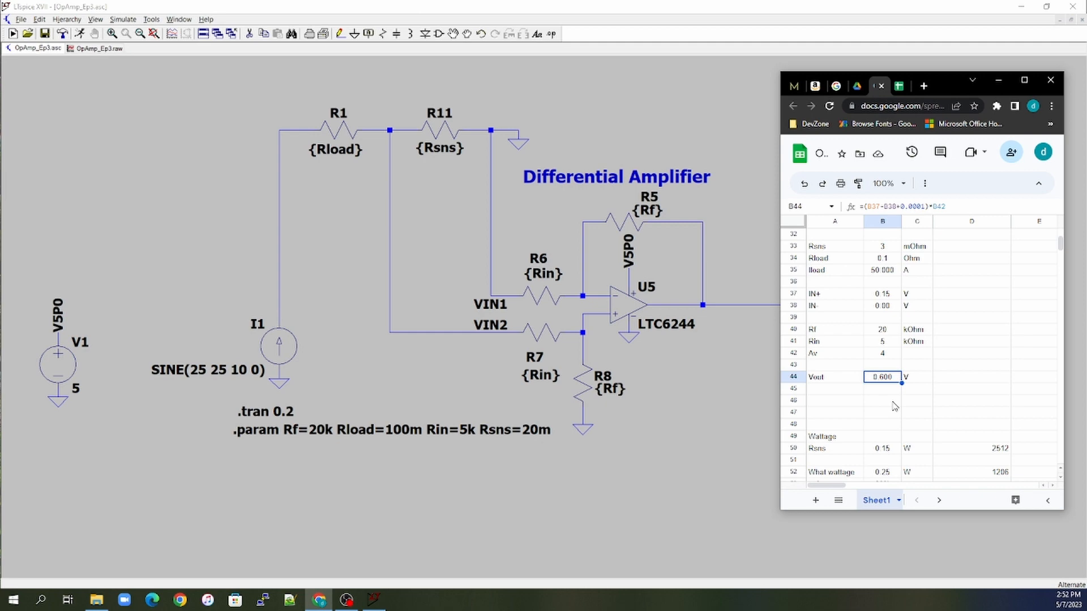
{"action": "mouse_move", "coordinate": [585, 308]}
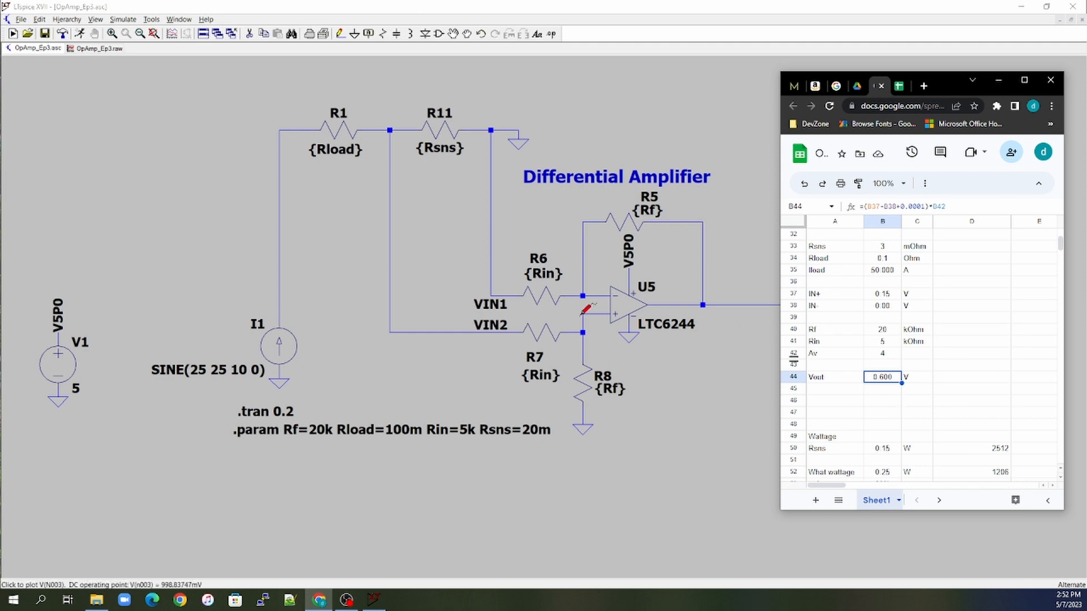
{"action": "mouse_move", "coordinate": [621, 311]}
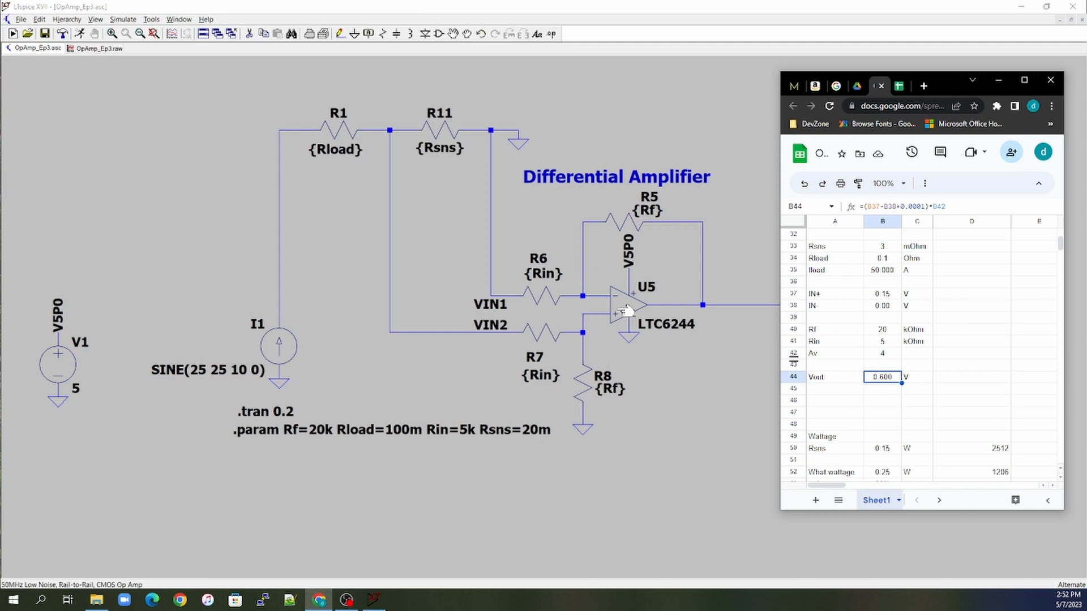
{"action": "mouse_move", "coordinate": [925, 362]}
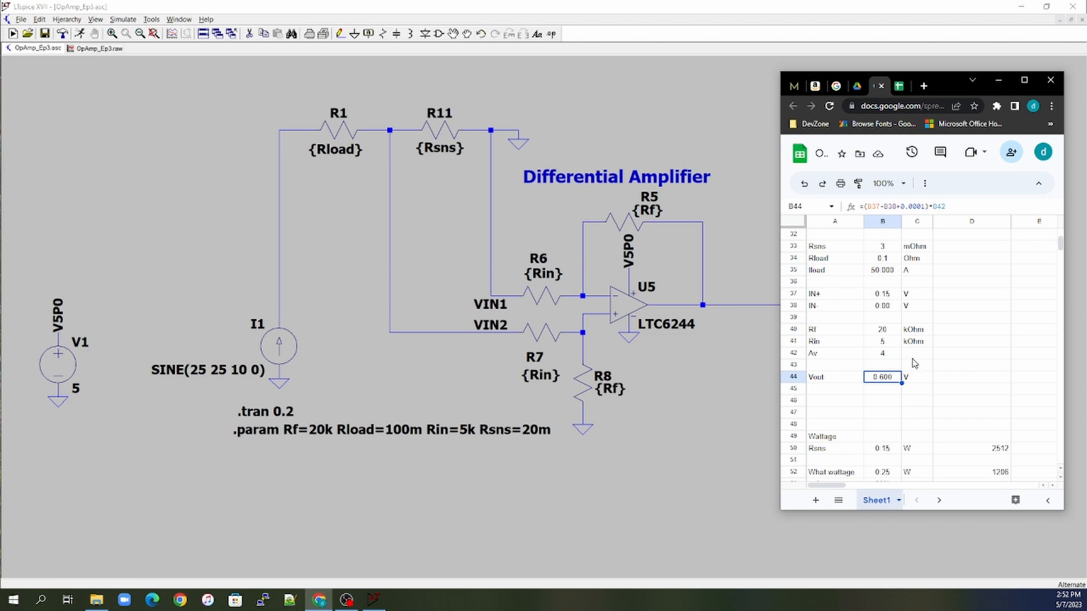
{"action": "mouse_move", "coordinate": [885, 386]}
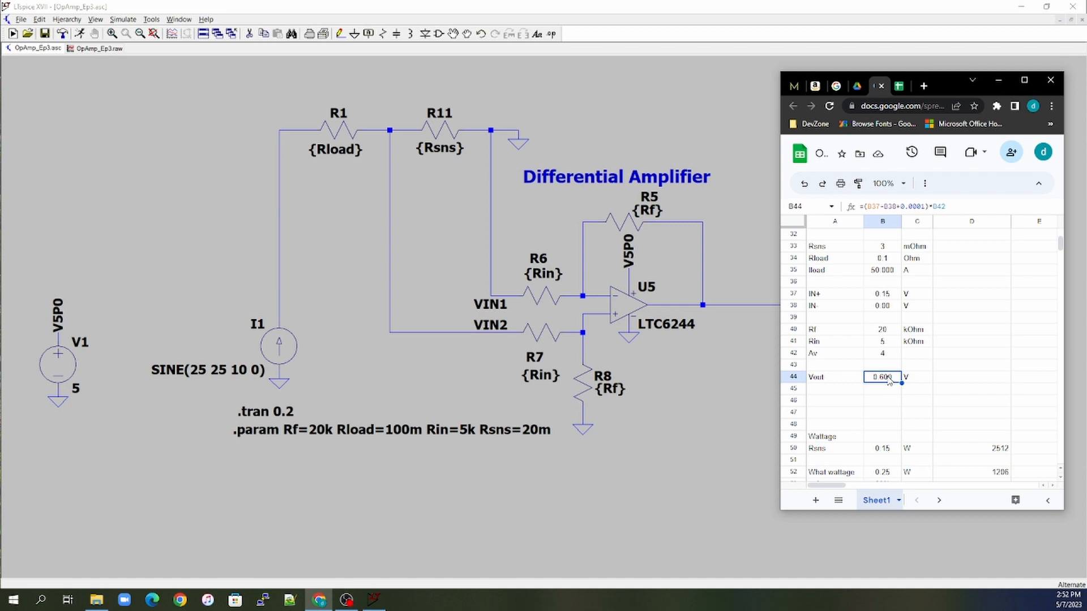
{"action": "mouse_move", "coordinate": [889, 388]}
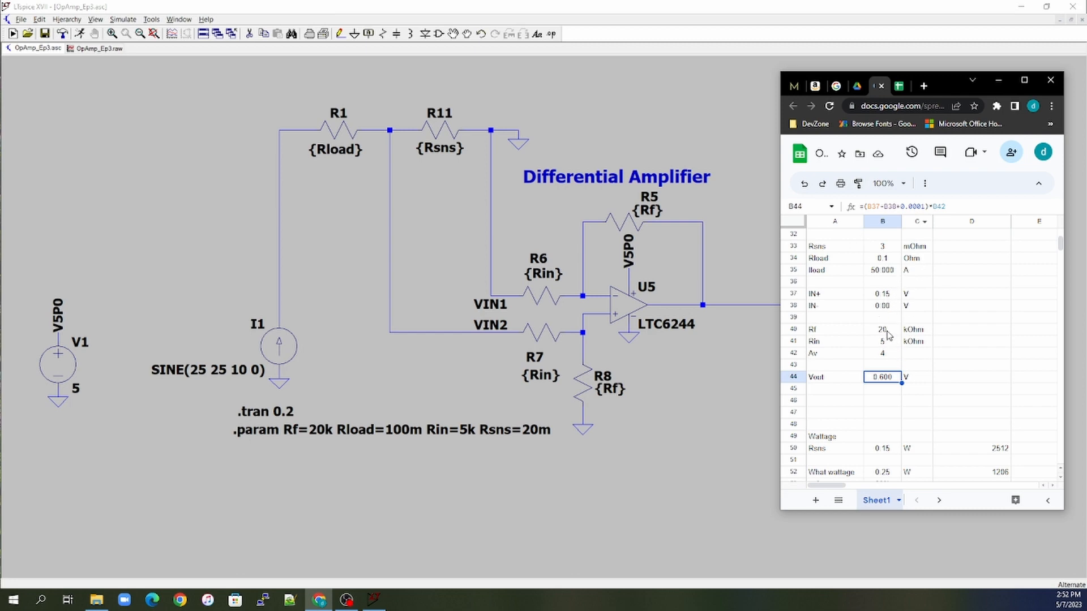
{"action": "left_click", "coordinate": [881, 341]}
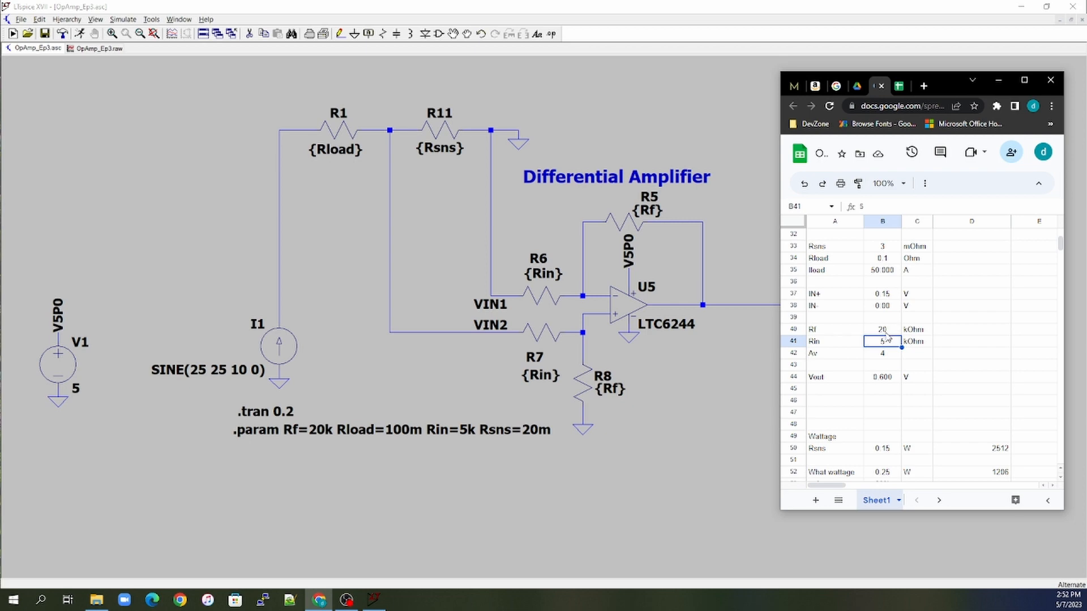
{"action": "mouse_move", "coordinate": [894, 337]}
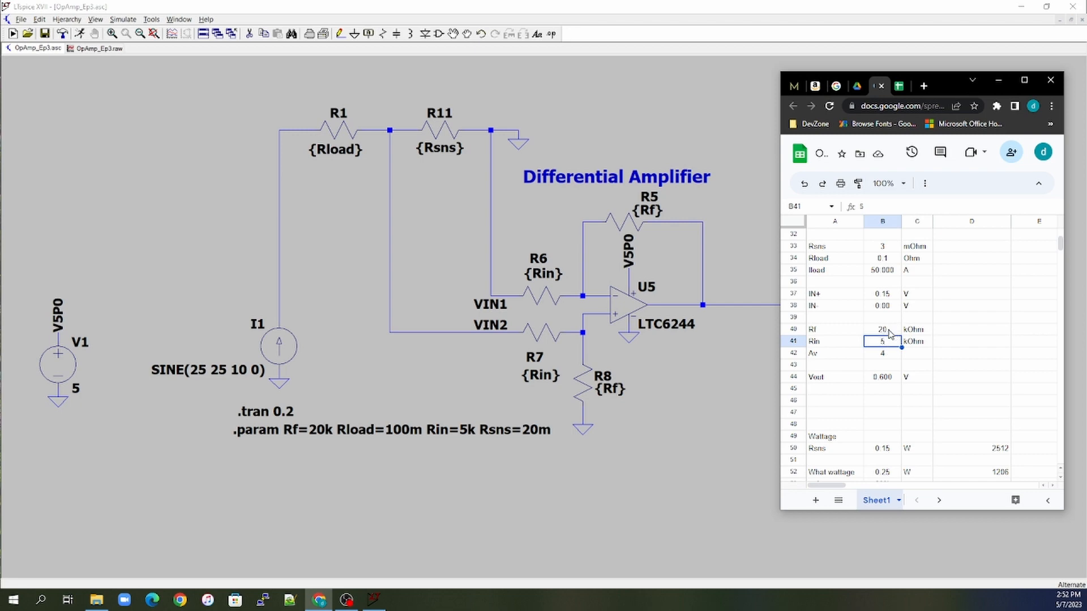
{"action": "left_click", "coordinate": [882, 328]}
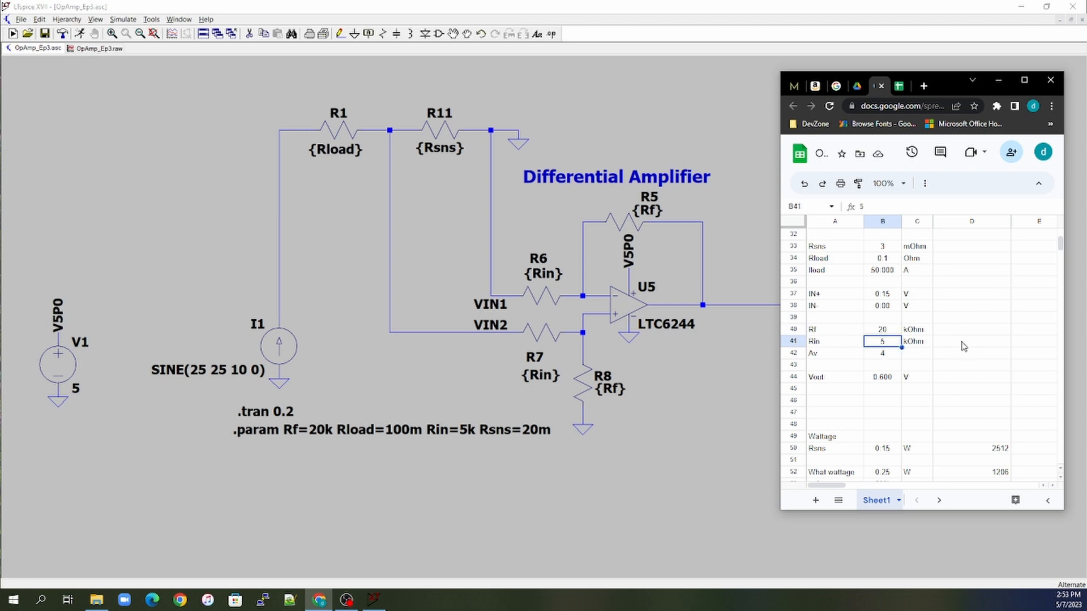
{"action": "mouse_move", "coordinate": [890, 277]}
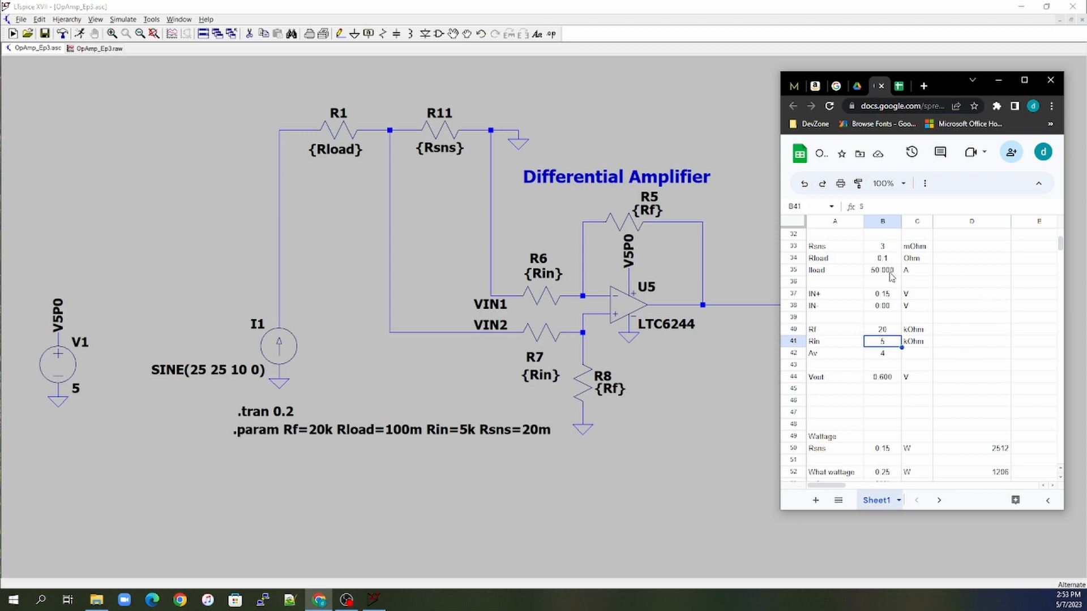
{"action": "mouse_move", "coordinate": [882, 369]}
{"action": "type", "text": "1"}
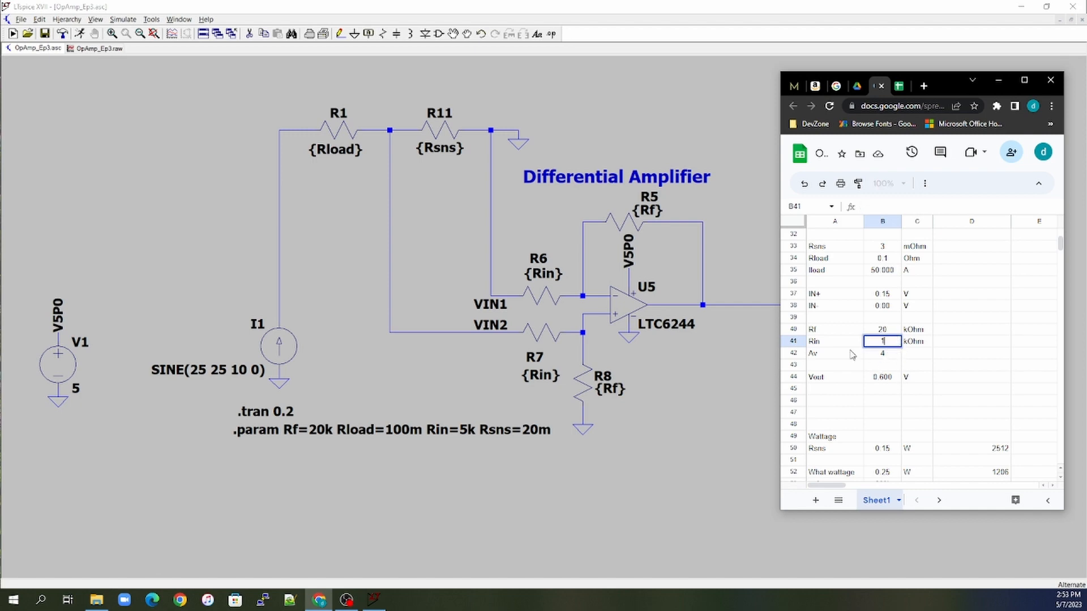
{"action": "key", "text": "Return"}
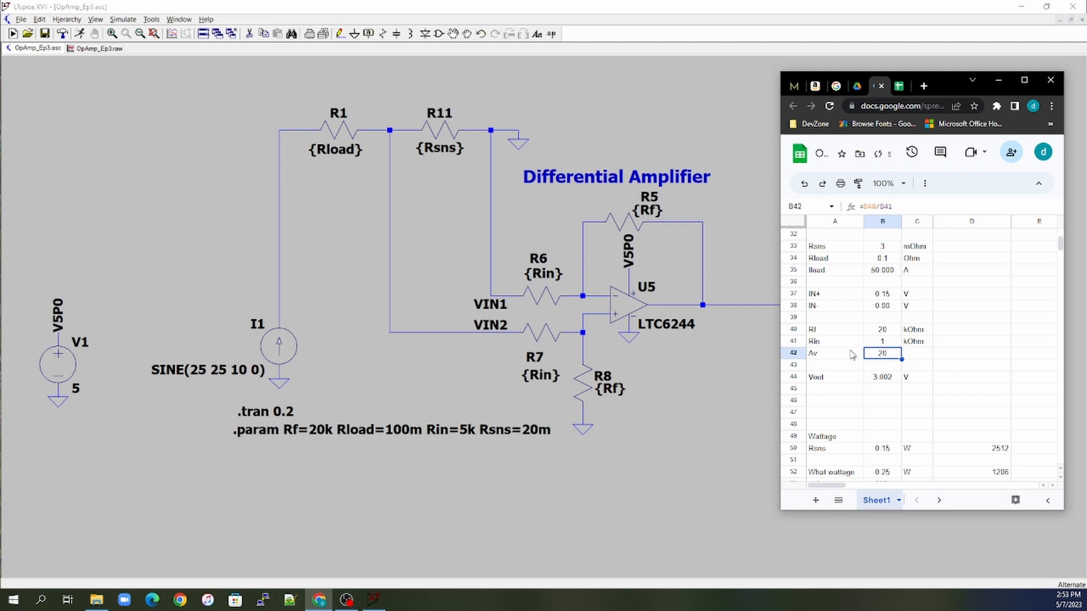
{"action": "mouse_move", "coordinate": [890, 384]}
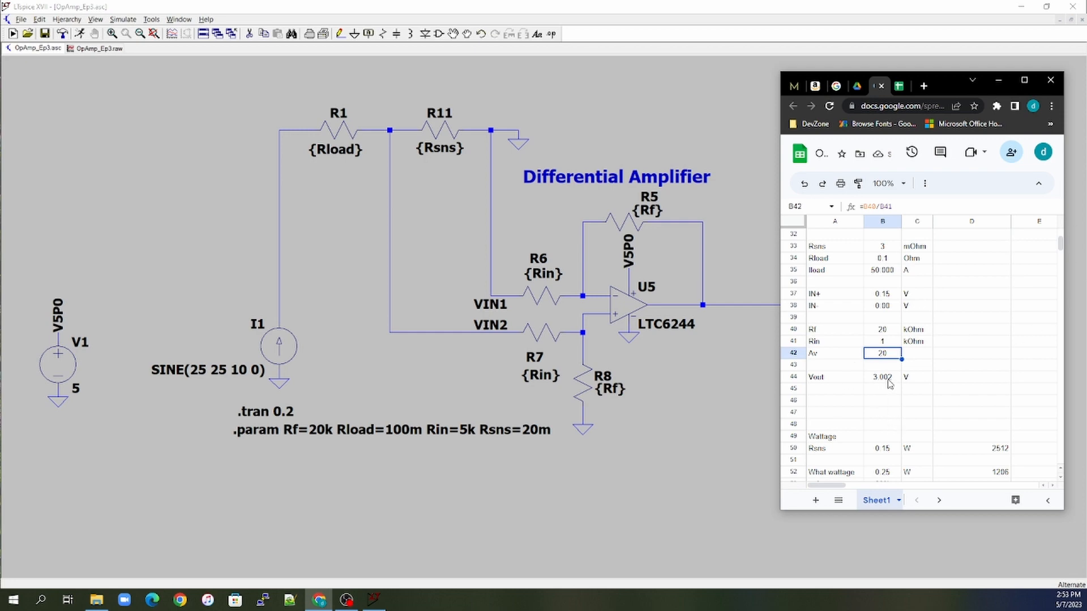
{"action": "mouse_move", "coordinate": [885, 348]}
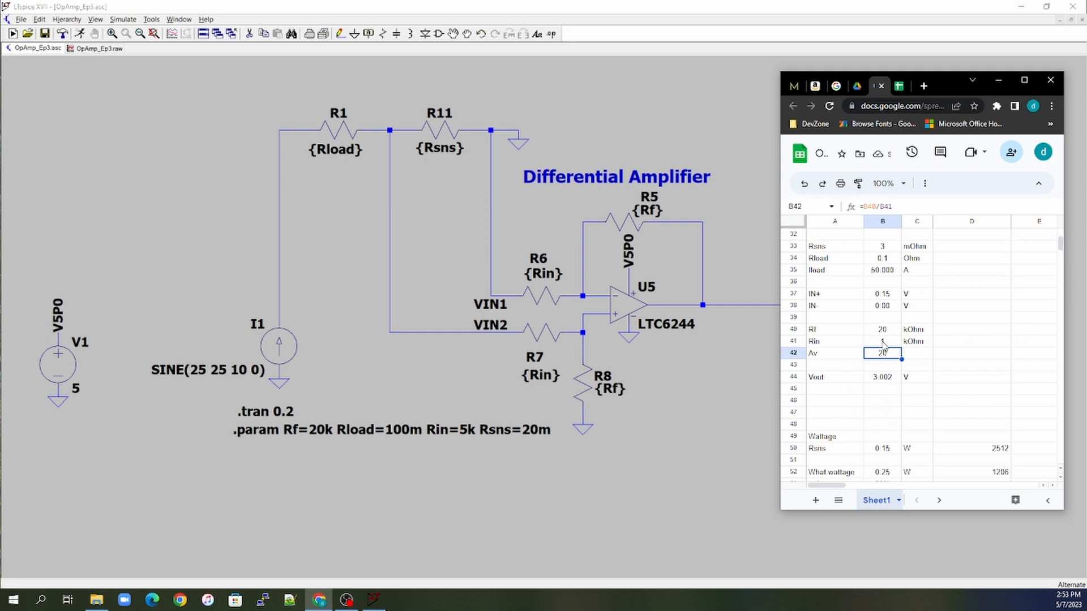
- Change Rin to 0.667 kOhm and check the resulting Vout of 4.501 V
{"action": "left_click", "coordinate": [882, 341]}
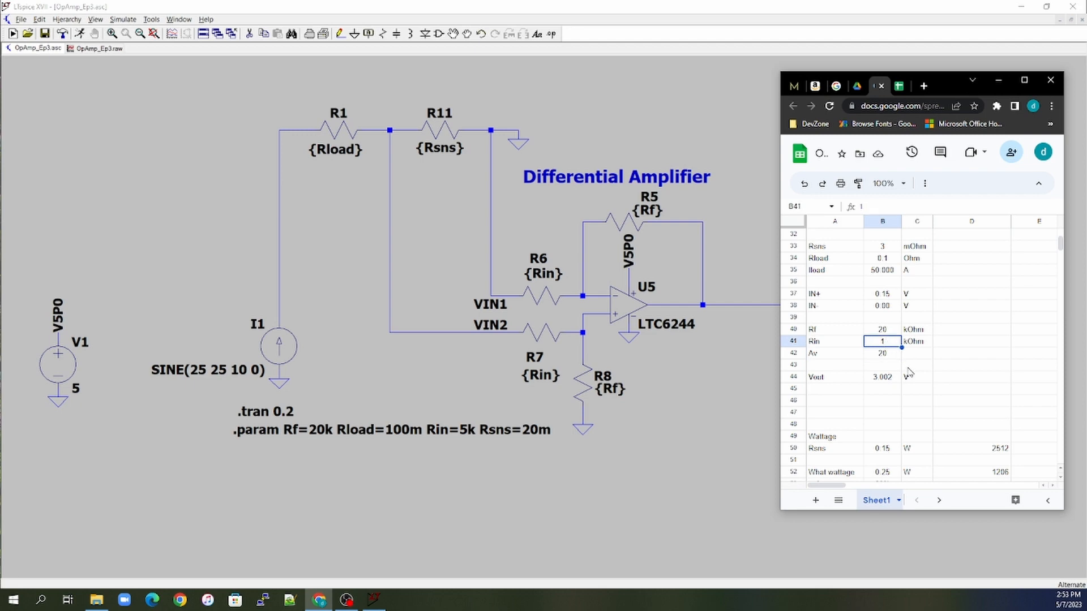
{"action": "type", "text": "0.667"}
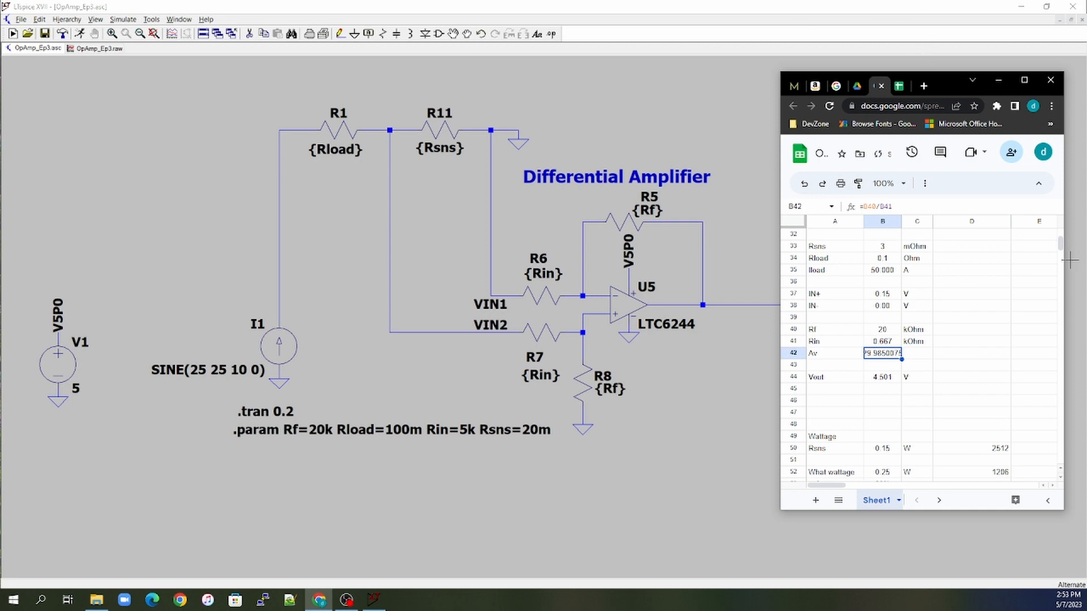
{"action": "left_click", "coordinate": [881, 376]}
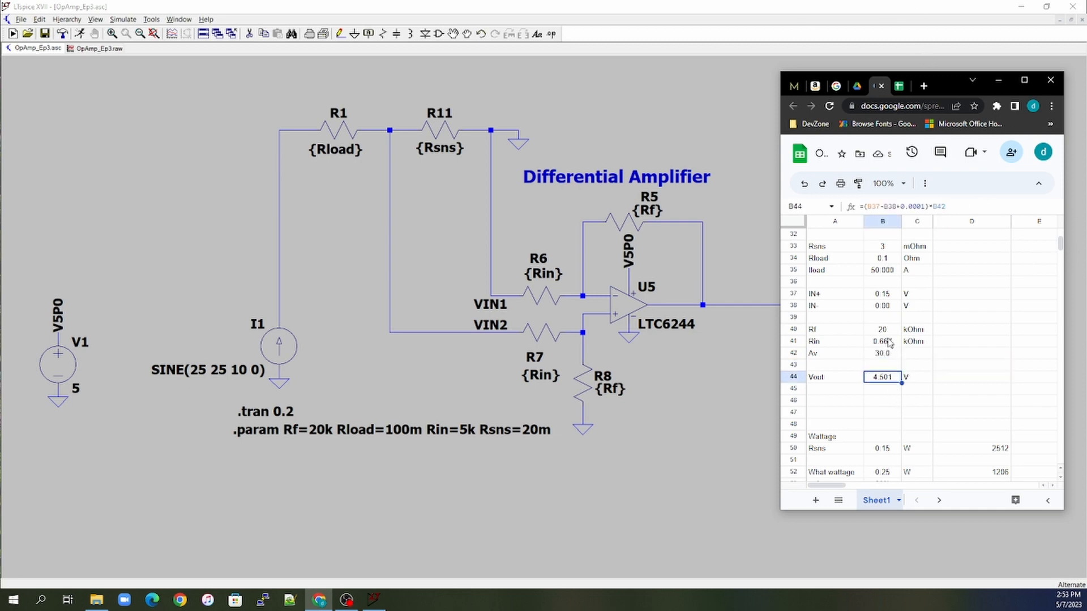
{"action": "left_click", "coordinate": [882, 340]}
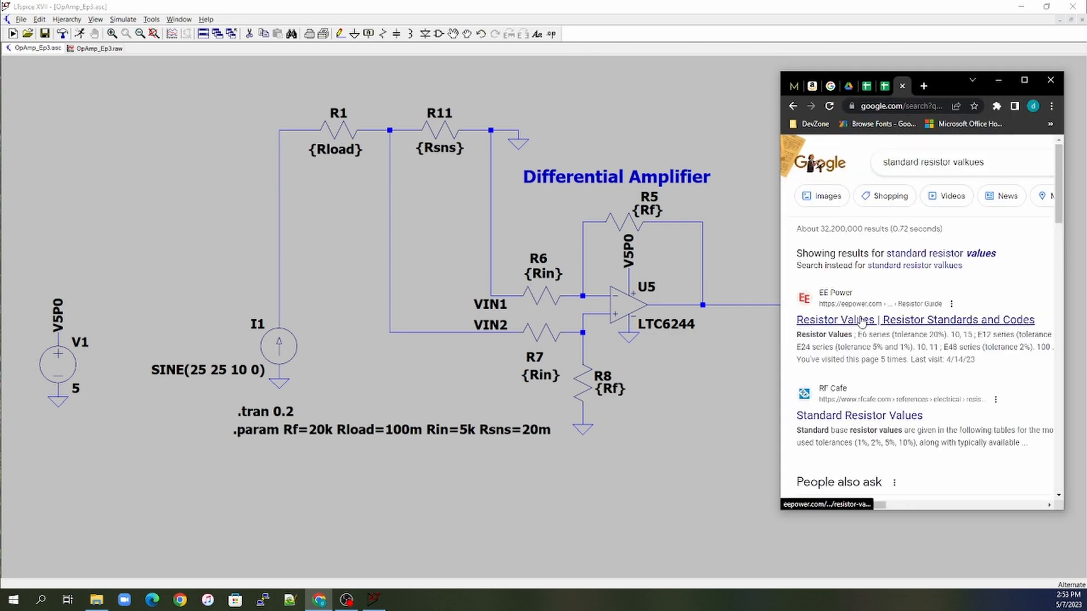
- Open the EE Power standard resistor values page and scroll to the value tables
{"action": "left_click", "coordinate": [915, 319]}
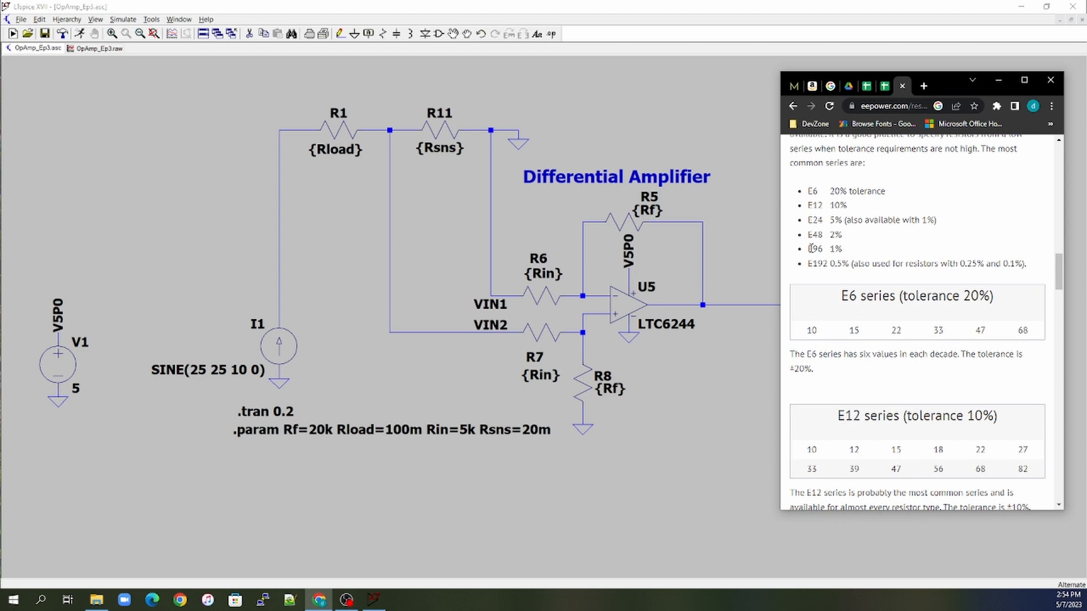
{"action": "scroll", "scroll_direction": "down", "scroll_amount": 3}
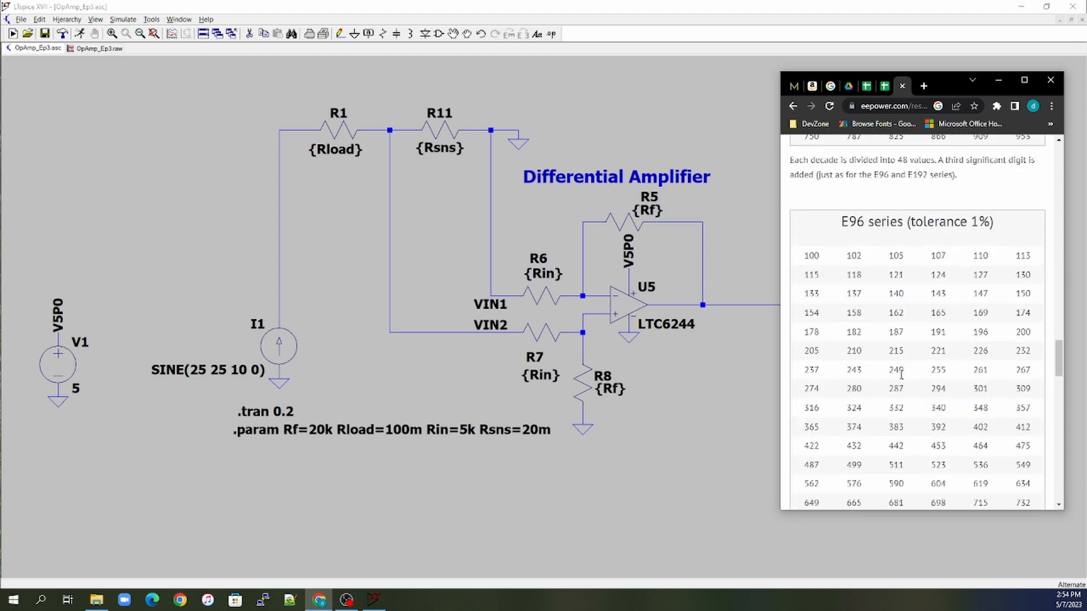
{"action": "scroll", "scroll_direction": "down", "scroll_amount": 3}
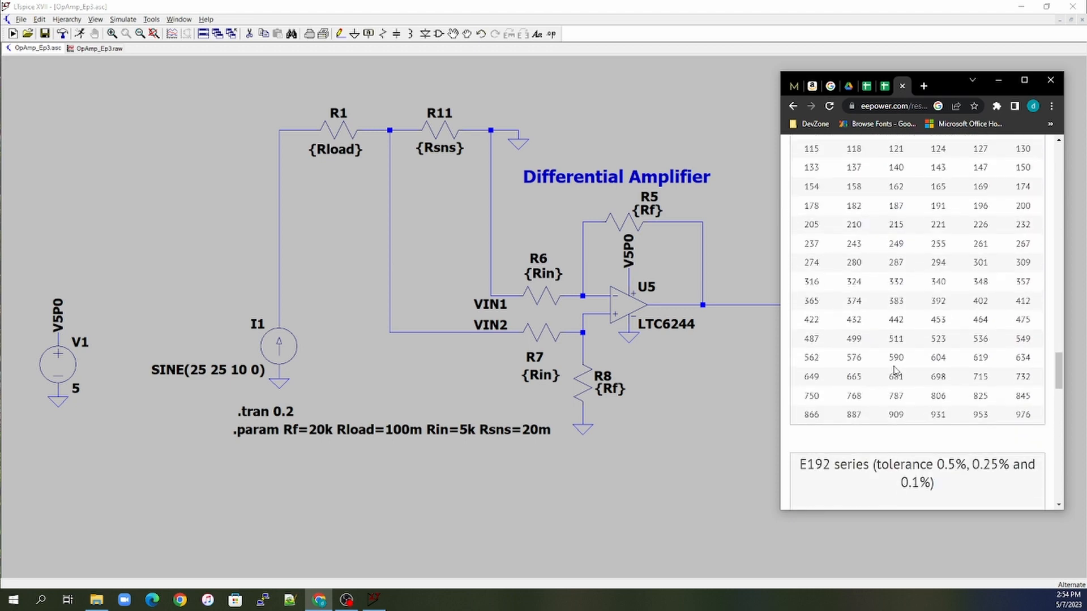
{"action": "mouse_move", "coordinate": [996, 421]}
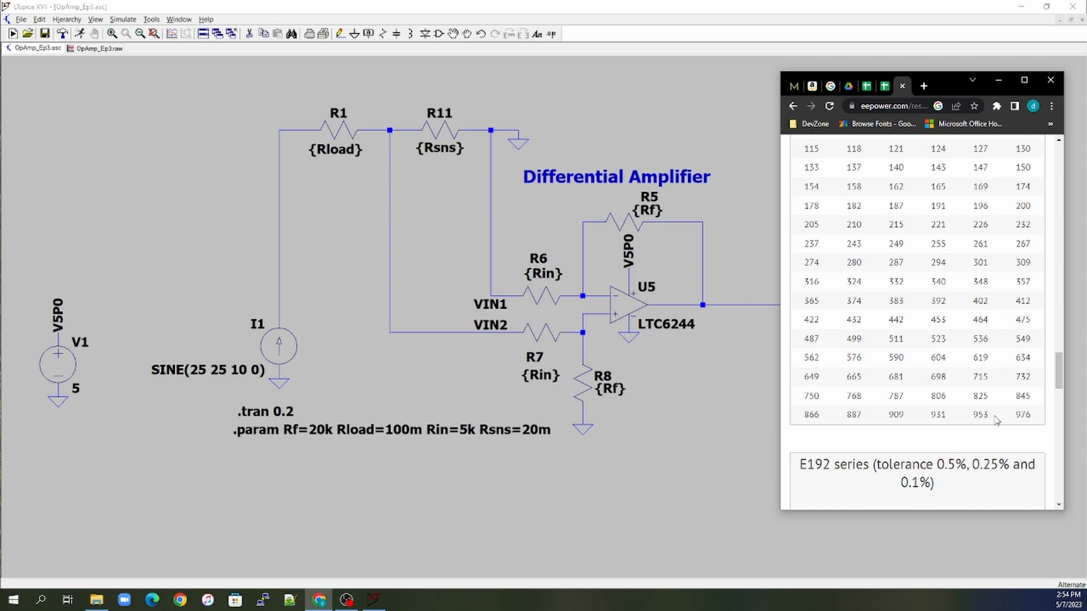
{"action": "mouse_move", "coordinate": [1021, 380]}
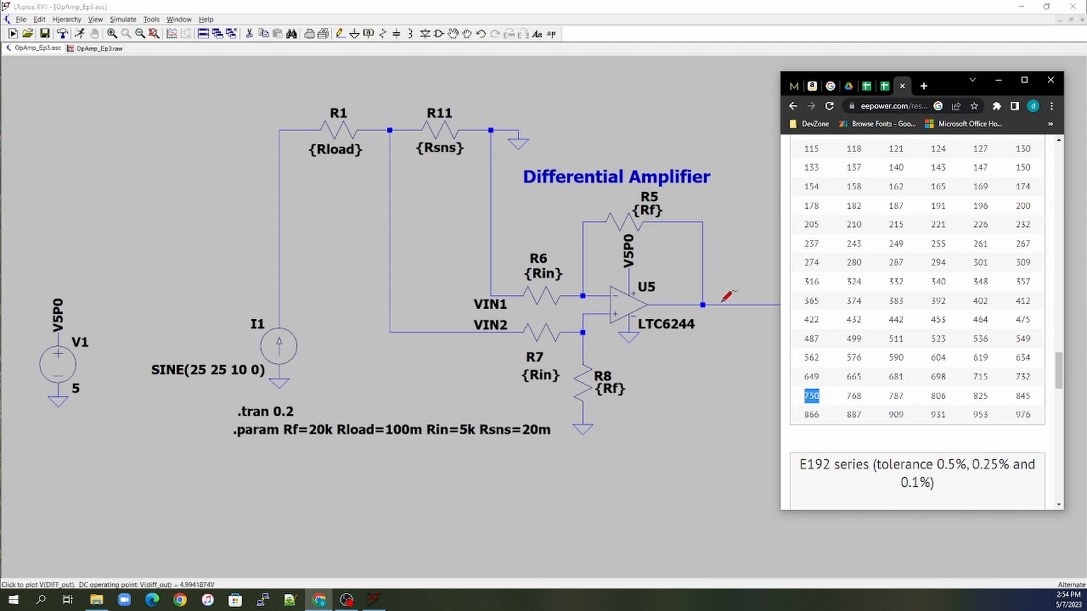
{"action": "mouse_move", "coordinate": [652, 112]}
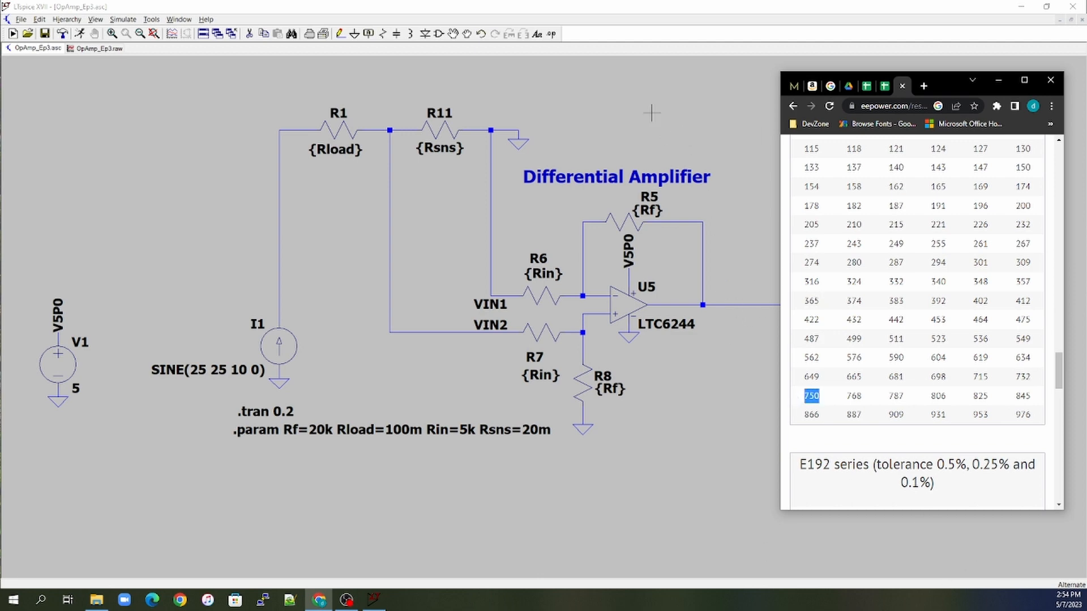
- Return to the spreadsheet with Rin 0.75 kOhm and check Vout reads 4.003 V
{"action": "left_click", "coordinate": [902, 85]}
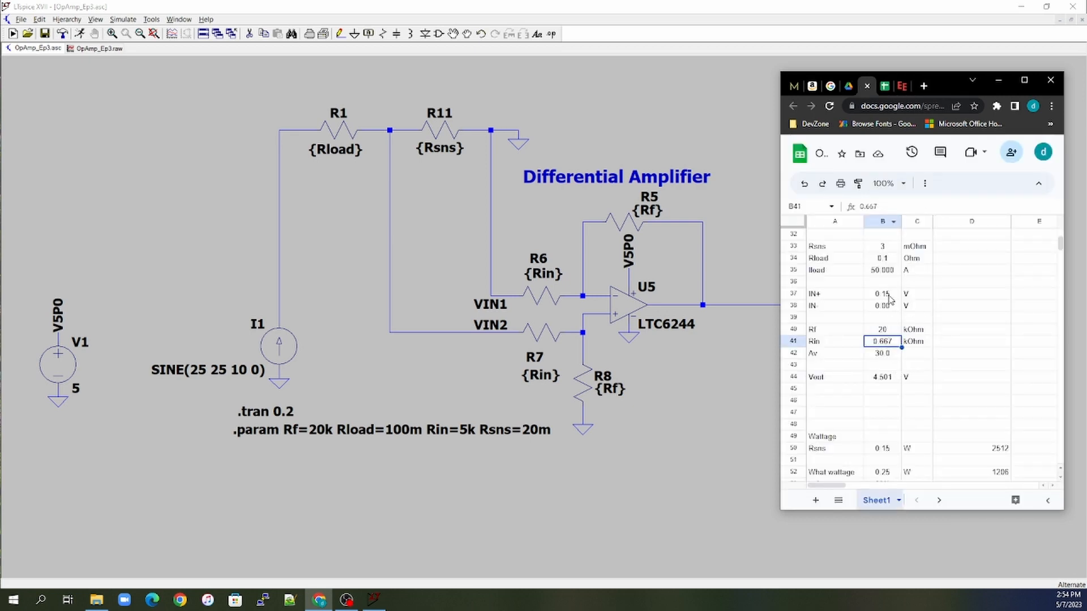
{"action": "mouse_move", "coordinate": [896, 462]}
{"action": "type", "text": "0.75"}
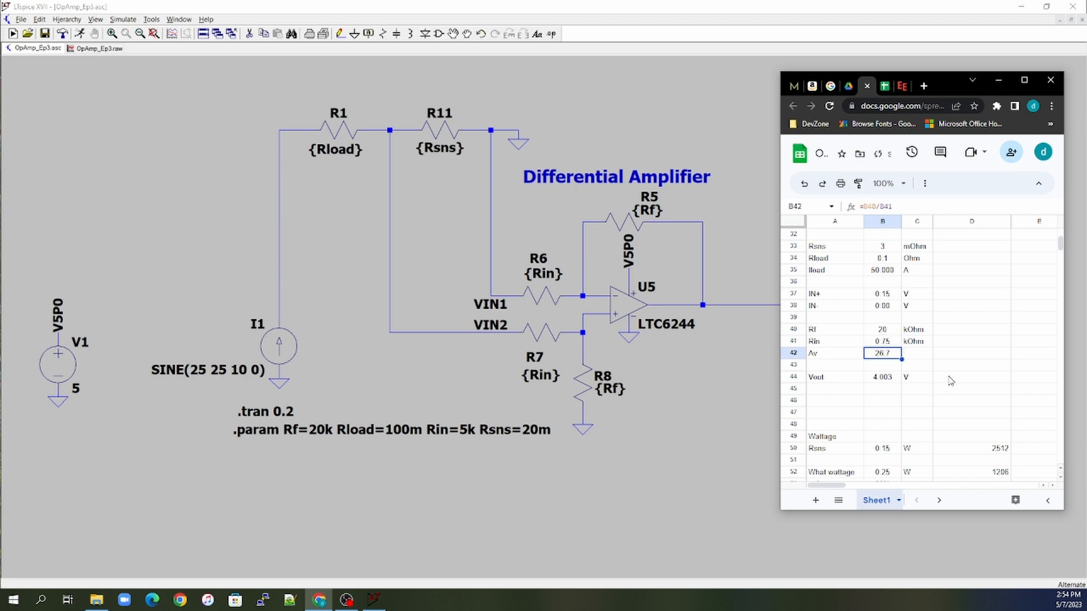
{"action": "left_click", "coordinate": [882, 375]}
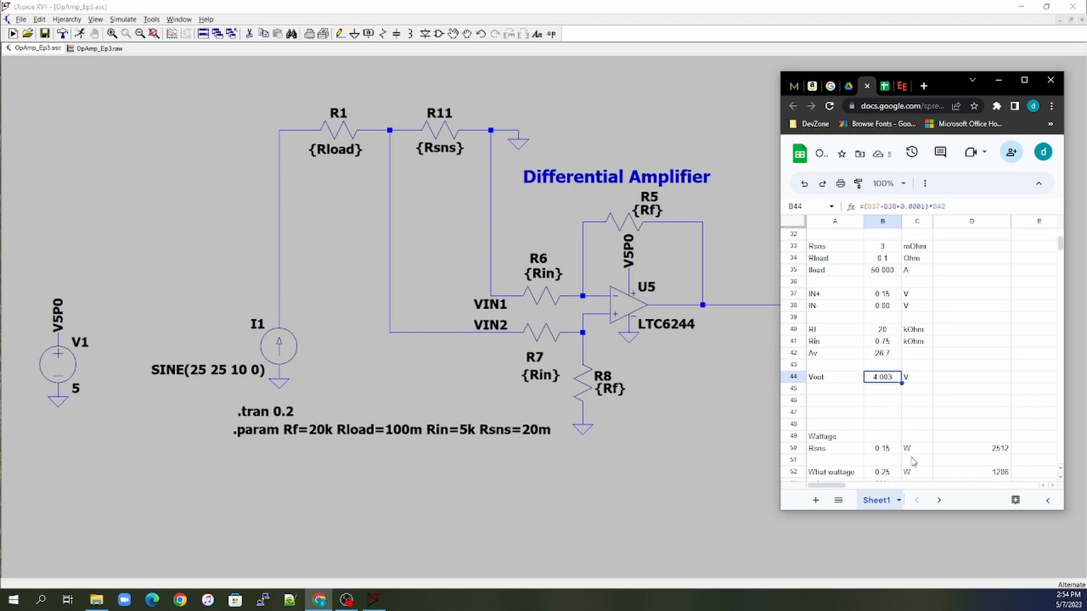
{"action": "mouse_move", "coordinate": [943, 83]}
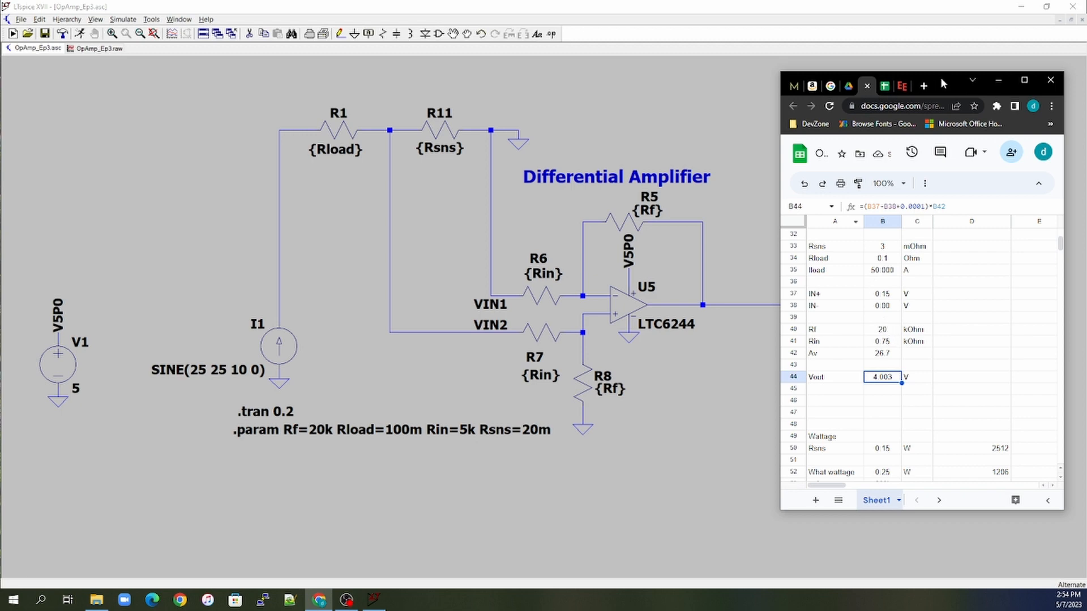
{"action": "mouse_move", "coordinate": [953, 90]}
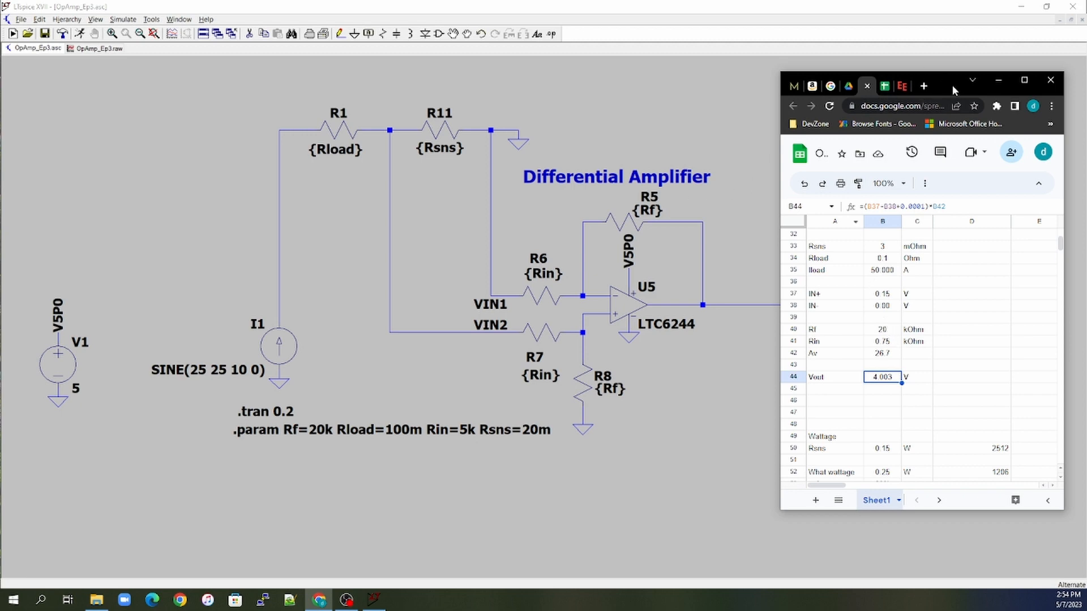
{"action": "mouse_move", "coordinate": [720, 181]}
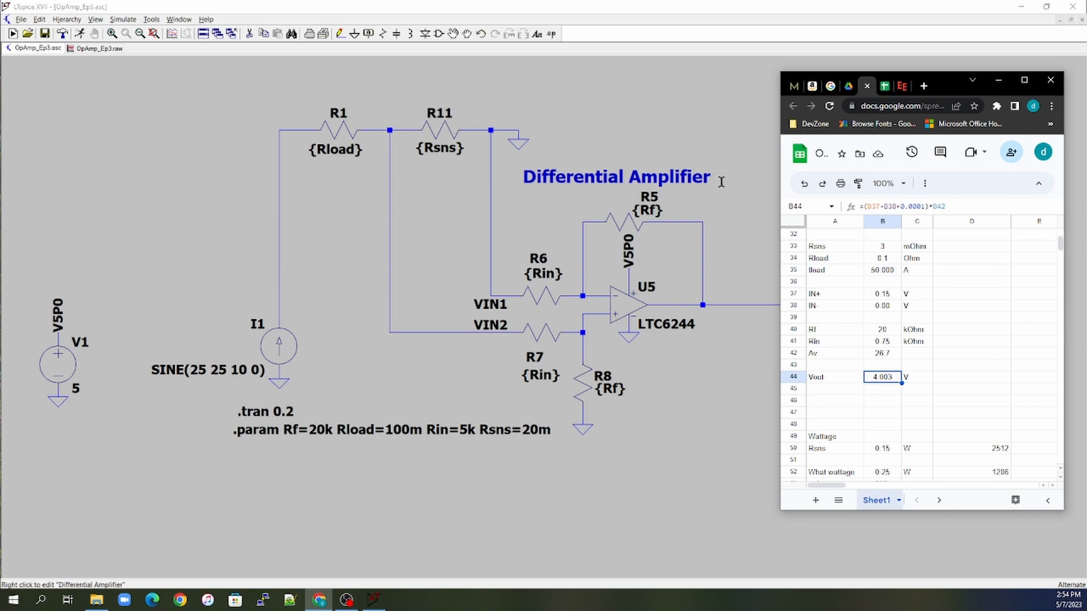
{"action": "mouse_move", "coordinate": [842, 351]}
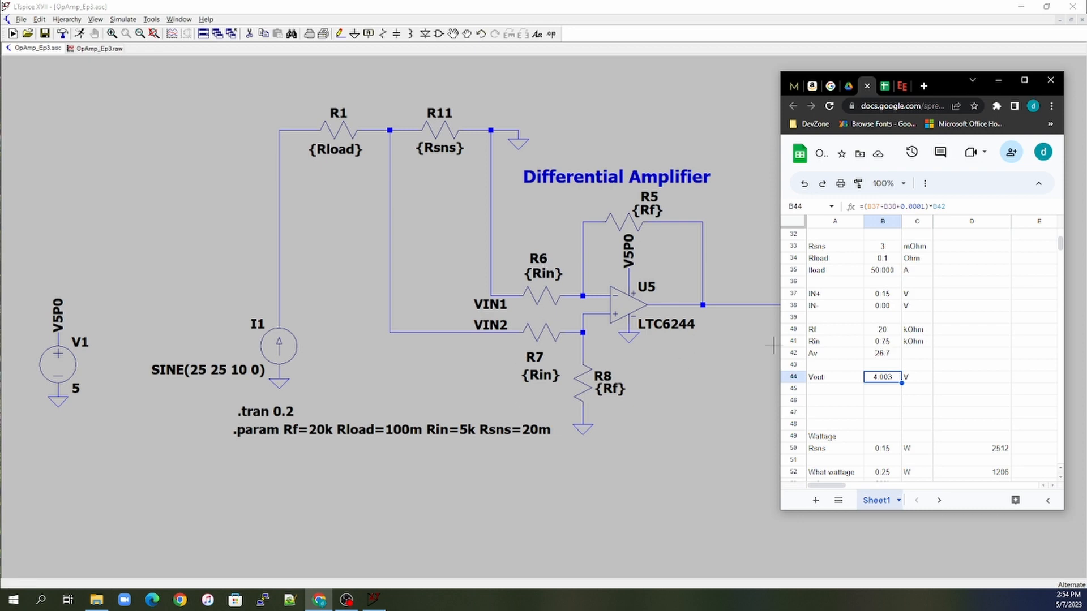
{"action": "mouse_move", "coordinate": [947, 92]}
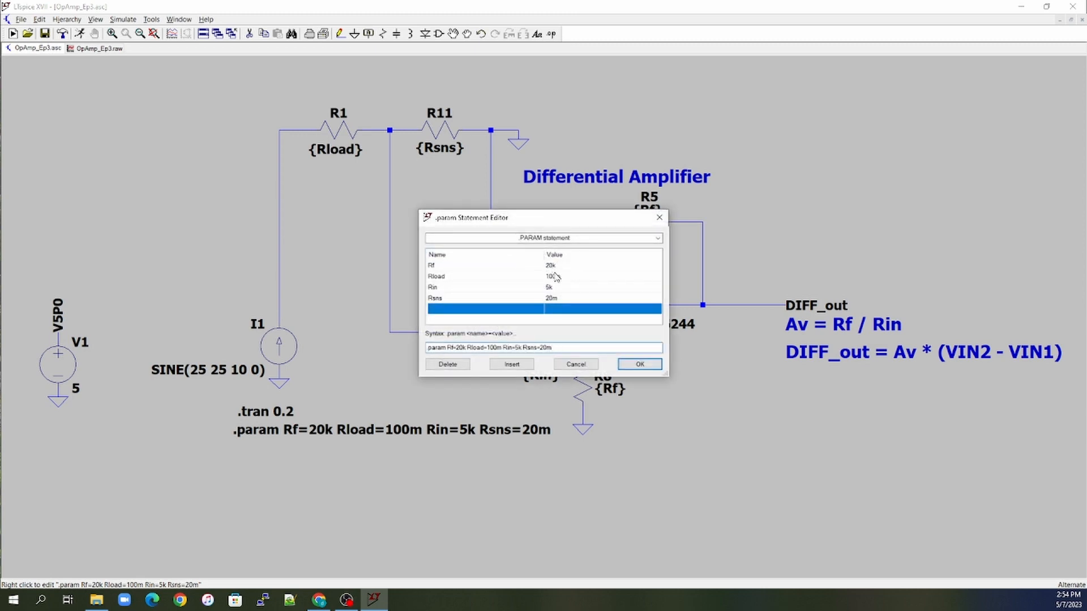
- Set the .param values Rin=750 and Rsns=3m in the statement editor
{"action": "left_click", "coordinate": [550, 286]}
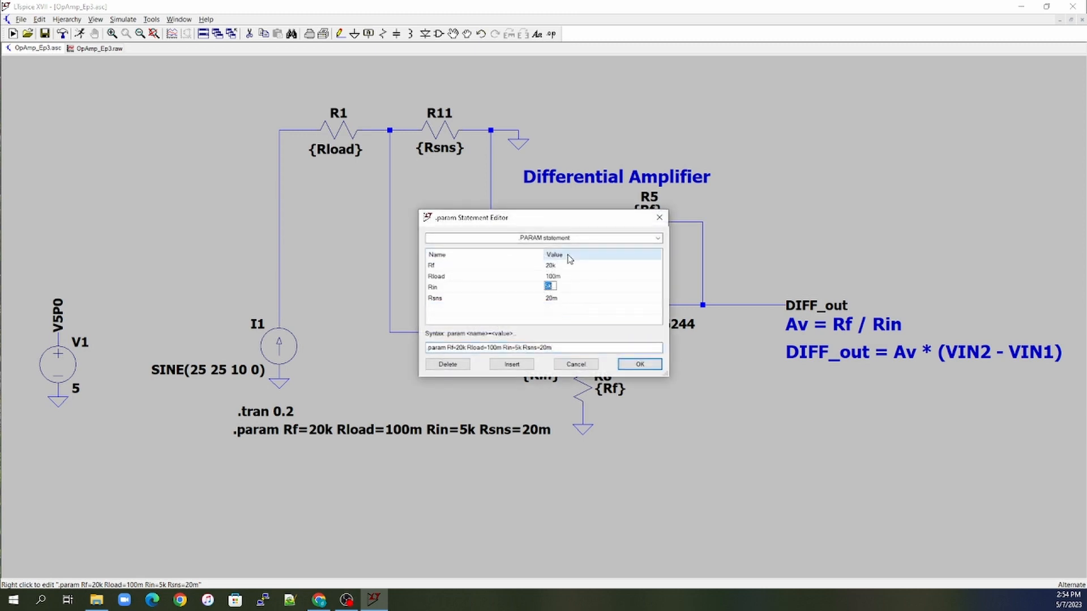
{"action": "type", "text": "750"}
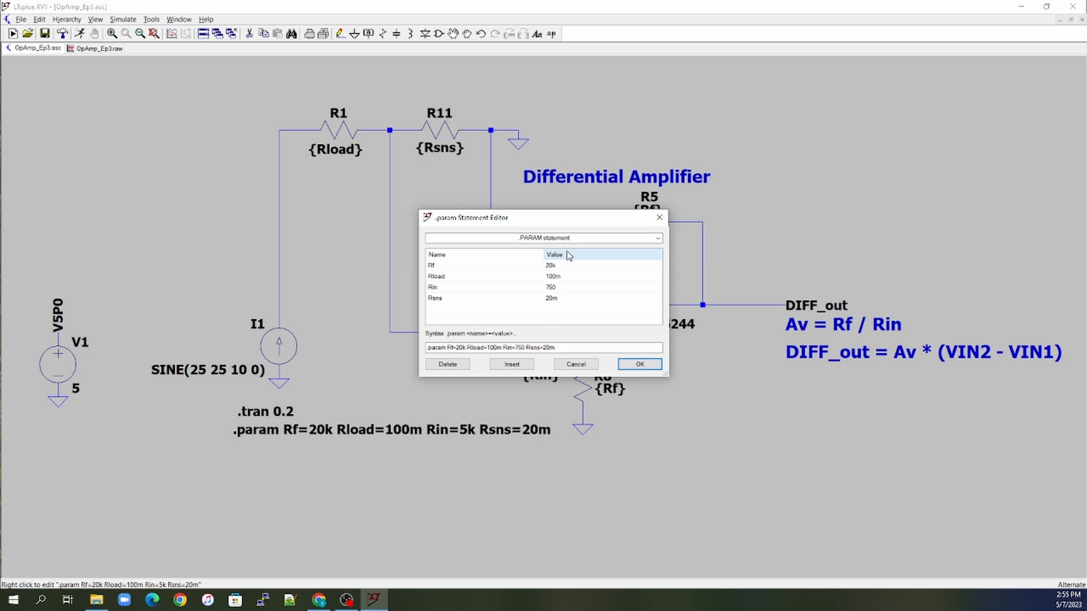
{"action": "left_click", "coordinate": [552, 298]}
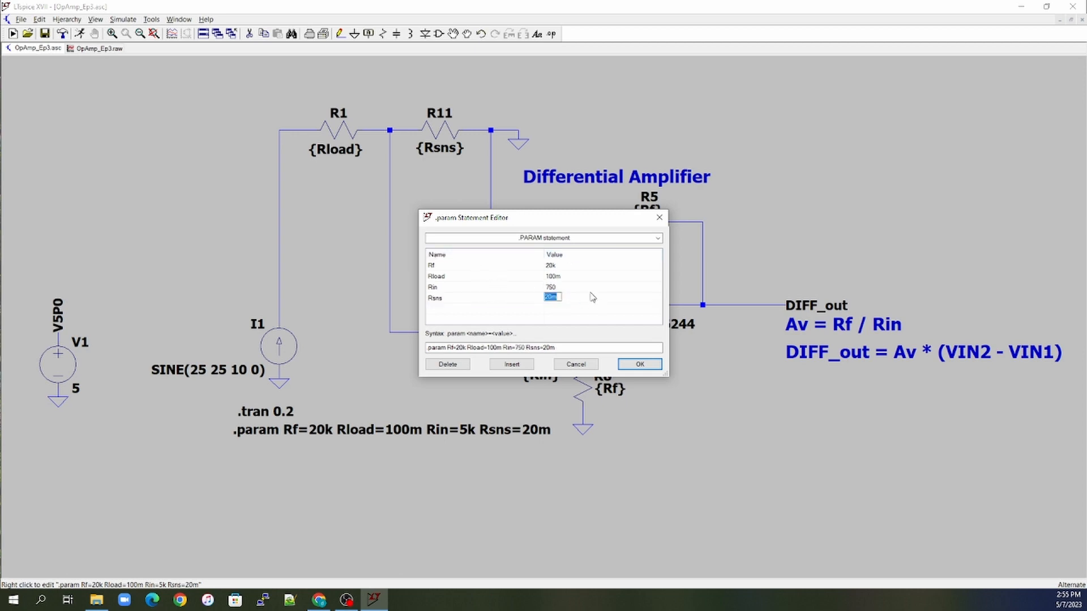
{"action": "type", "text": "3m"}
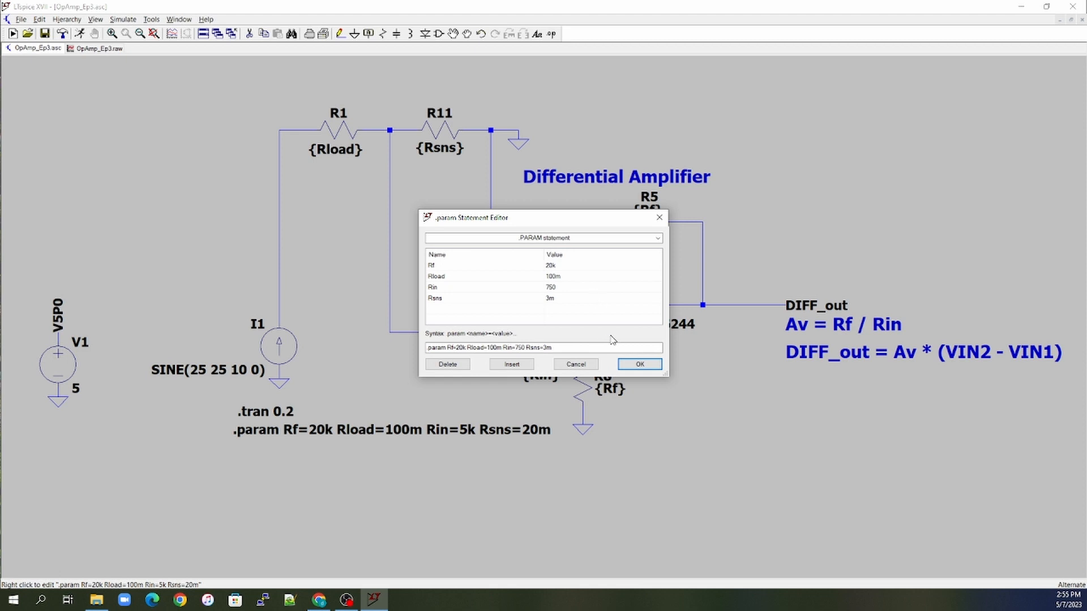
{"action": "left_click", "coordinate": [637, 363]}
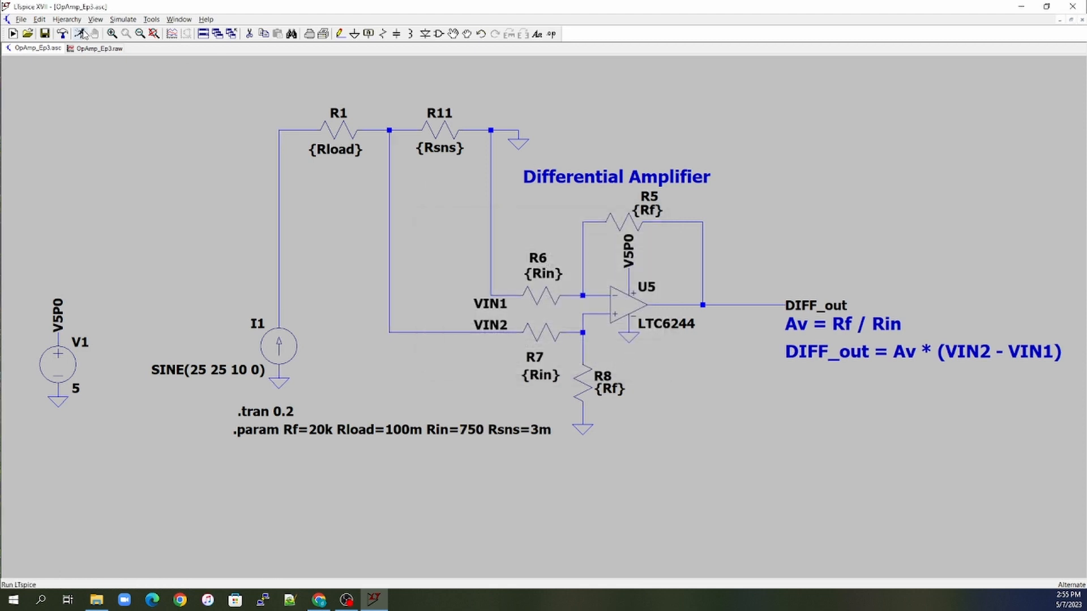
{"action": "mouse_move", "coordinate": [79, 33]}
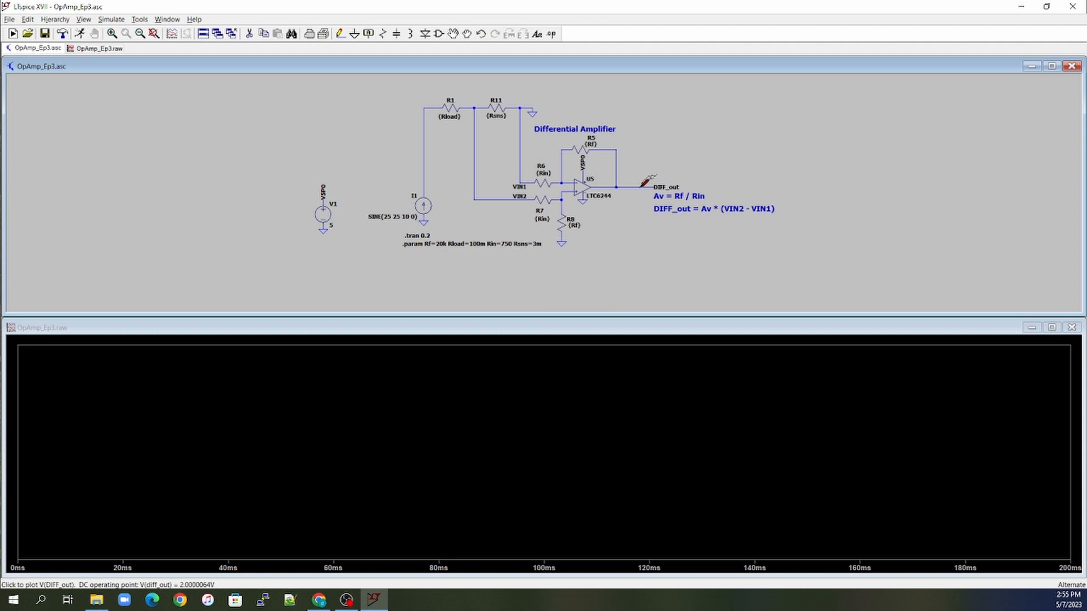
- Plot V(diff_out), a sine swinging between 0 and 4 V
{"action": "left_click", "coordinate": [646, 182]}
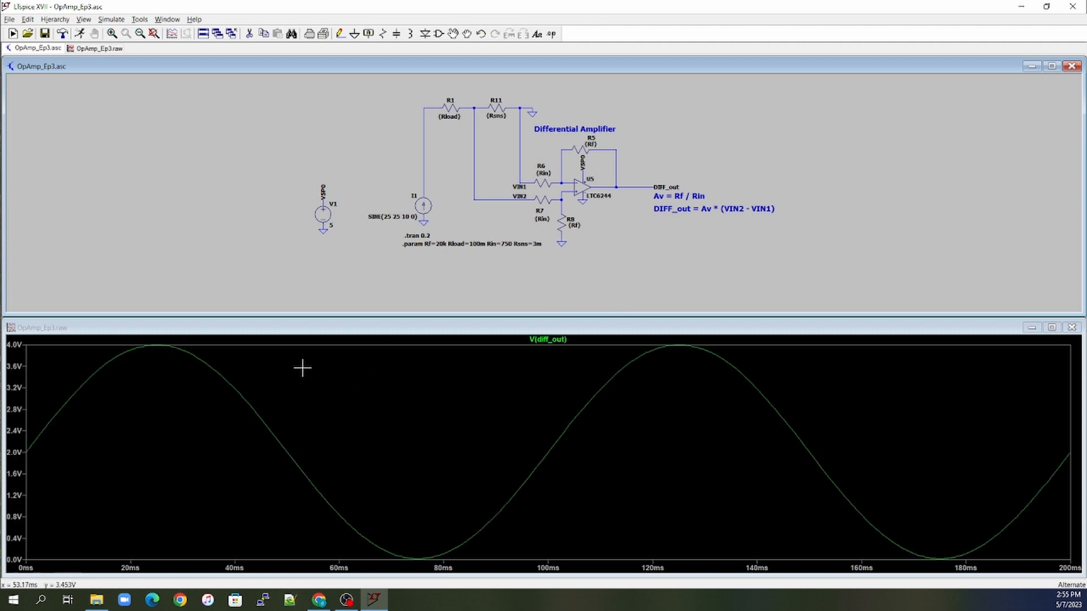
{"action": "mouse_move", "coordinate": [634, 166]}
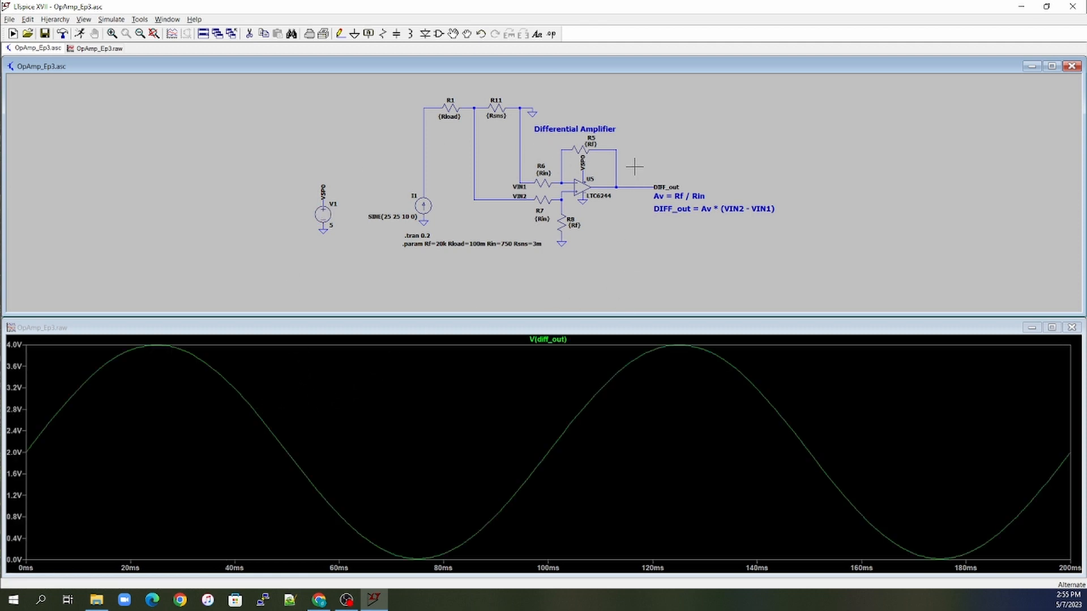
{"action": "mouse_move", "coordinate": [506, 108]}
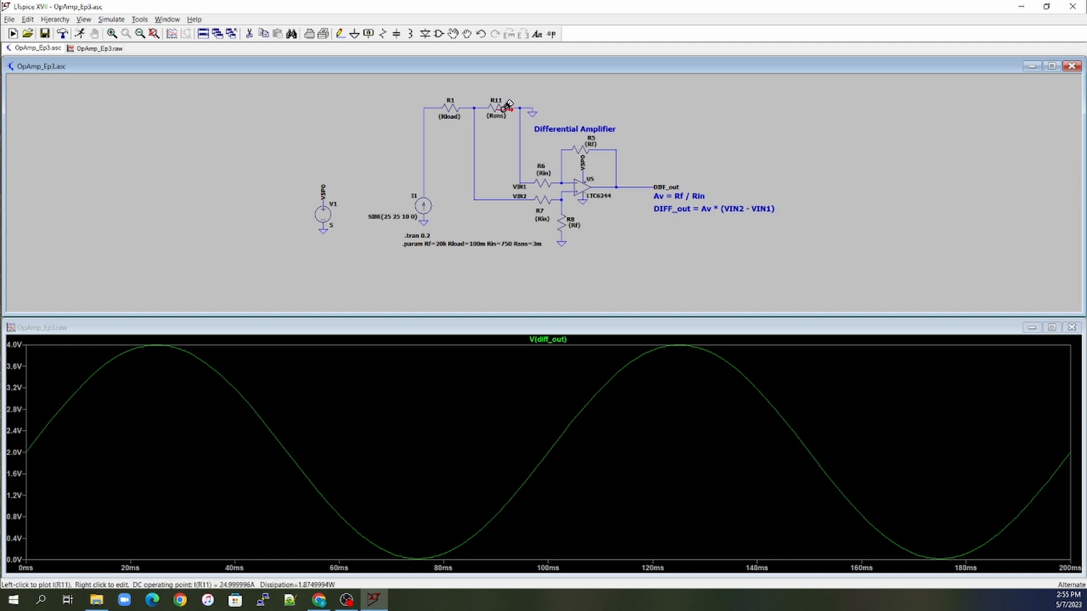
{"action": "mouse_move", "coordinate": [500, 132]}
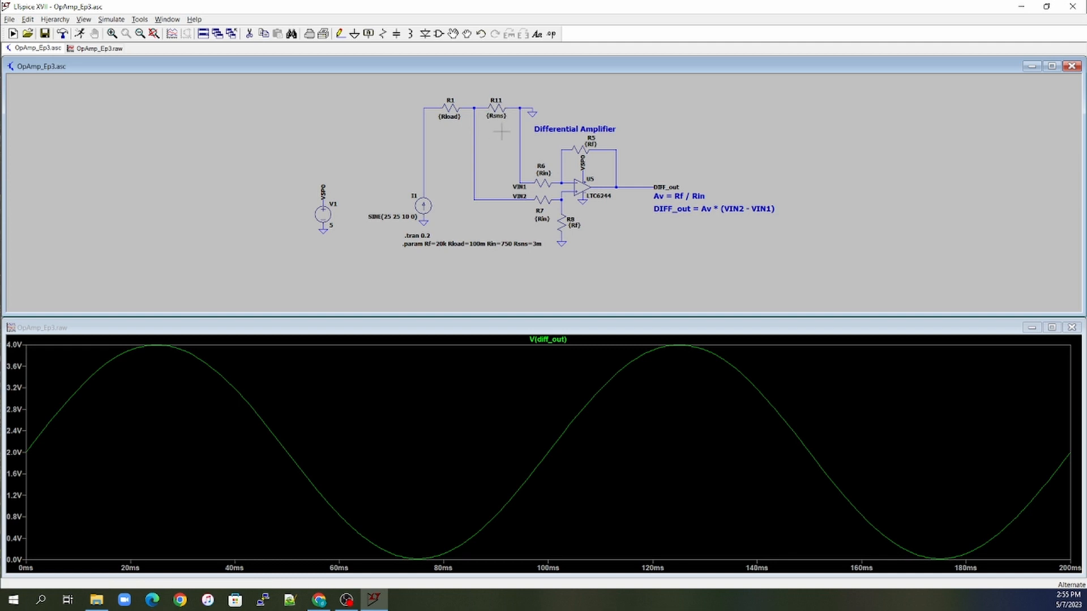
{"action": "mouse_move", "coordinate": [500, 160]}
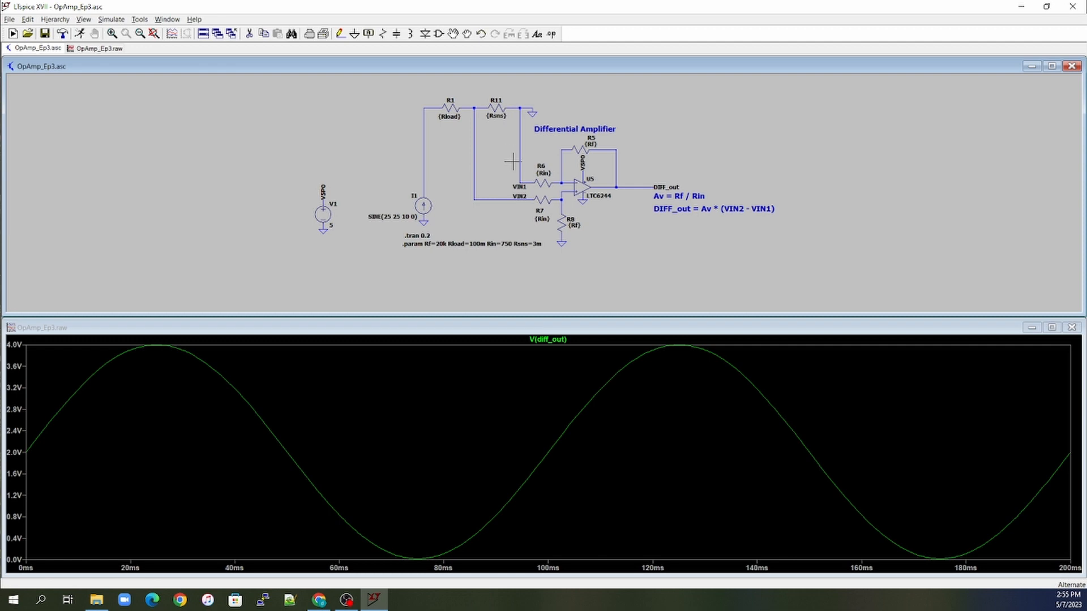
{"action": "mouse_move", "coordinate": [487, 170]}
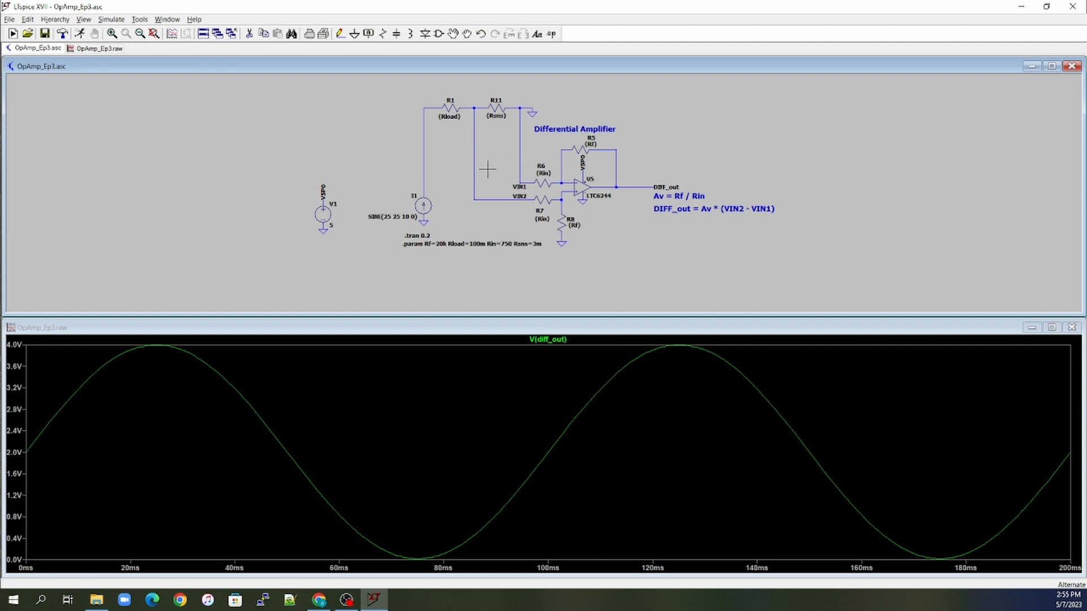
{"action": "mouse_move", "coordinate": [461, 166]}
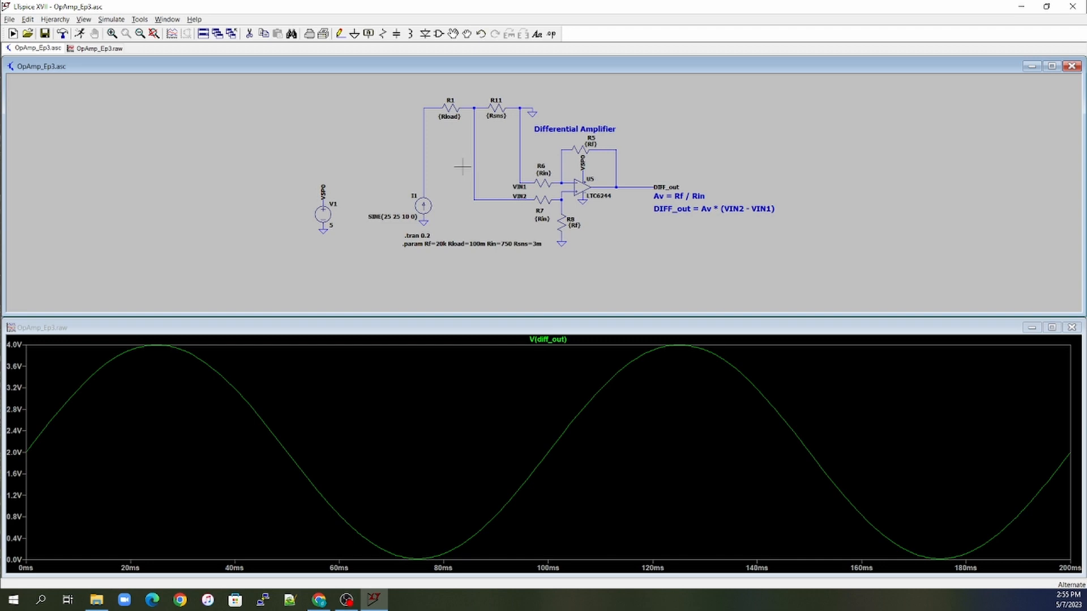
{"action": "mouse_move", "coordinate": [238, 338]}
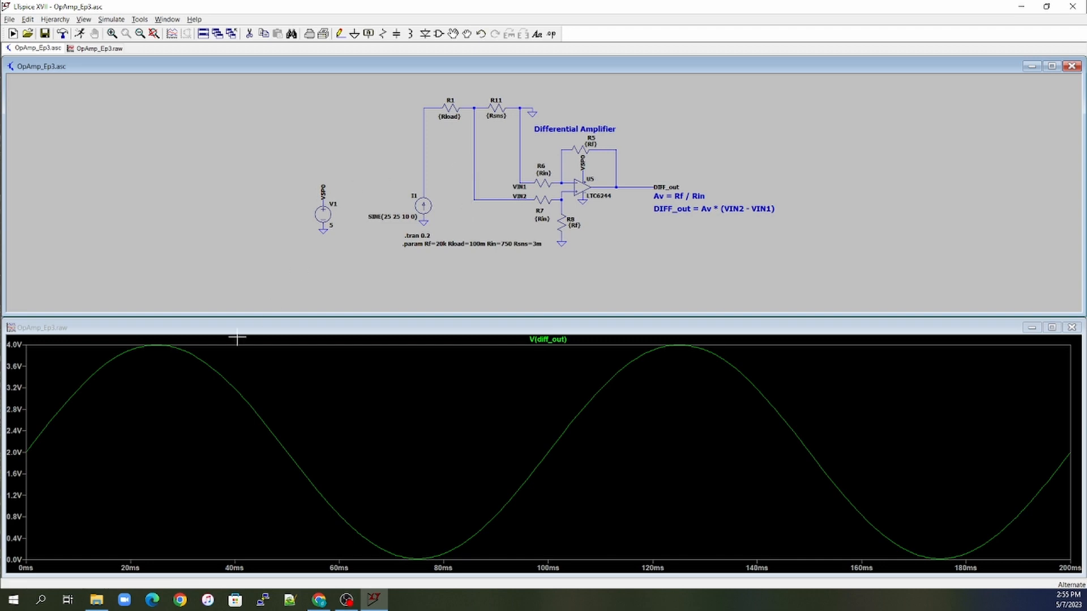
{"action": "mouse_move", "coordinate": [536, 410]}
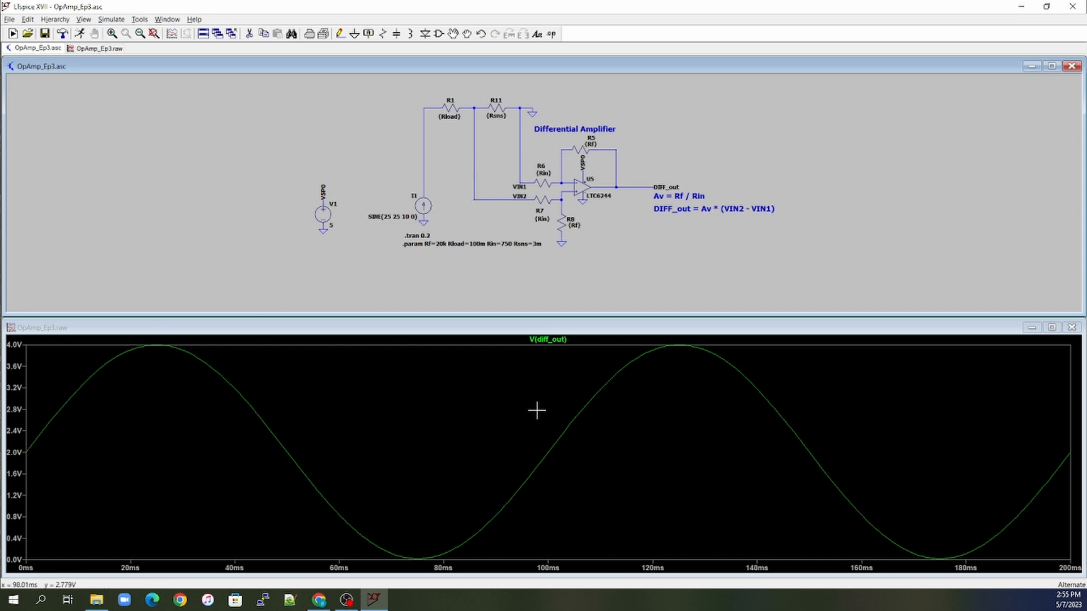